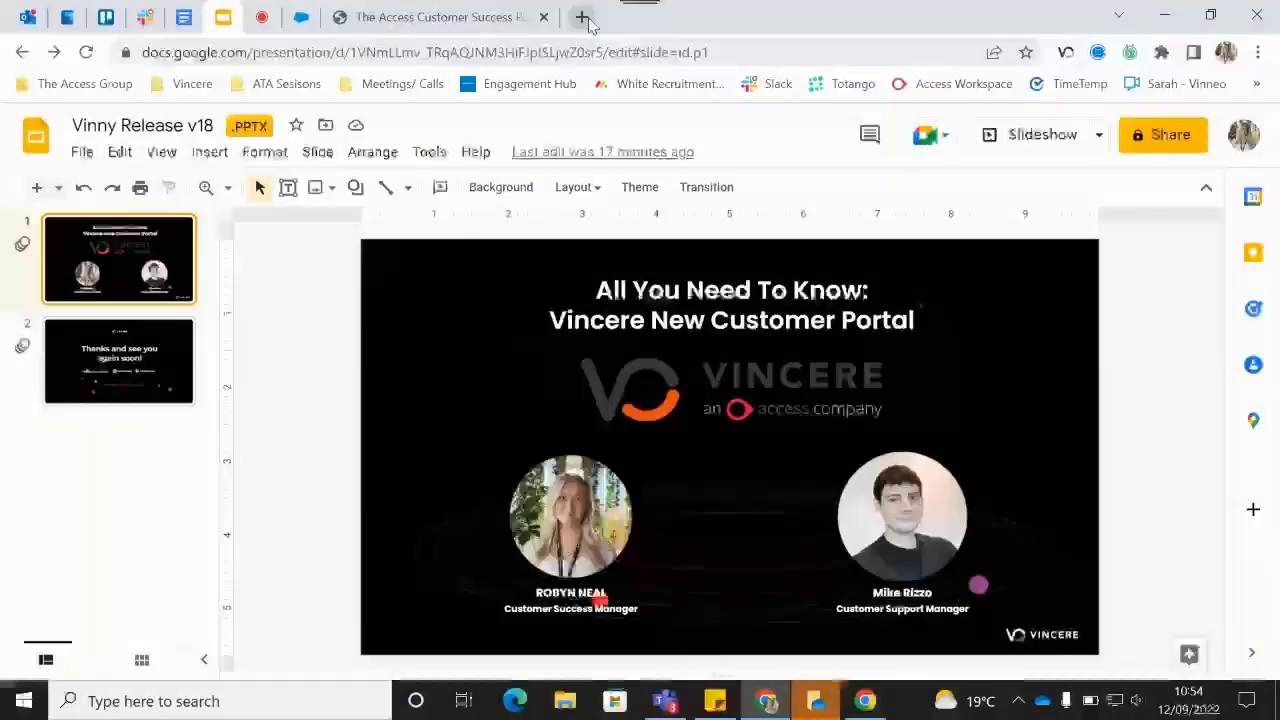
Load the saved Vincere site in a new browser tab to reach the jobs dashboard.
left_click(584, 16)
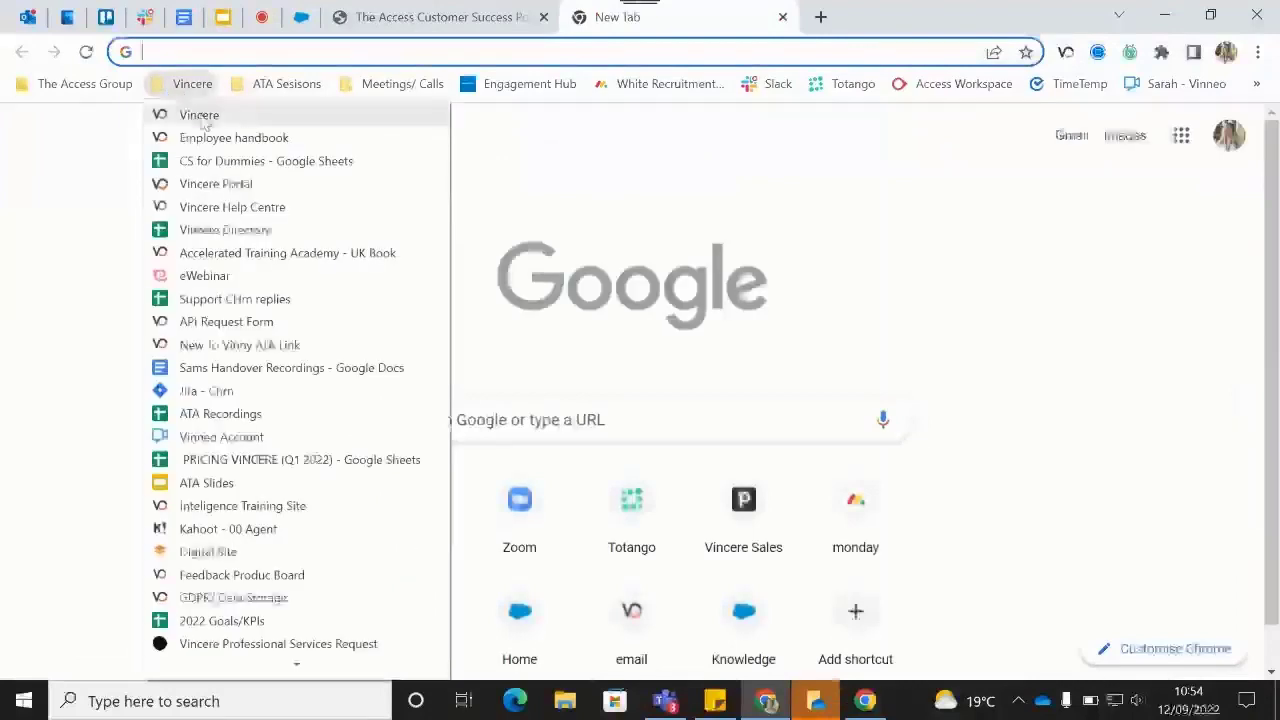
left_click(216, 184)
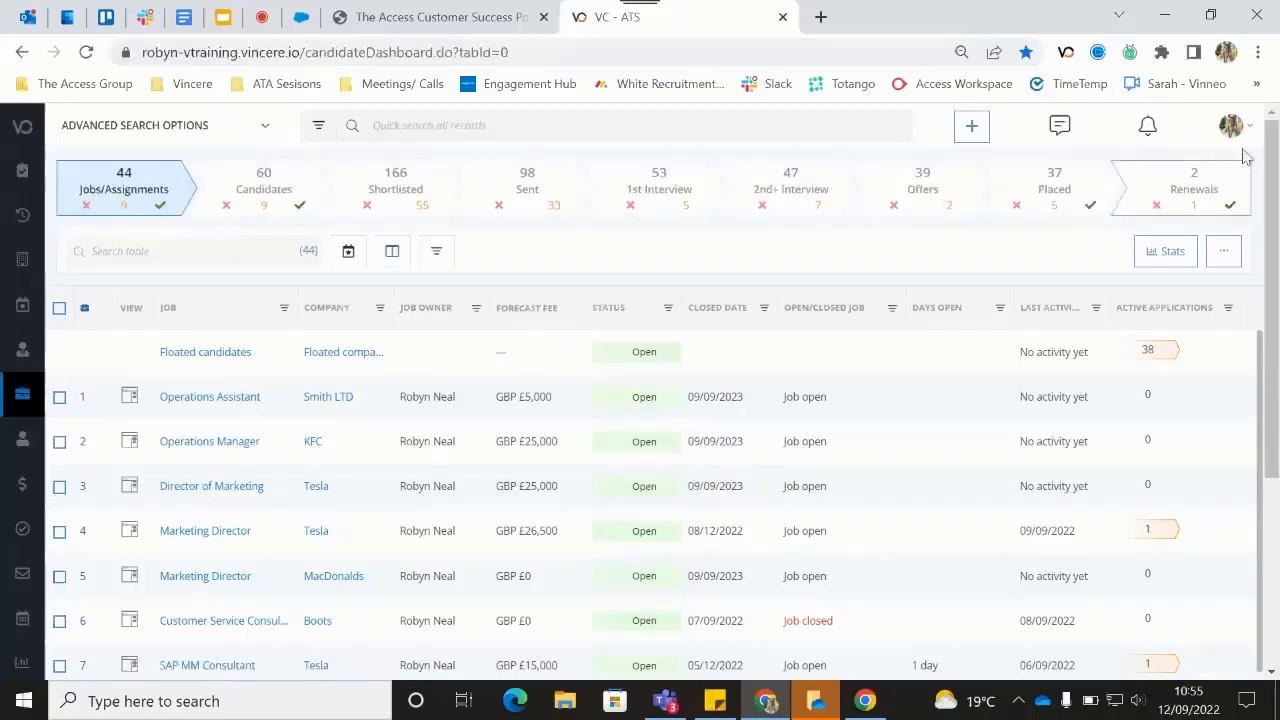
Reach the Access Help Centre Knowledge Base via Vincere's Need Help? link.
left_click(1234, 124)
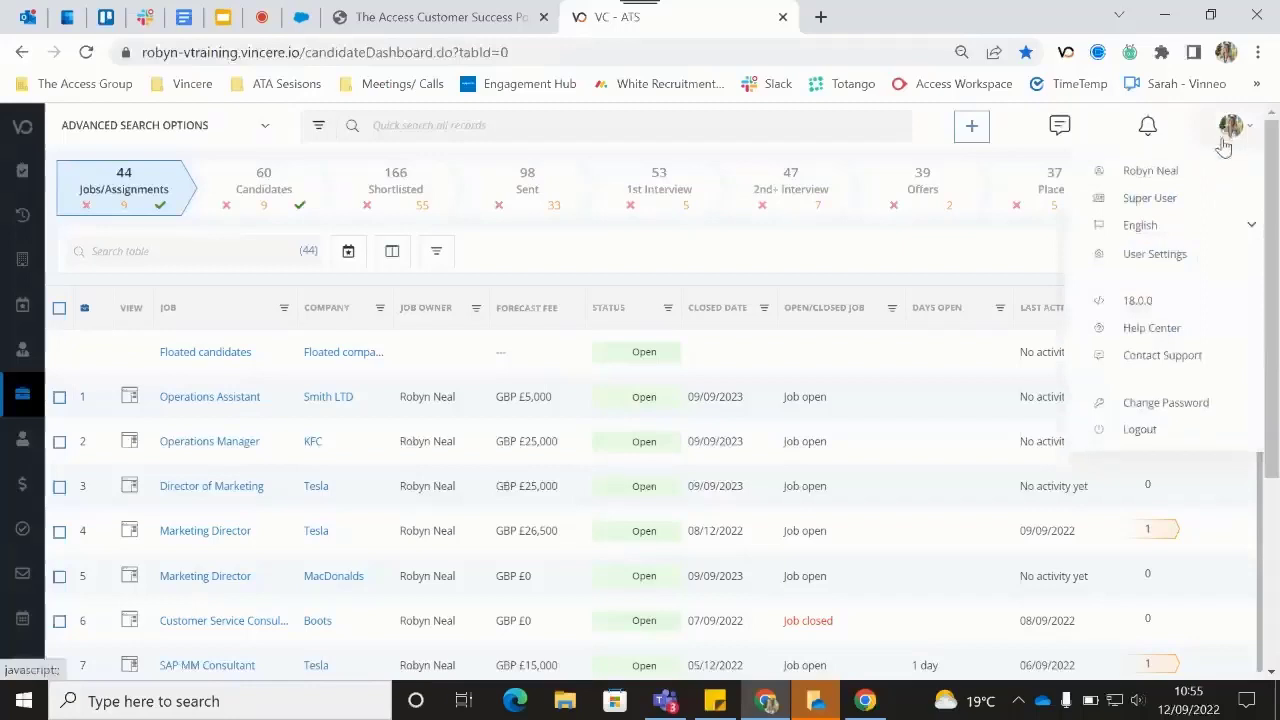
mouse_move(1152, 328)
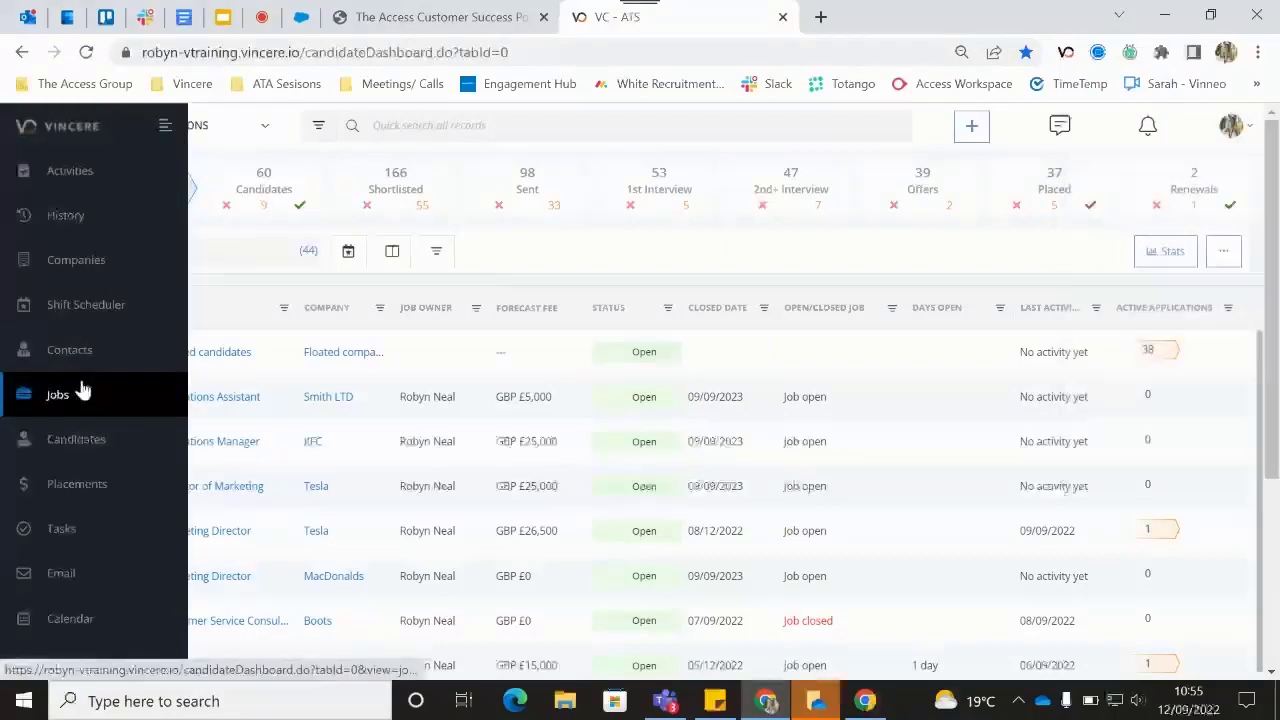
scroll("down", 3)
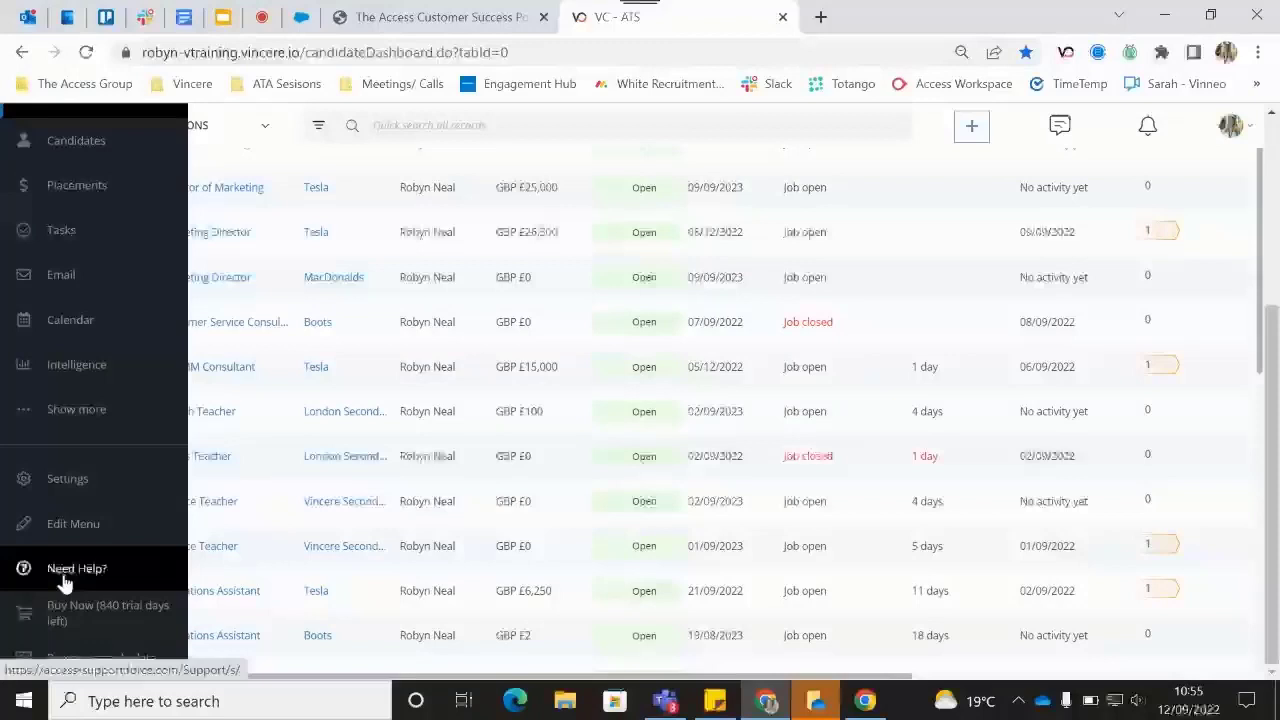
left_click(76, 568)
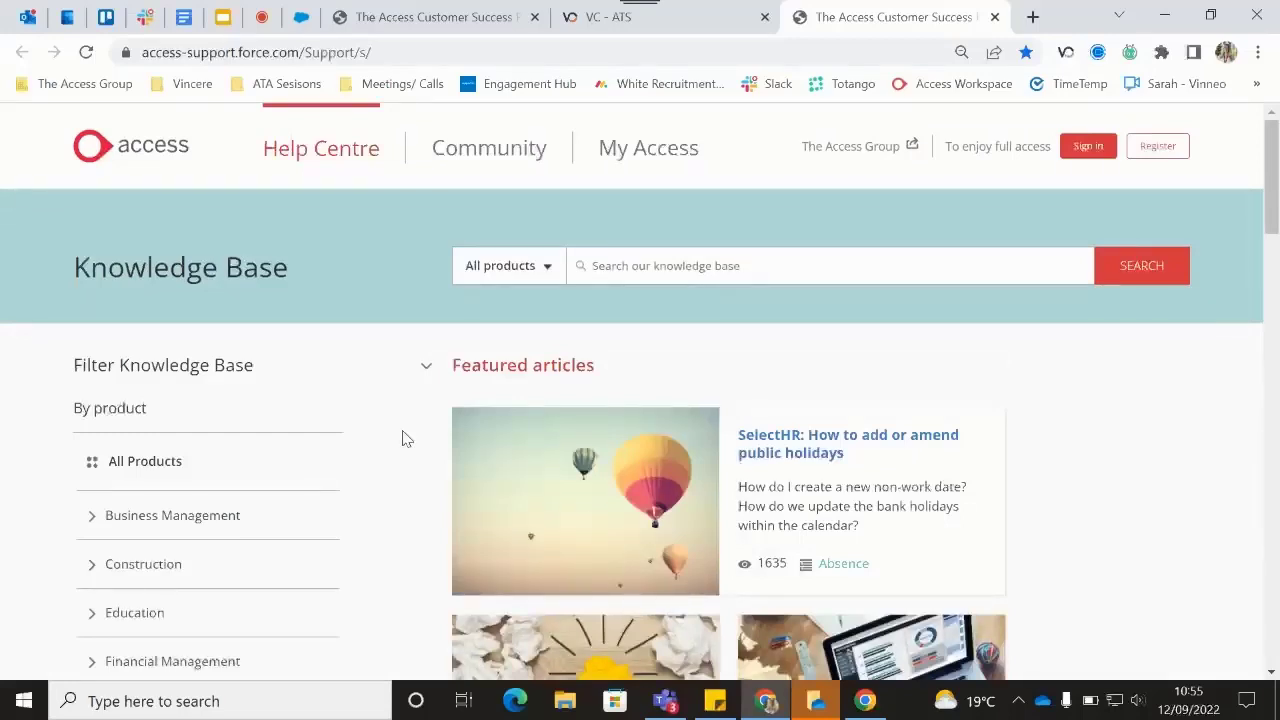
scroll("down", 3)
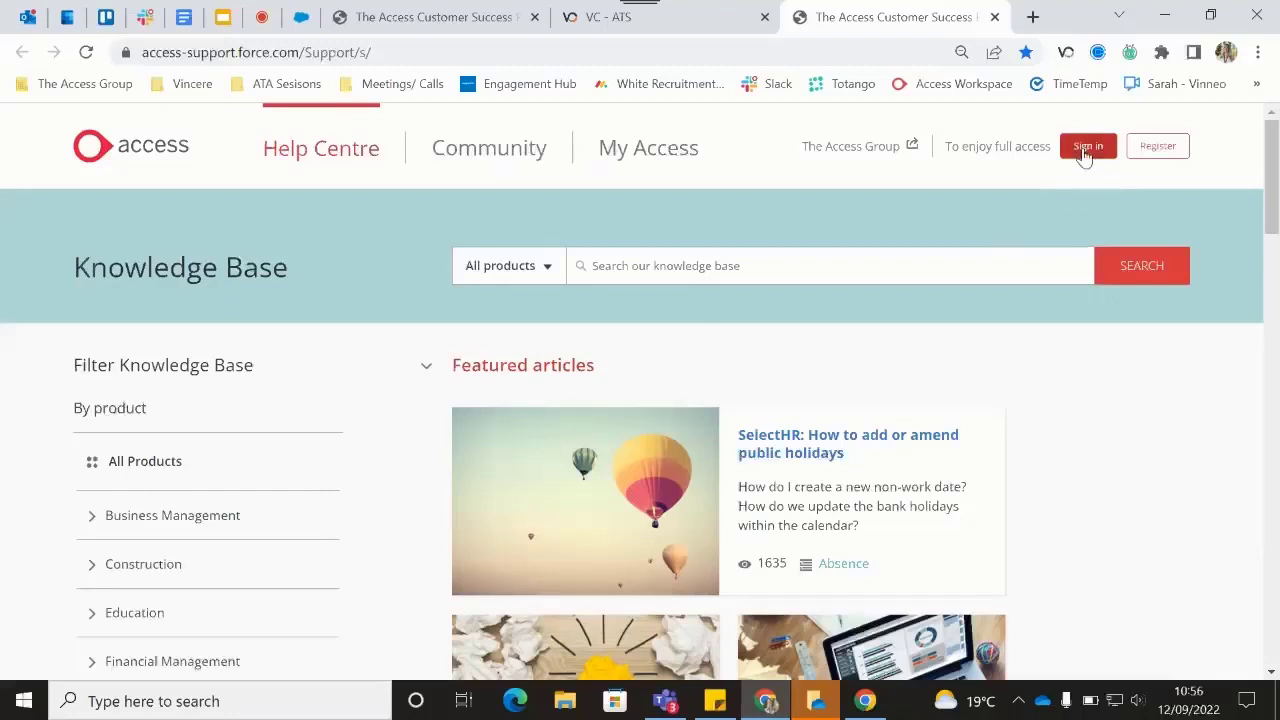
left_click(1088, 144)
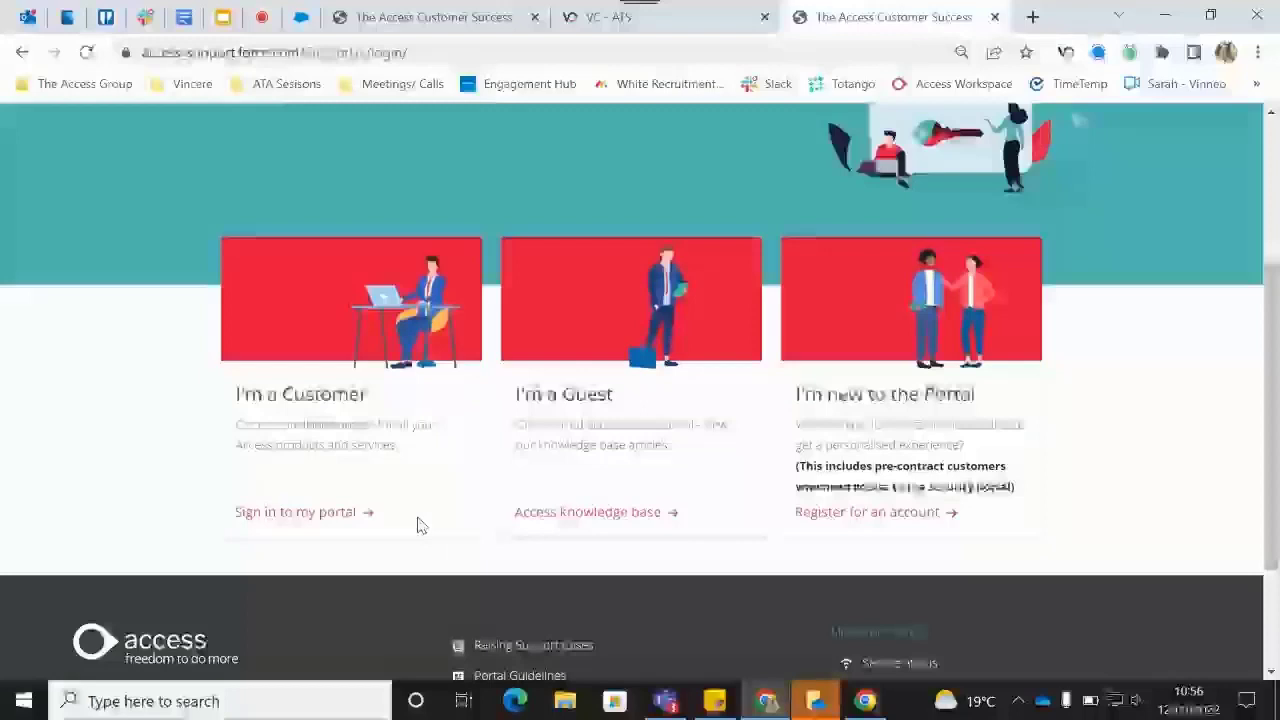
left_click(296, 512)
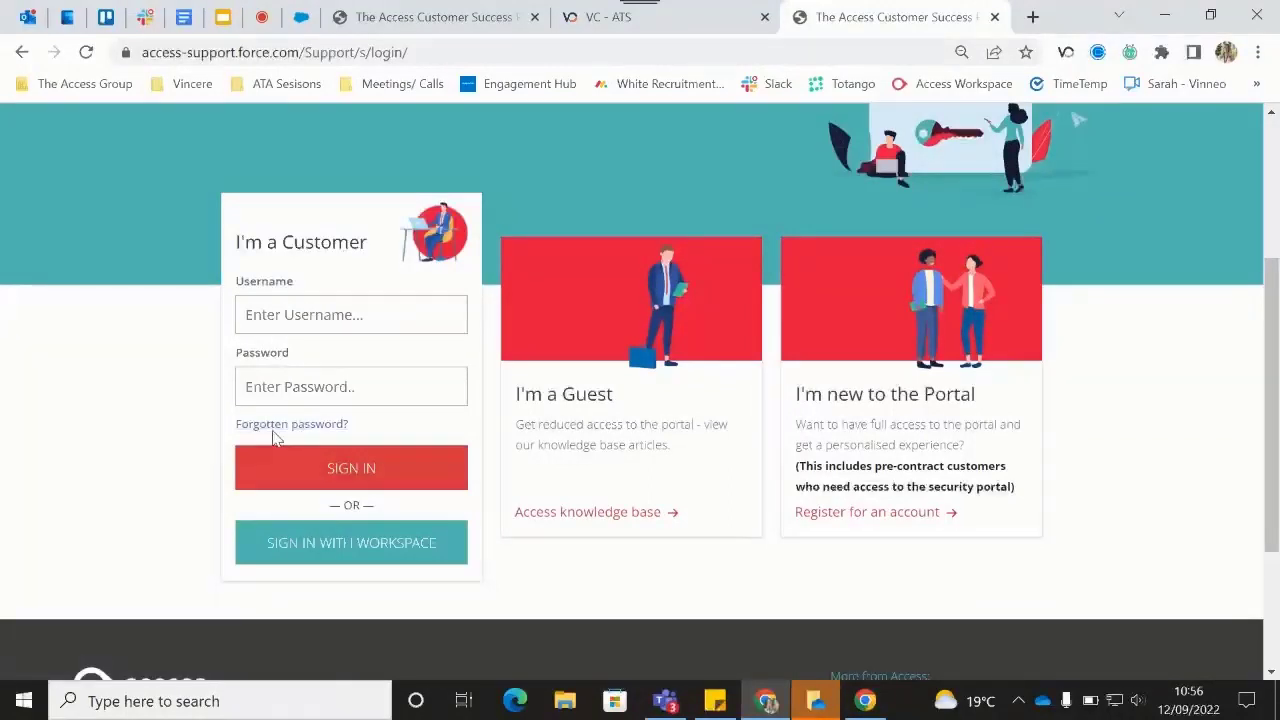
mouse_move(292, 424)
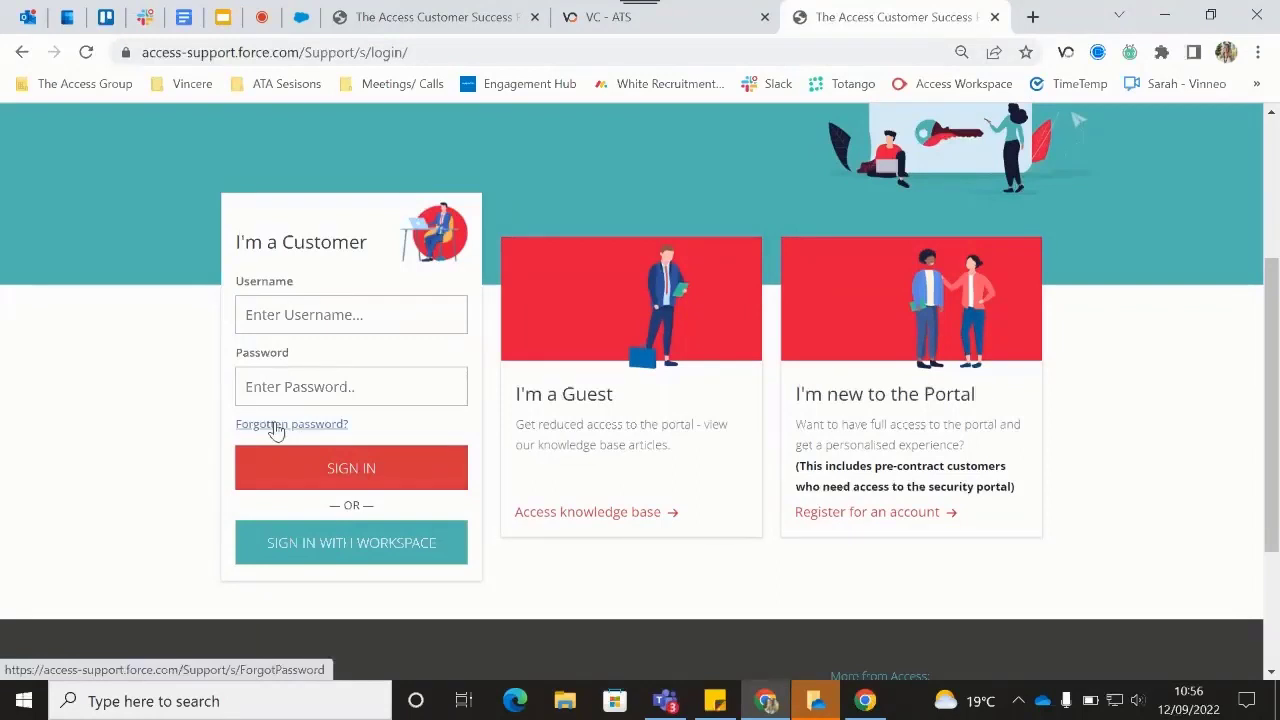
scroll("up", 3)
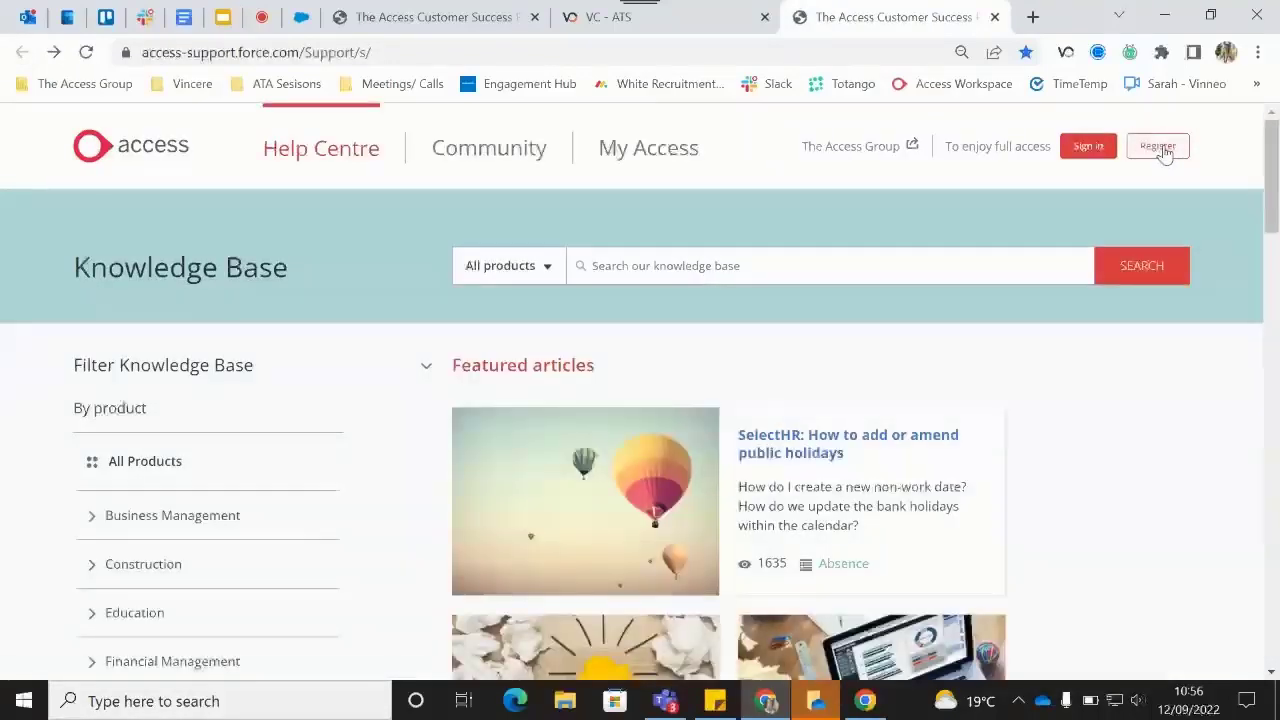
left_click(1156, 146)
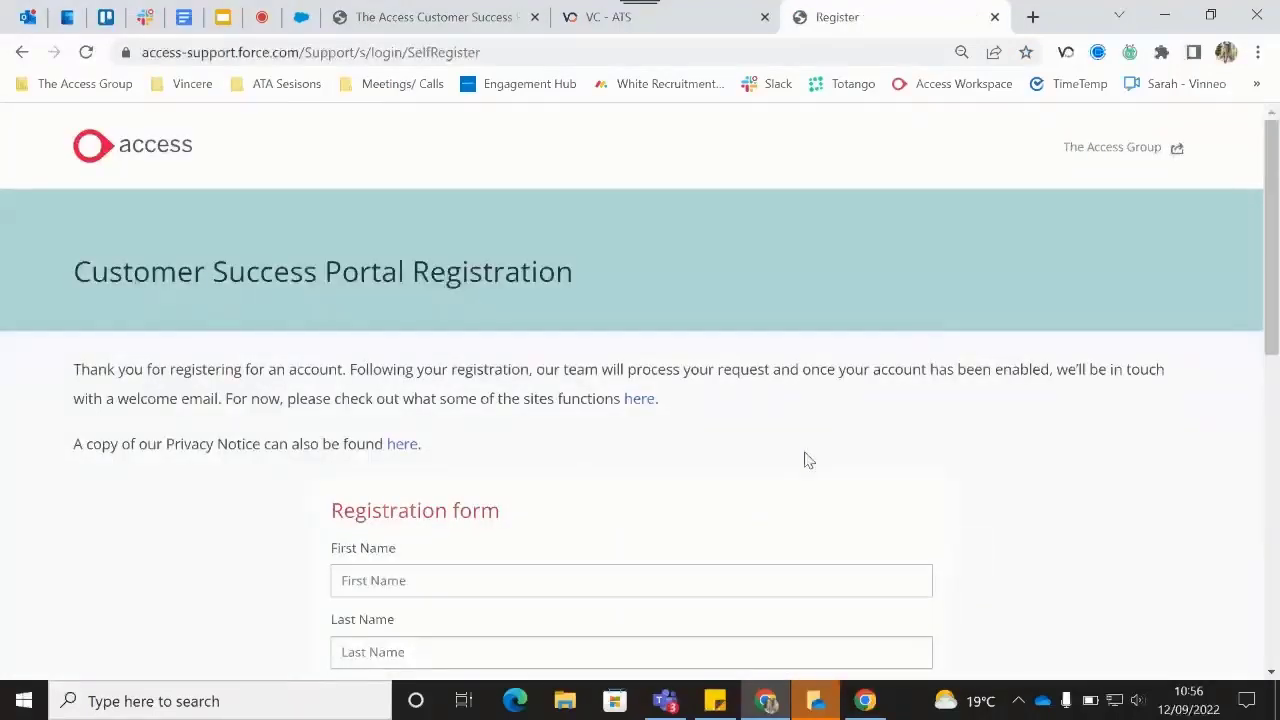
scroll("down", 3)
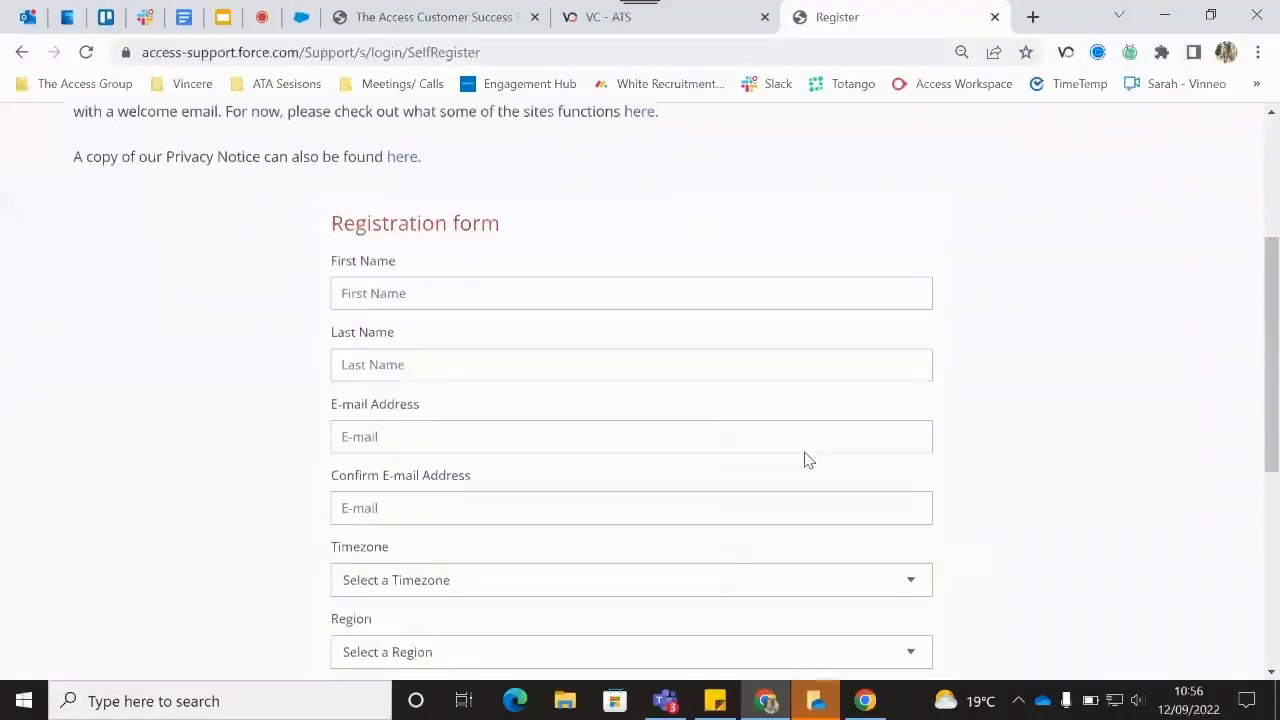
scroll("down", 3)
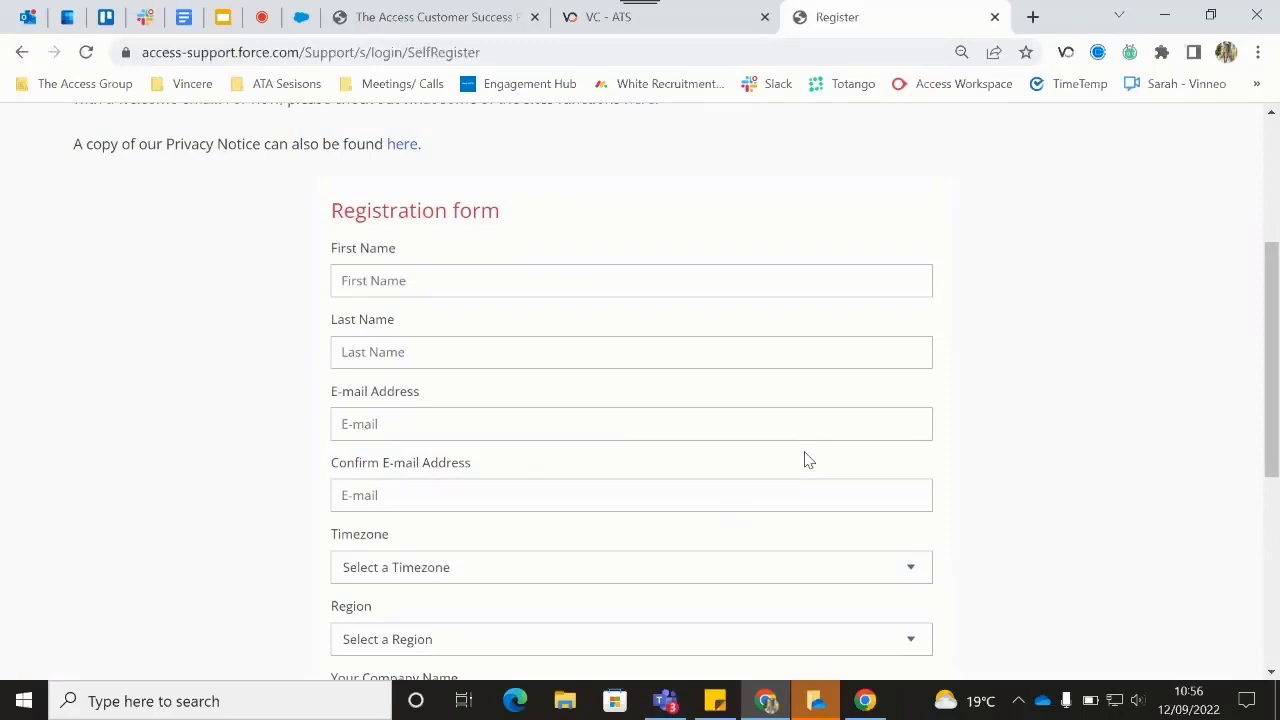
scroll("up", 3)
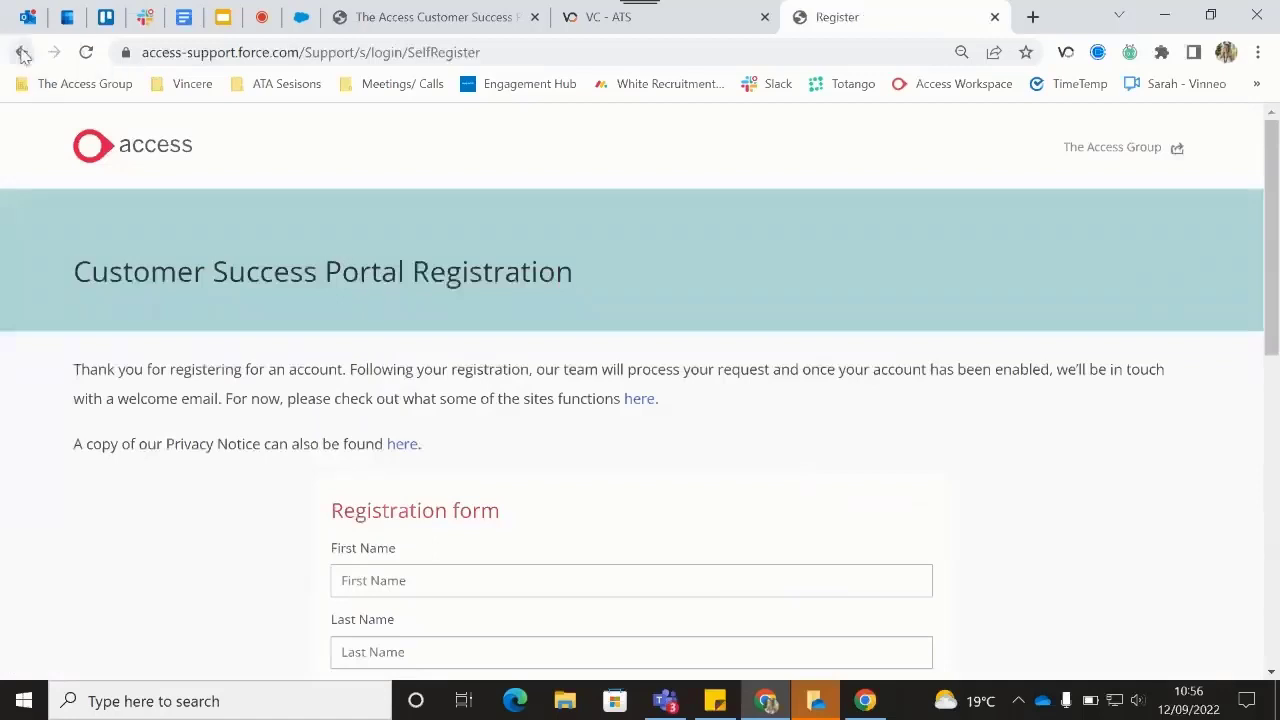
left_click(22, 52)
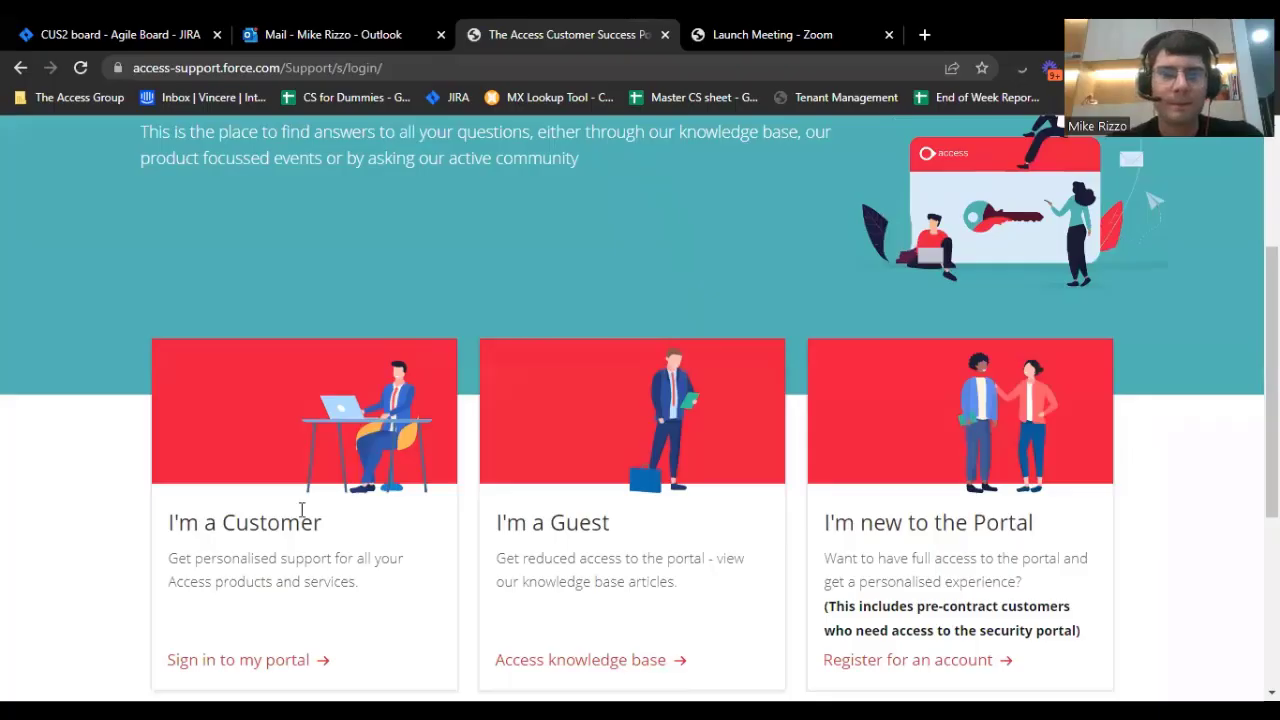
mouse_move(408, 456)
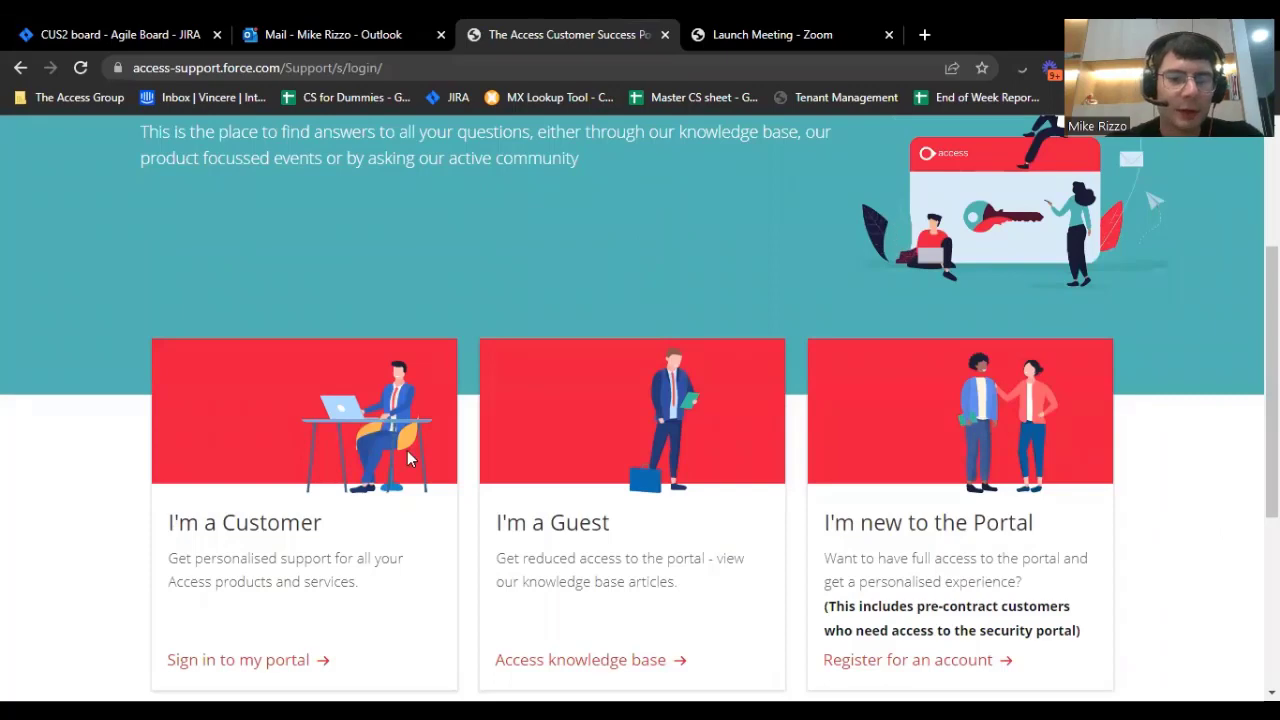
mouse_move(560, 218)
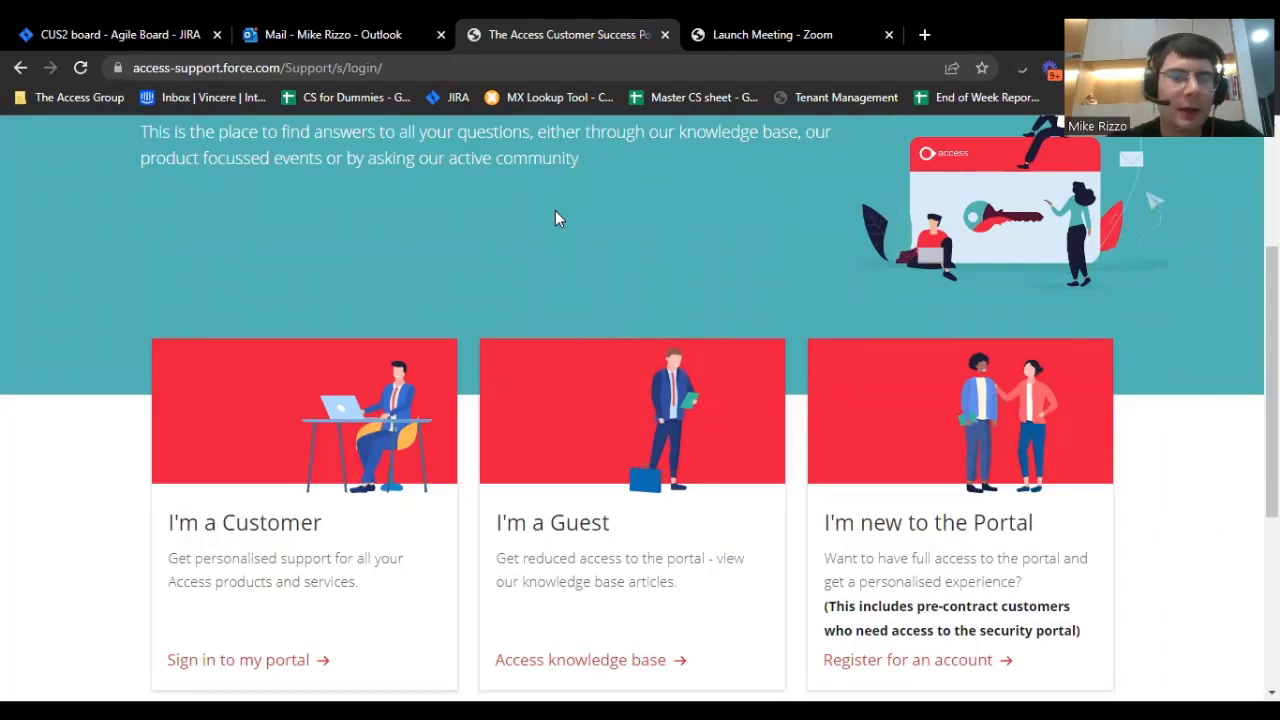
Sign in to the customer portal with the saved username and password.
scroll("down", 3)
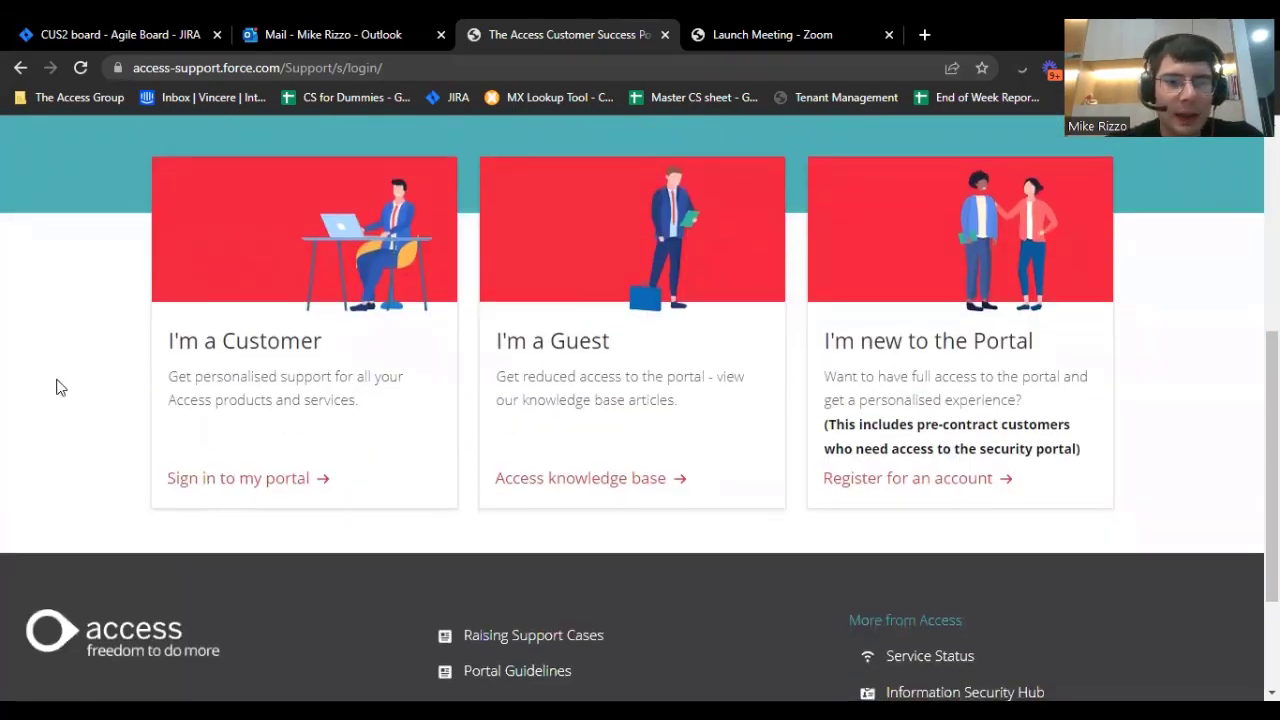
mouse_move(272, 476)
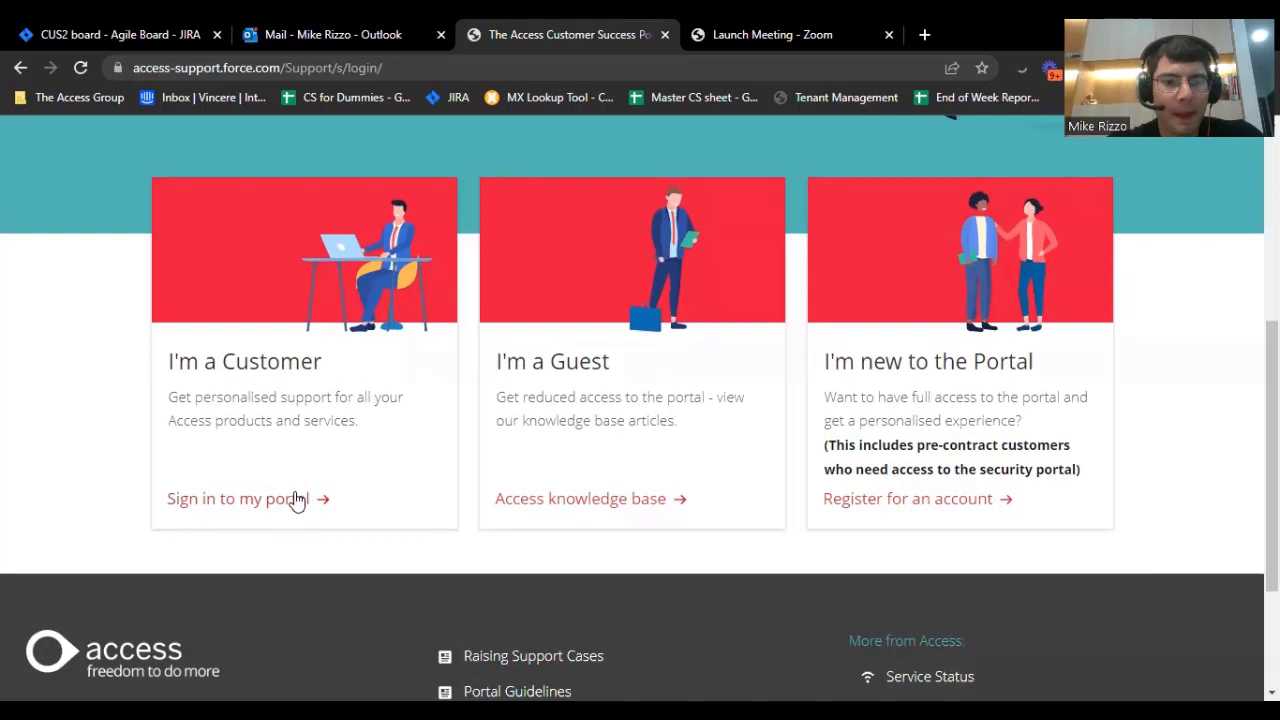
left_click(236, 498)
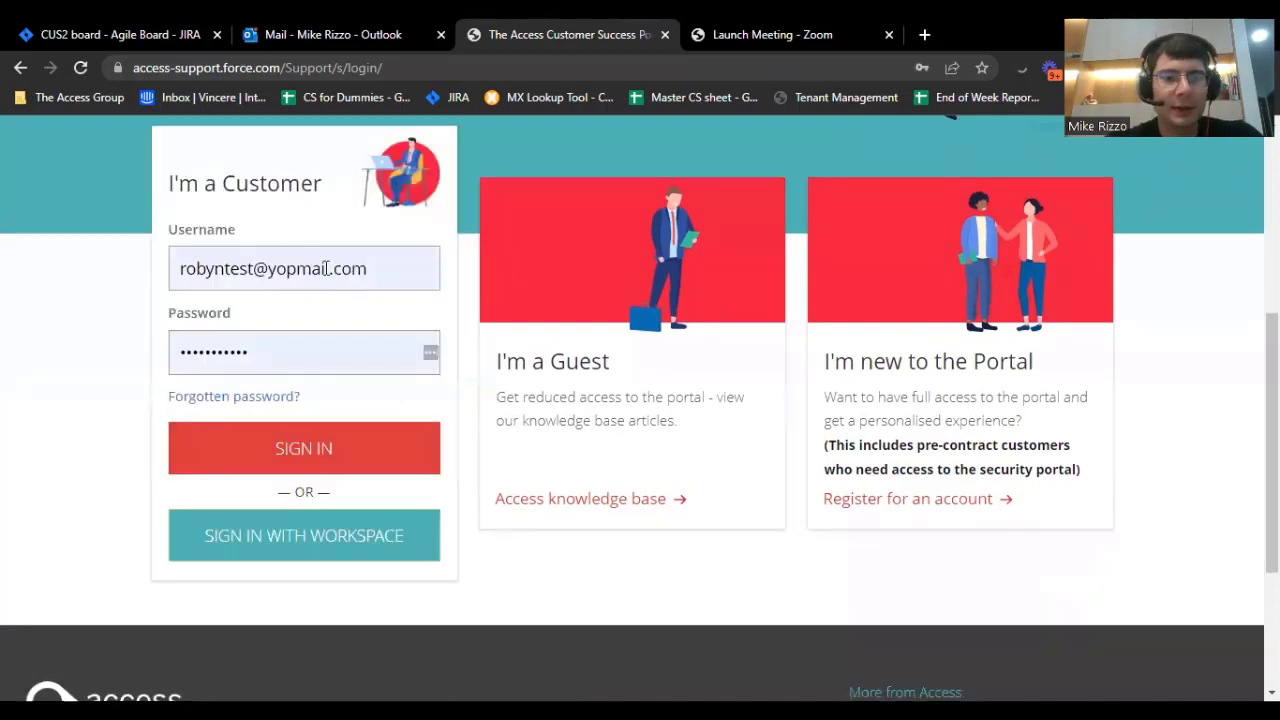
mouse_move(304, 448)
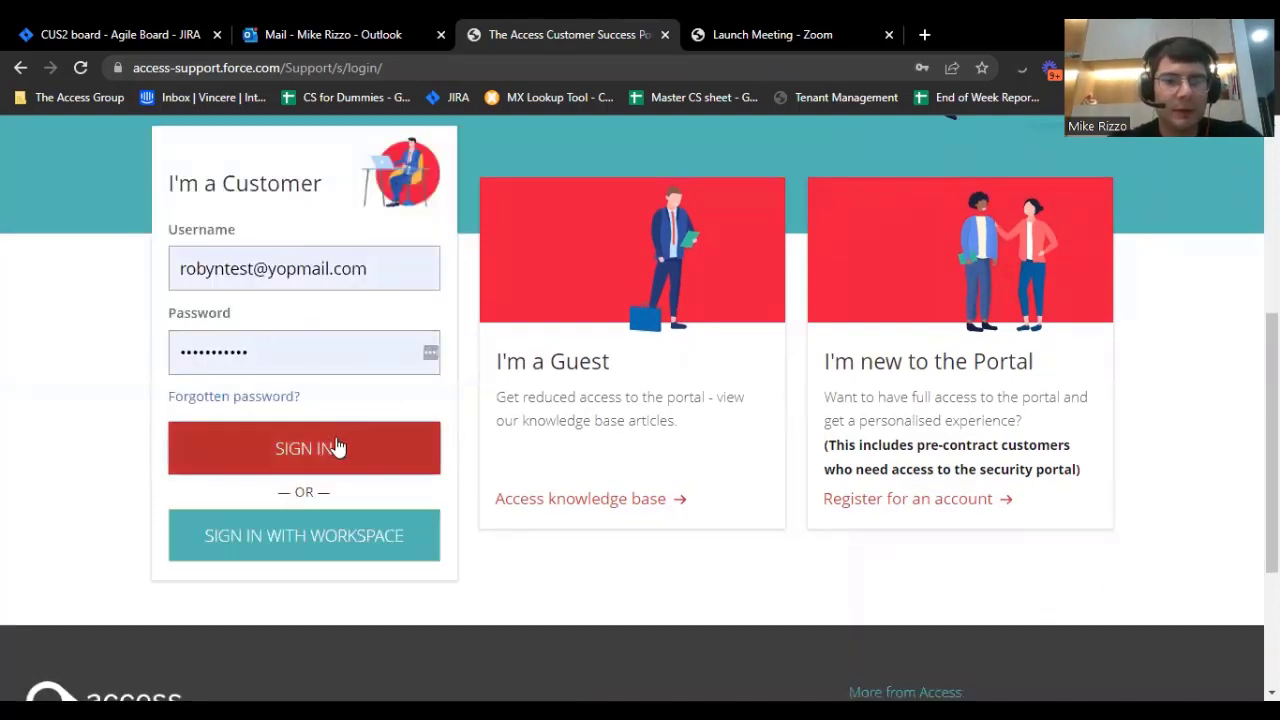
left_click(304, 448)
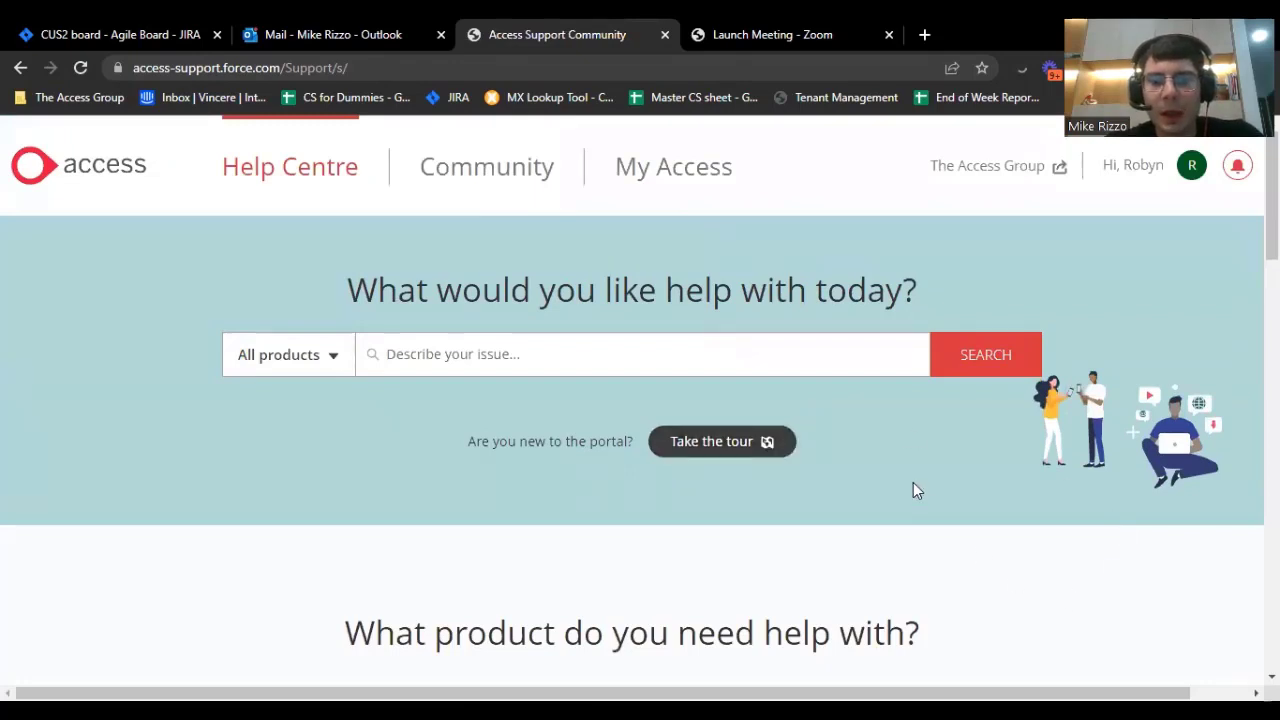
mouse_move(168, 430)
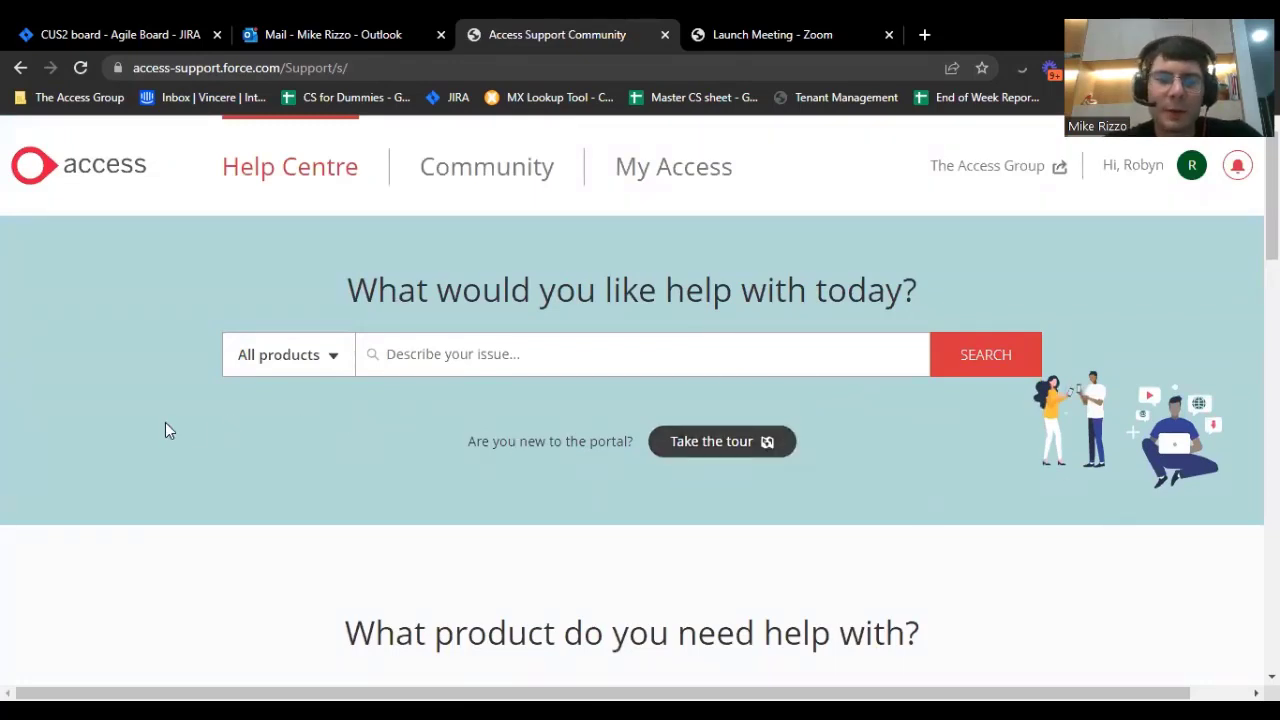
mouse_move(300, 434)
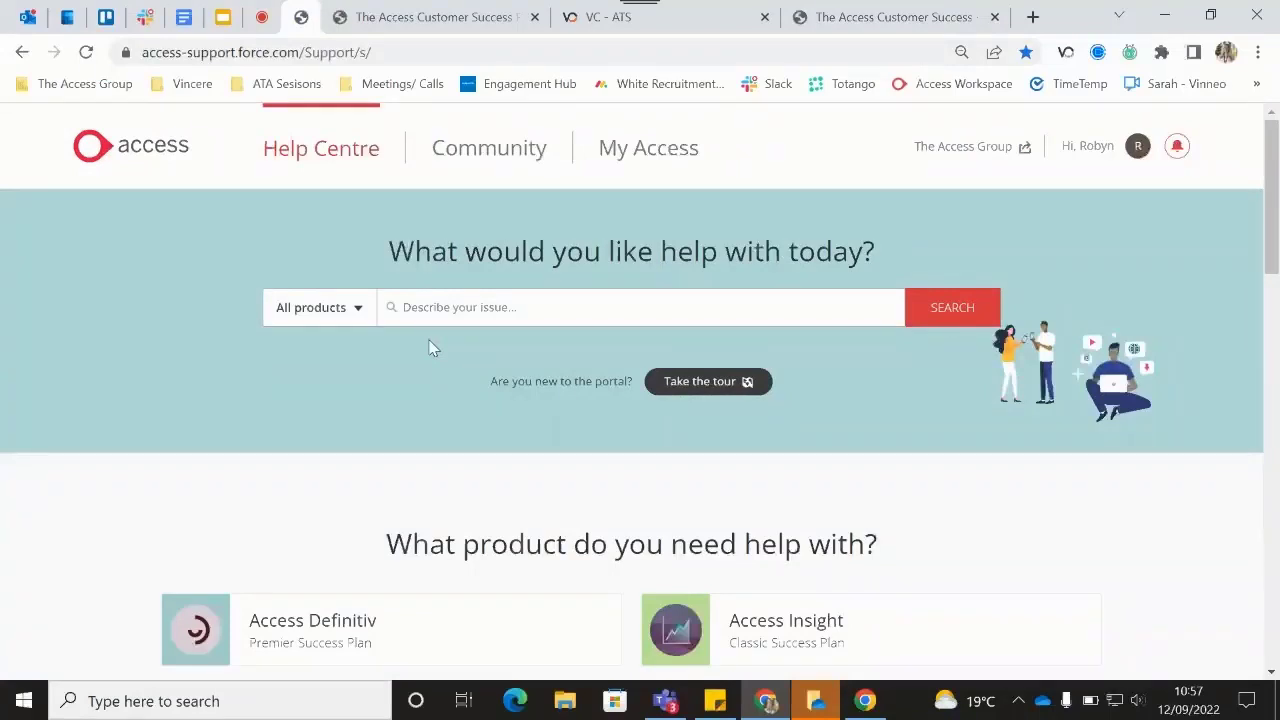
mouse_move(432, 16)
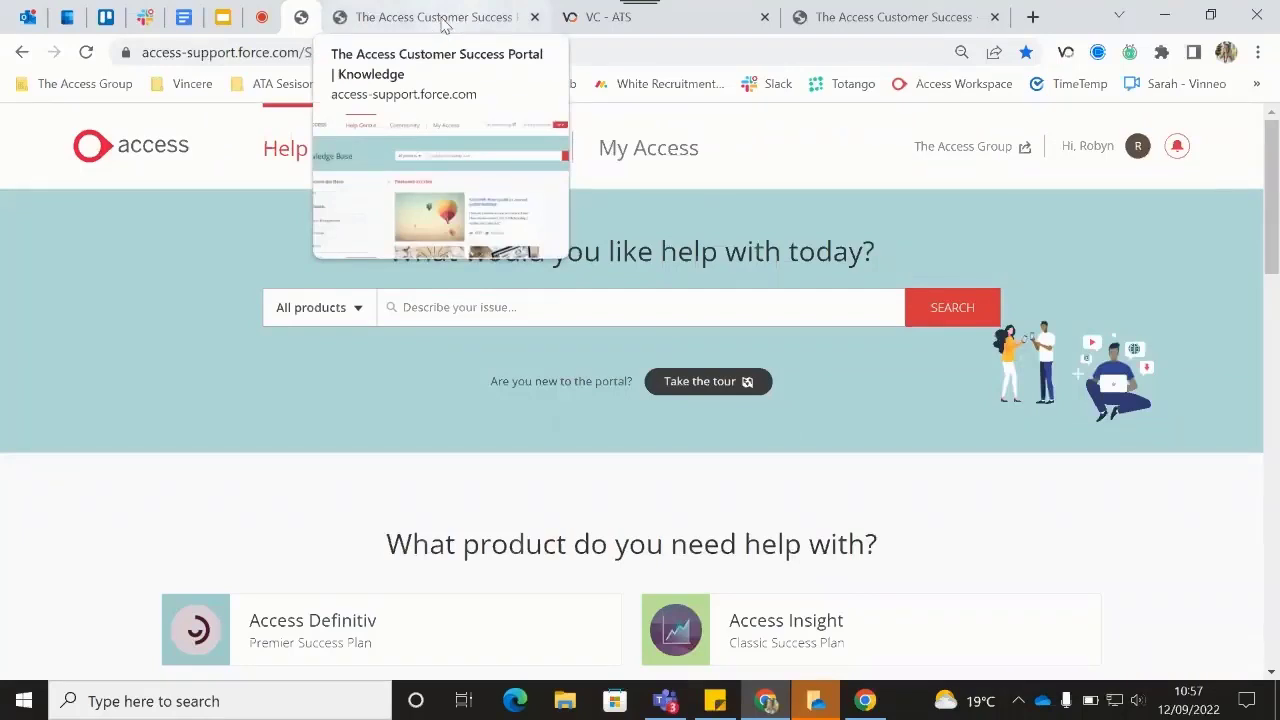
mouse_move(520, 36)
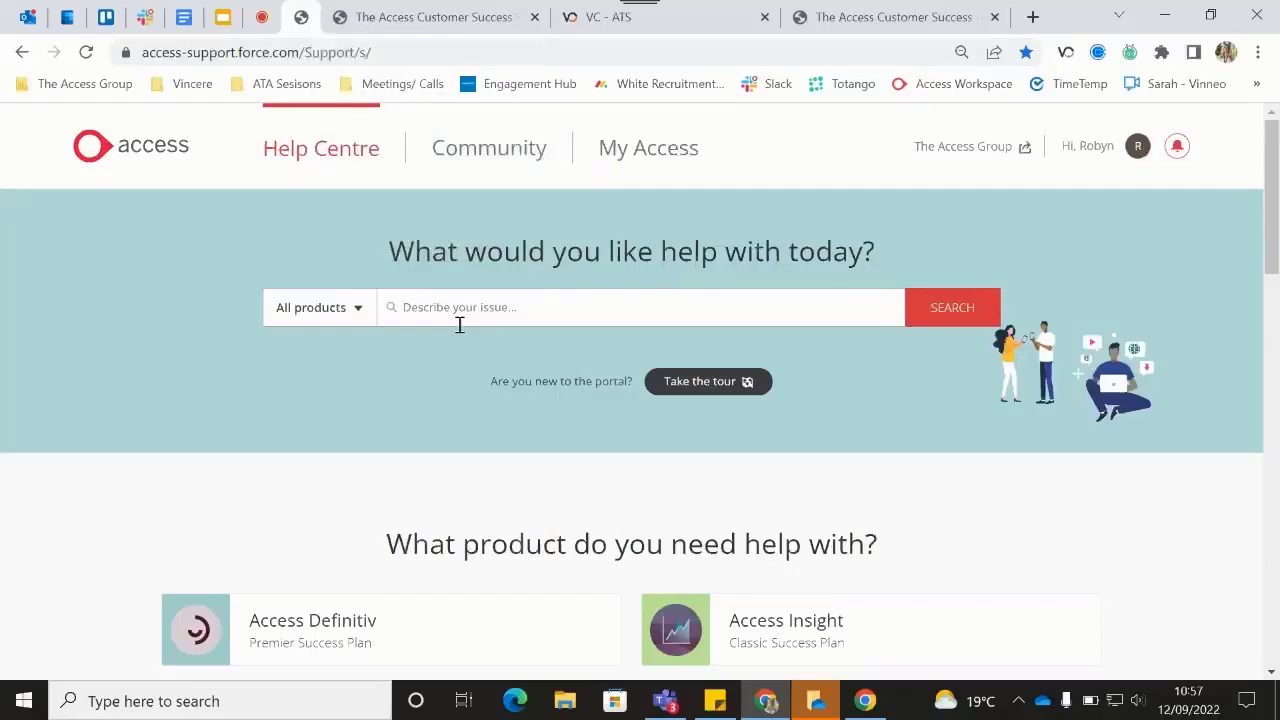
mouse_move(420, 290)
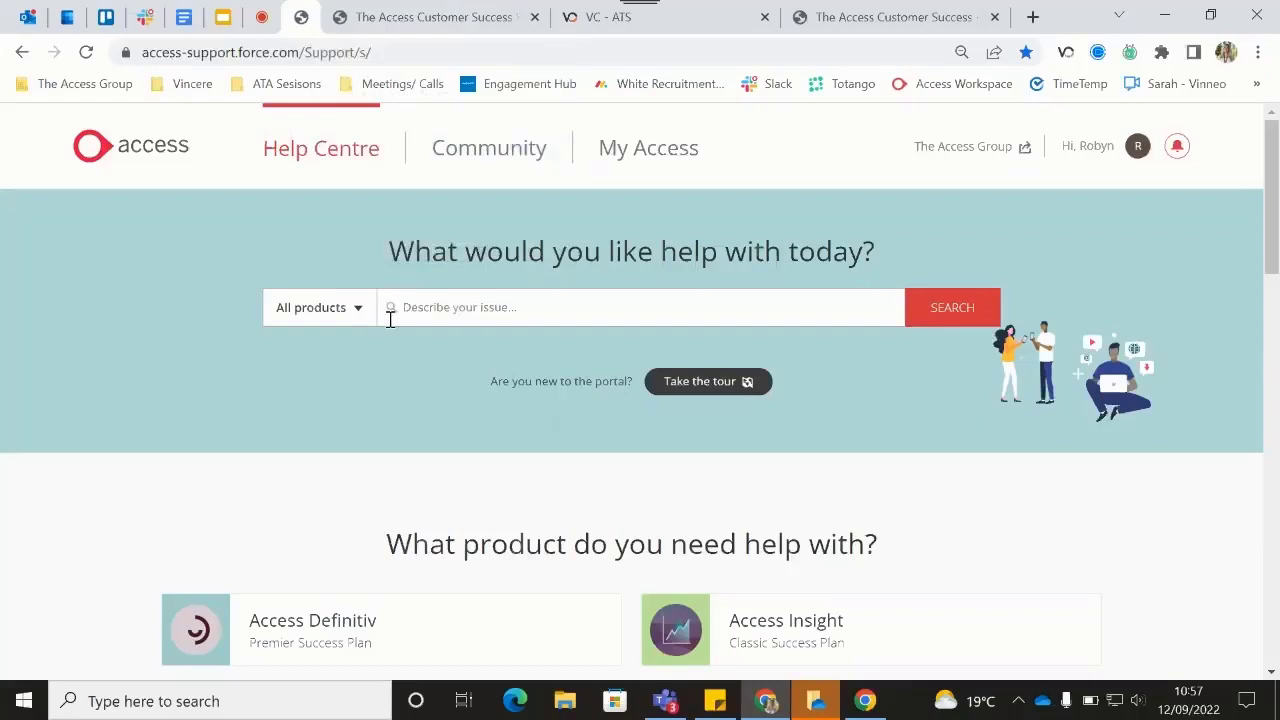
mouse_move(444, 368)
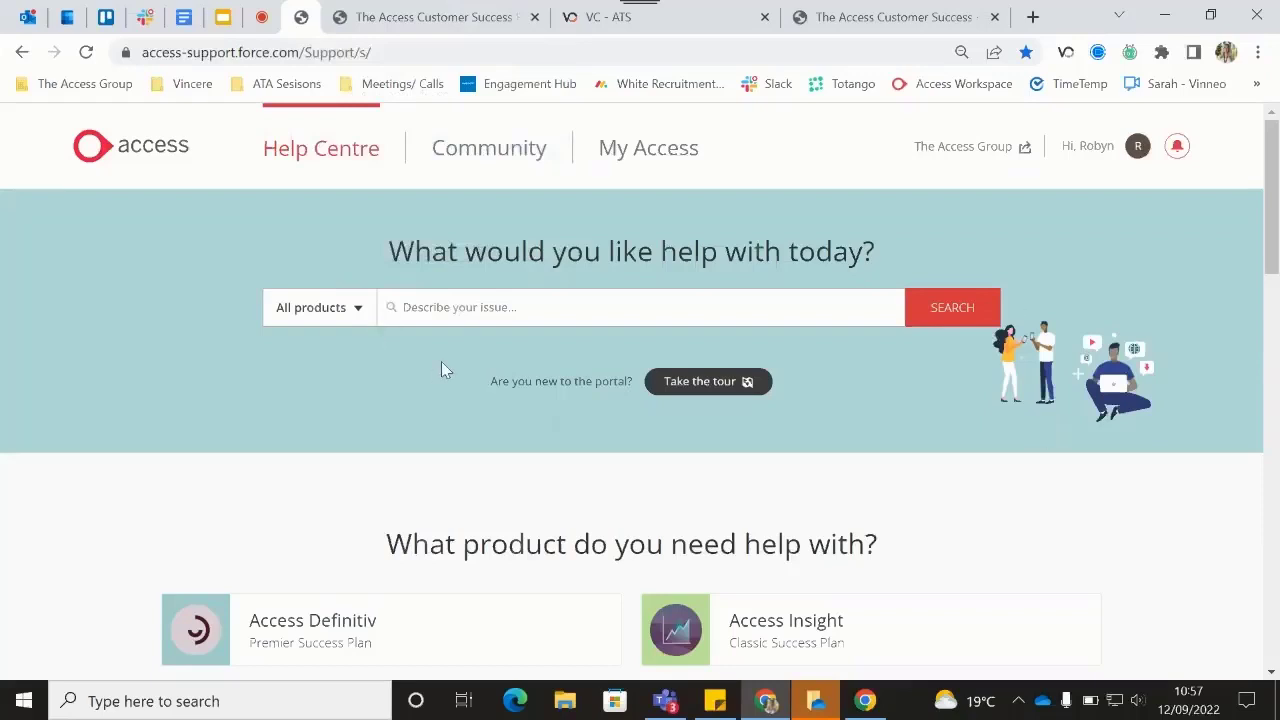
Filter help to Vincere - Core and search for 'email' to get article suggestions.
left_click(318, 308)
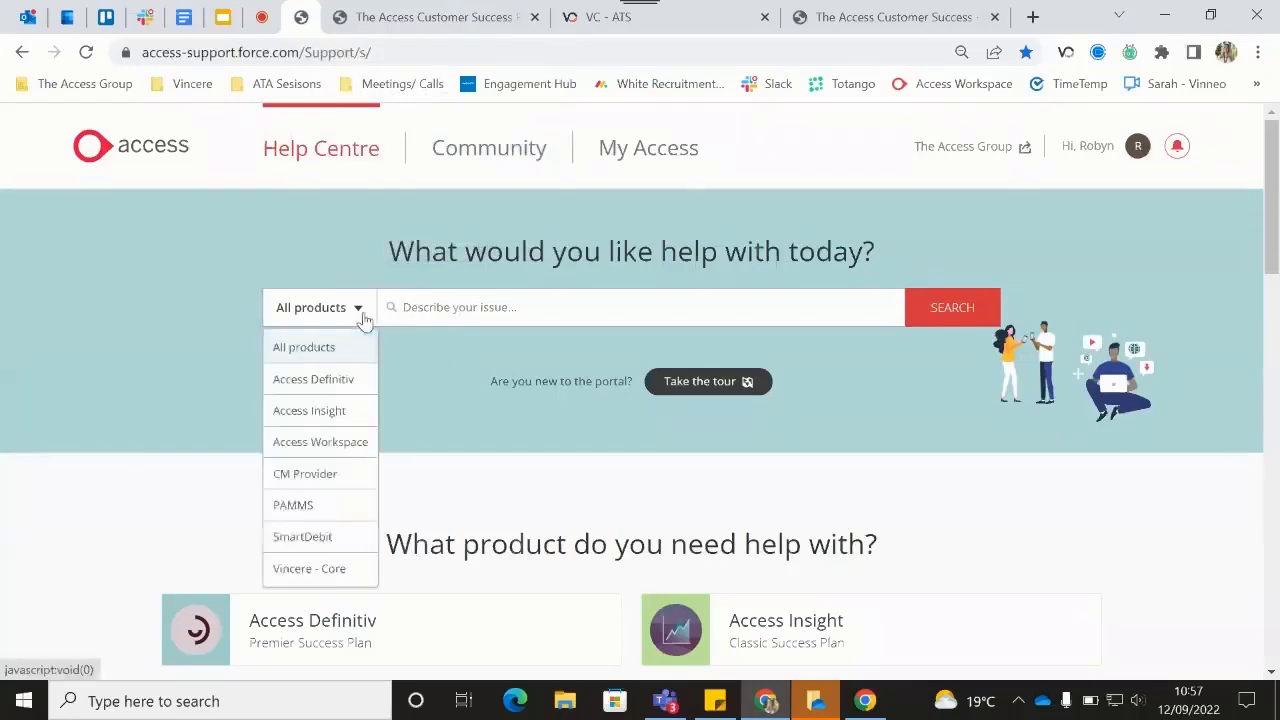
mouse_move(342, 446)
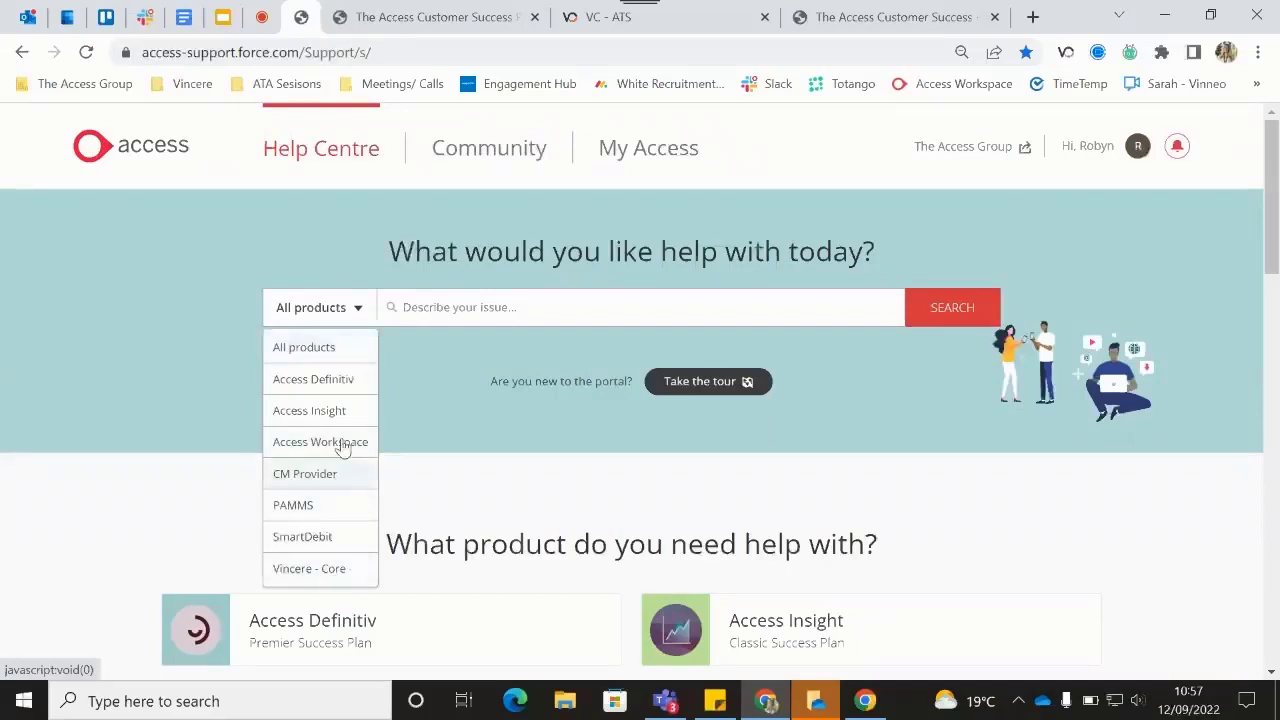
mouse_move(344, 542)
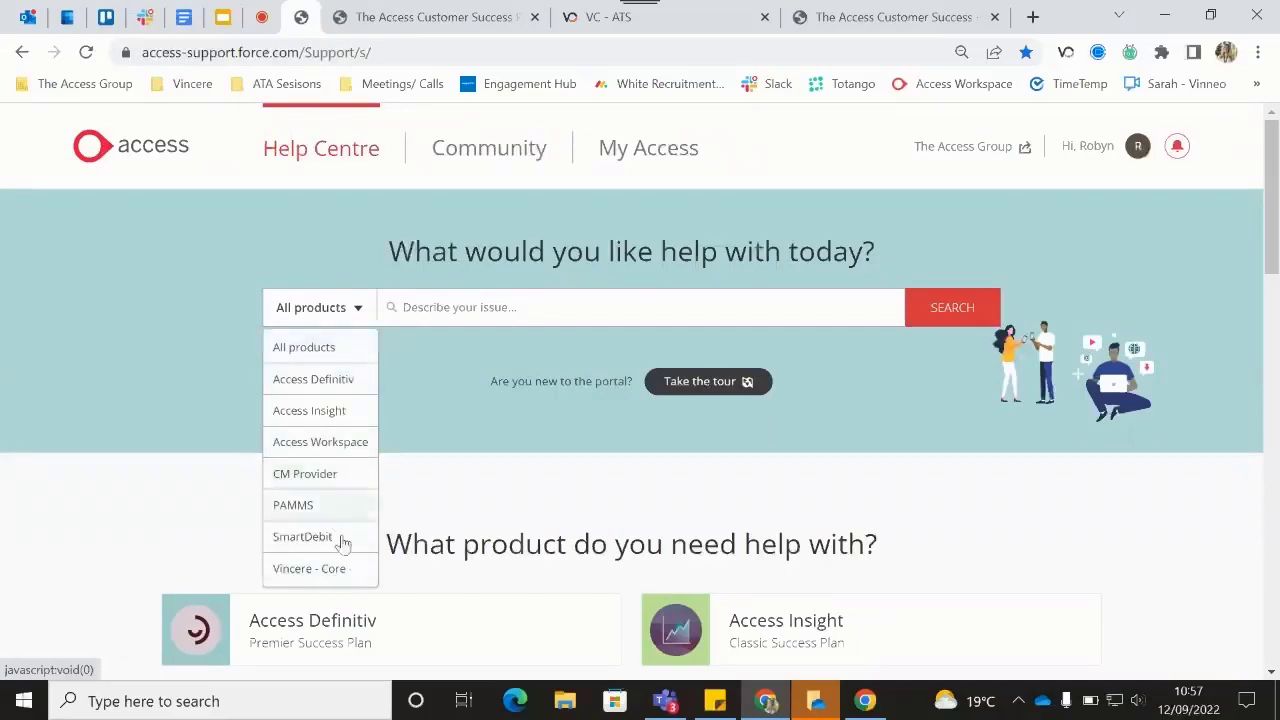
mouse_move(340, 576)
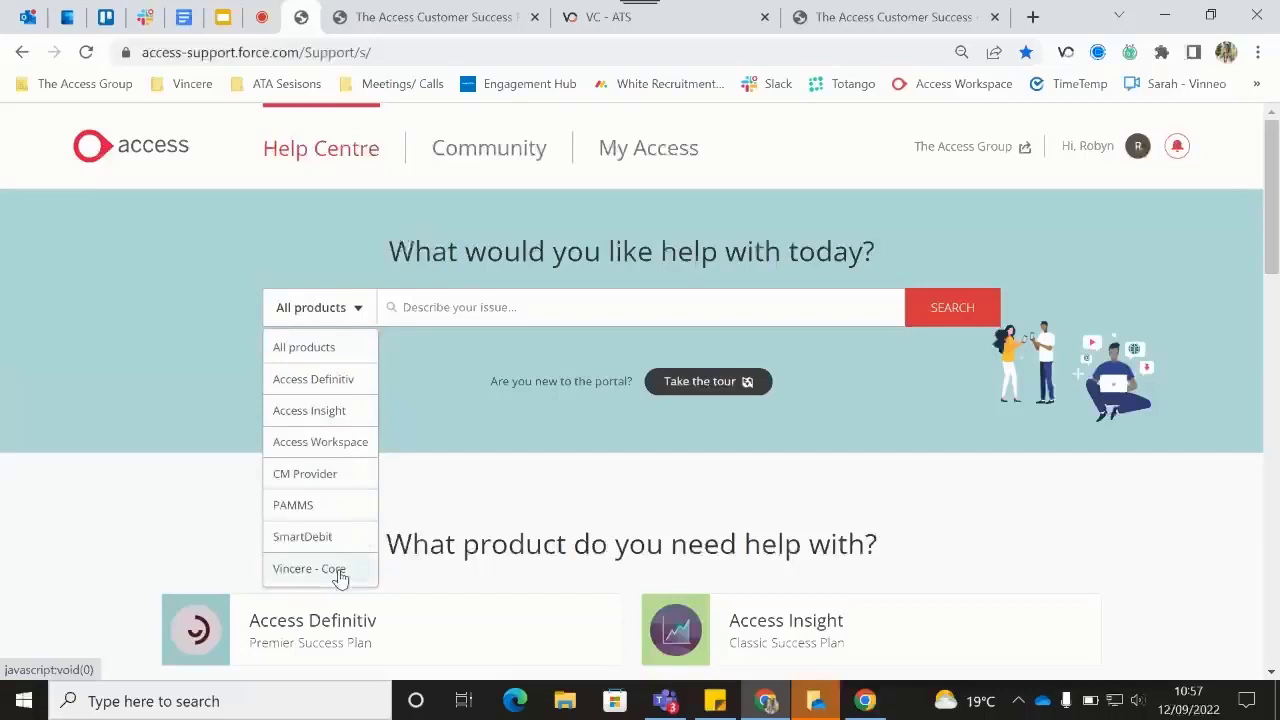
left_click(308, 568)
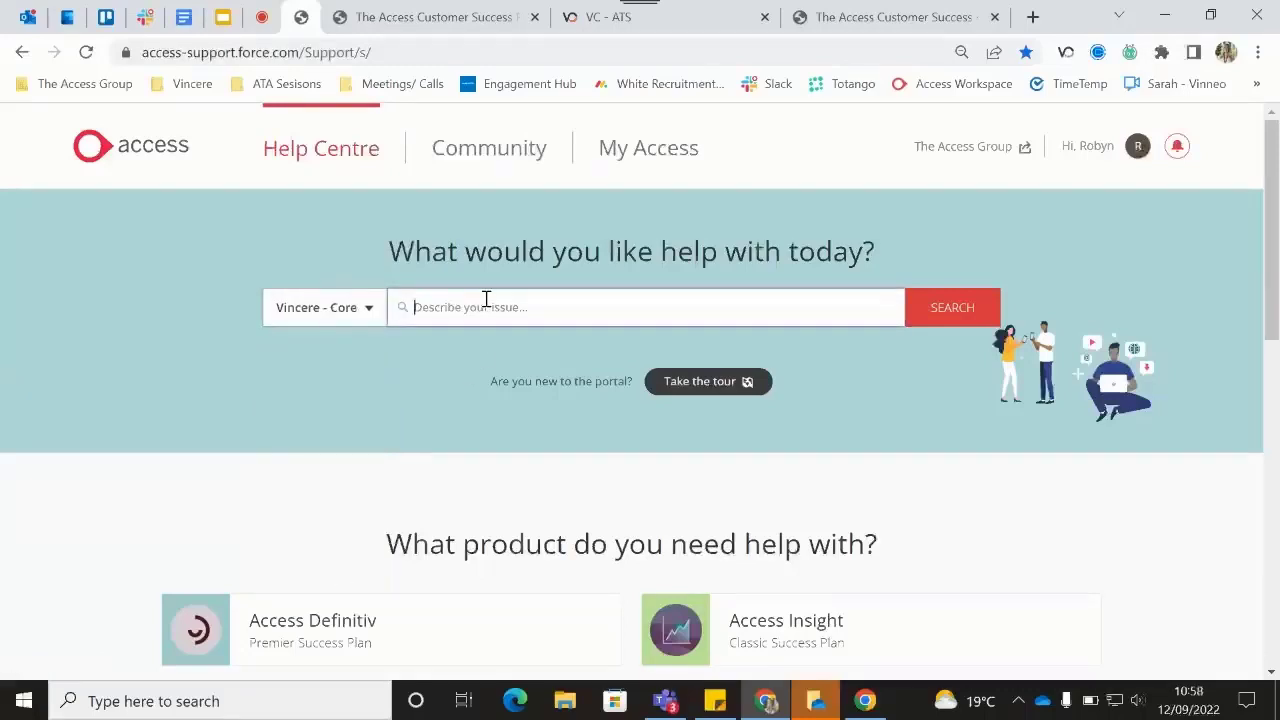
type("ema")
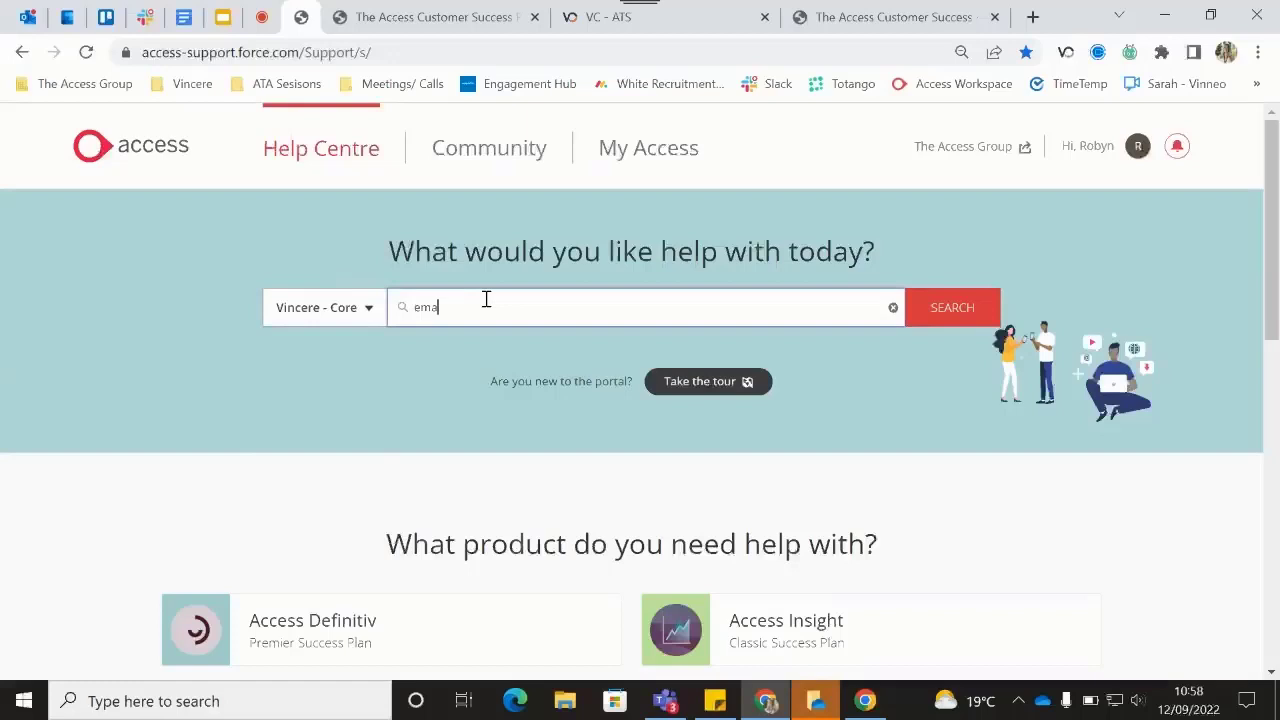
type("il")
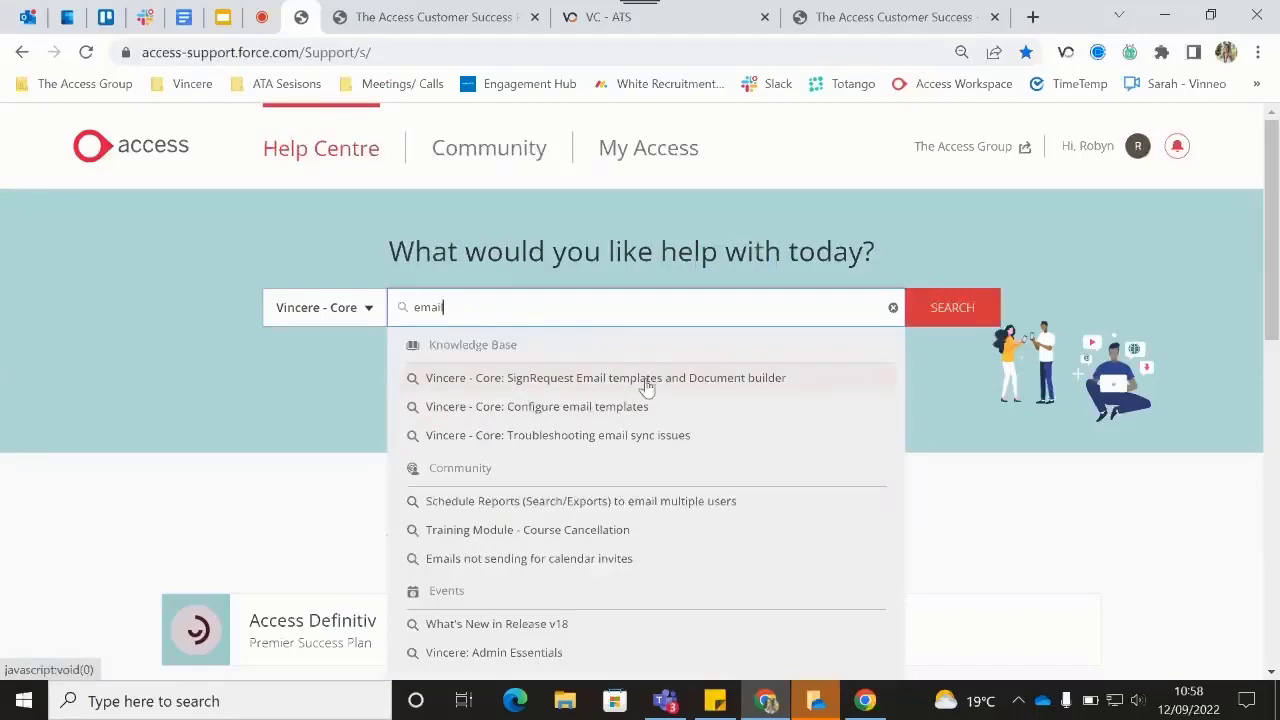
mouse_move(620, 412)
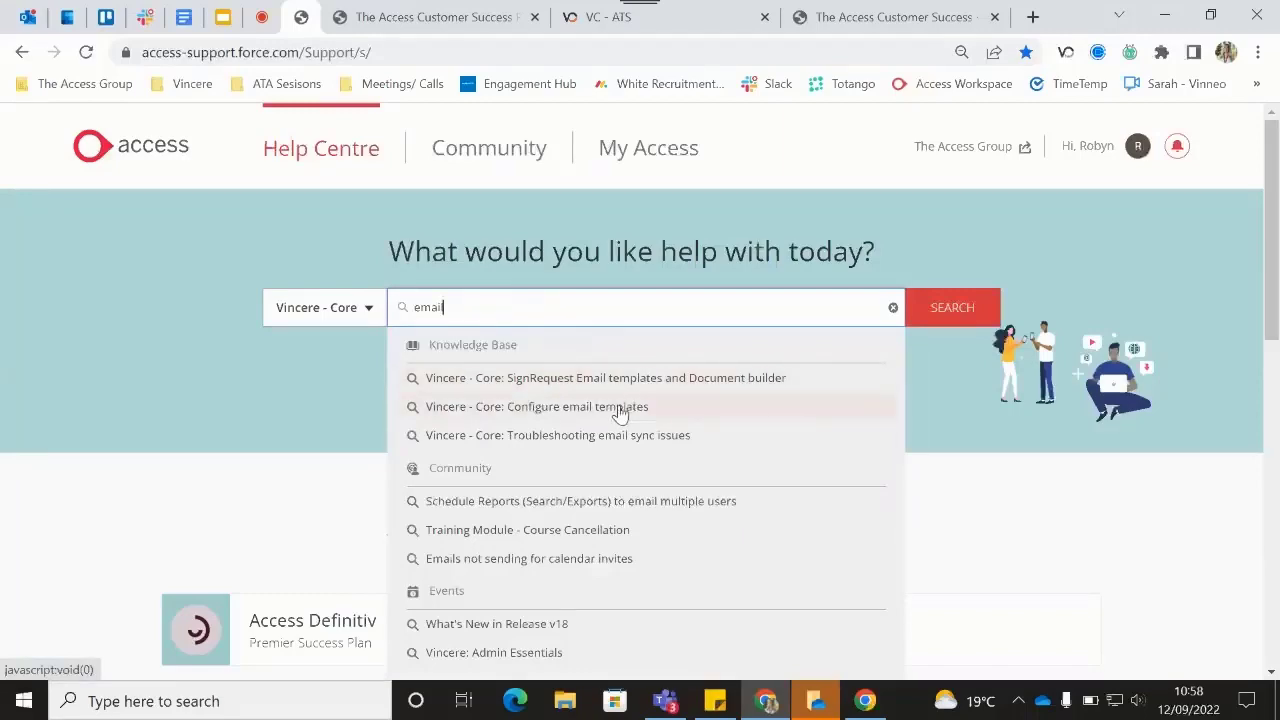
Read the 'Vincere - Core: Configure email templates' article through to the end.
left_click(536, 406)
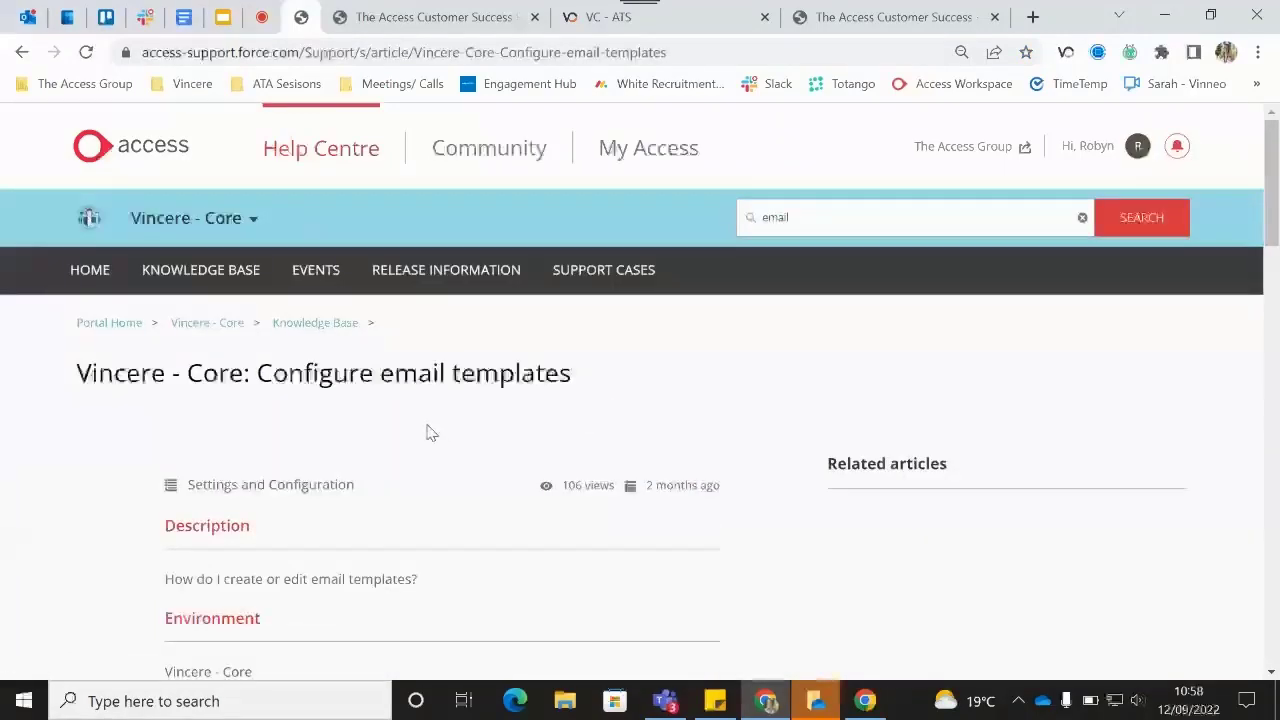
scroll("down", 3)
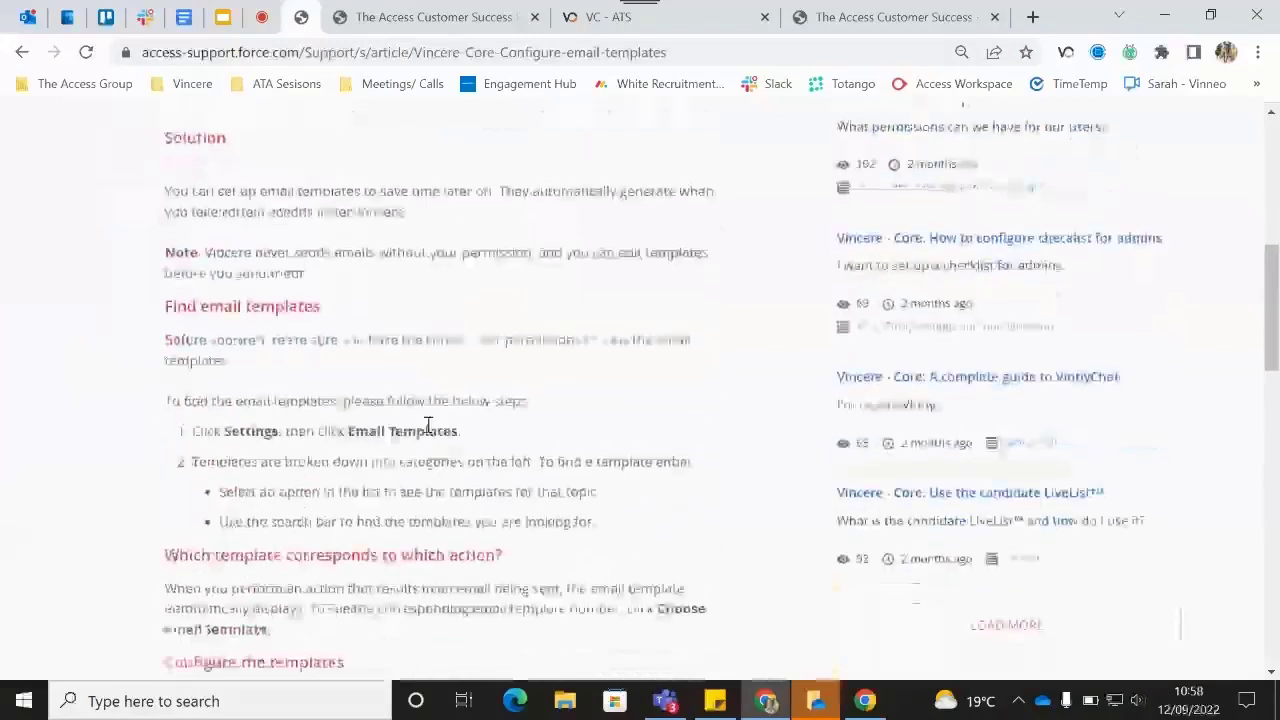
scroll("down", 3)
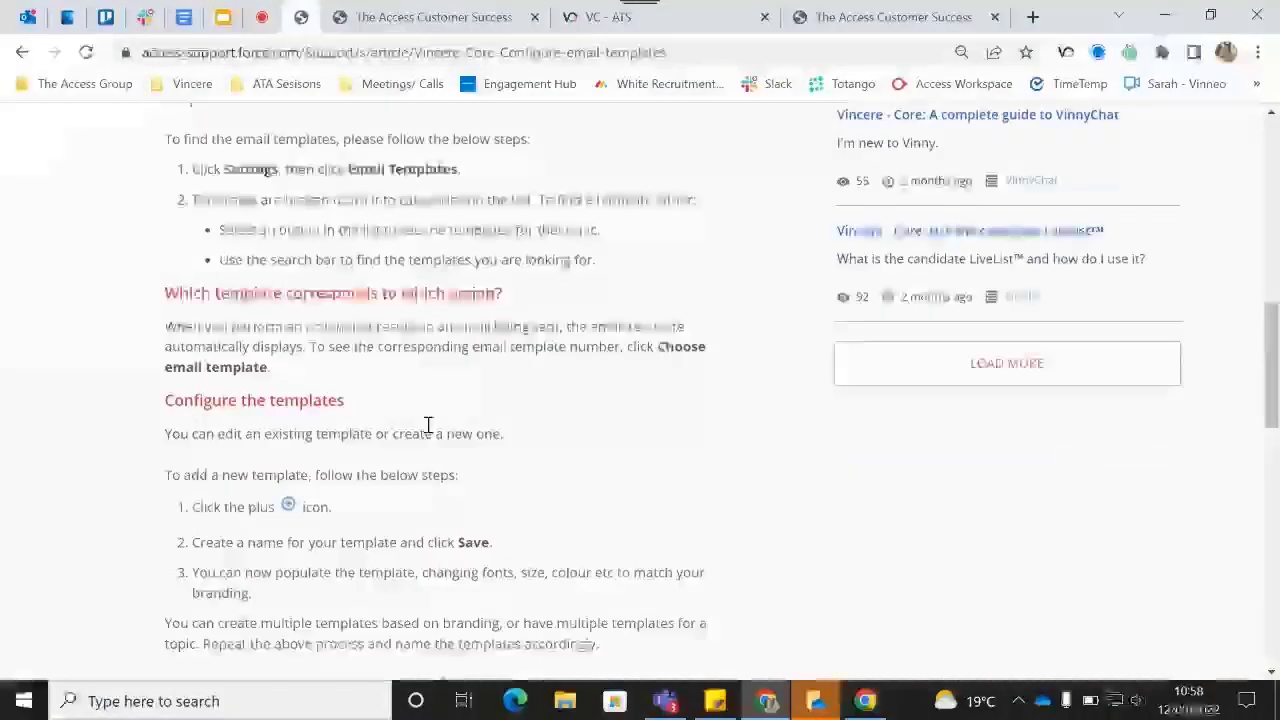
scroll("down", 3)
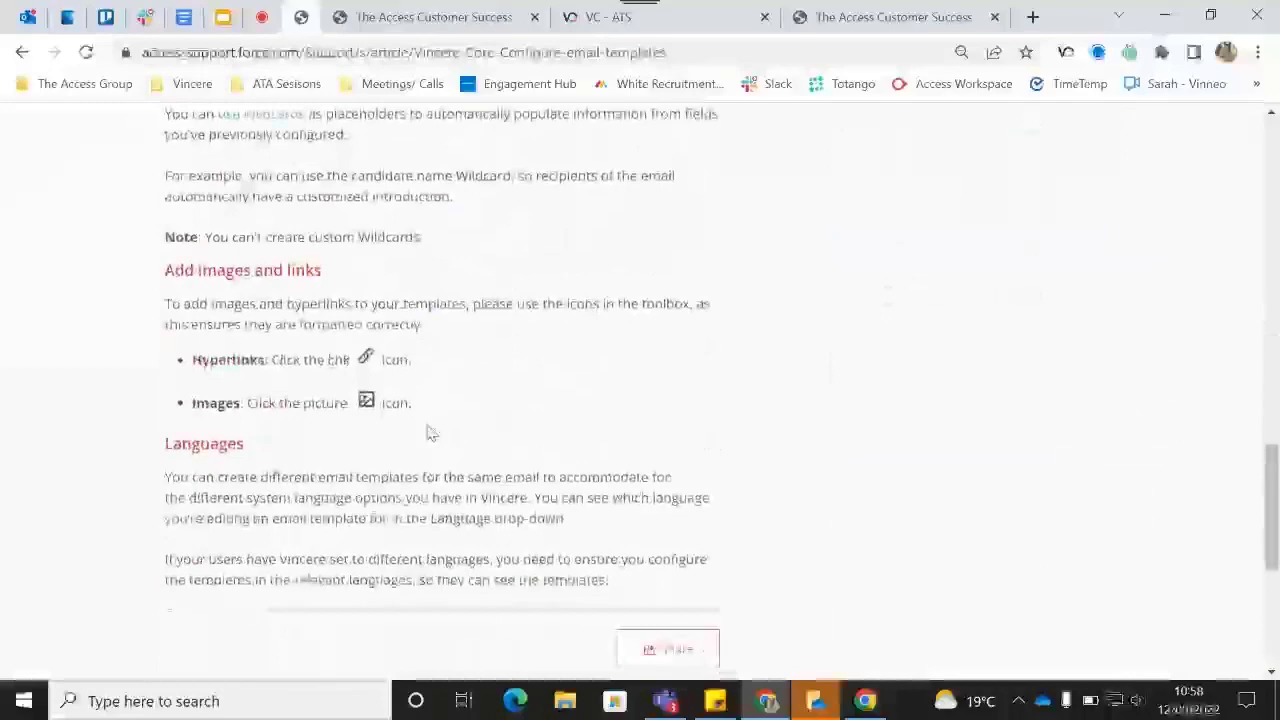
scroll("down", 3)
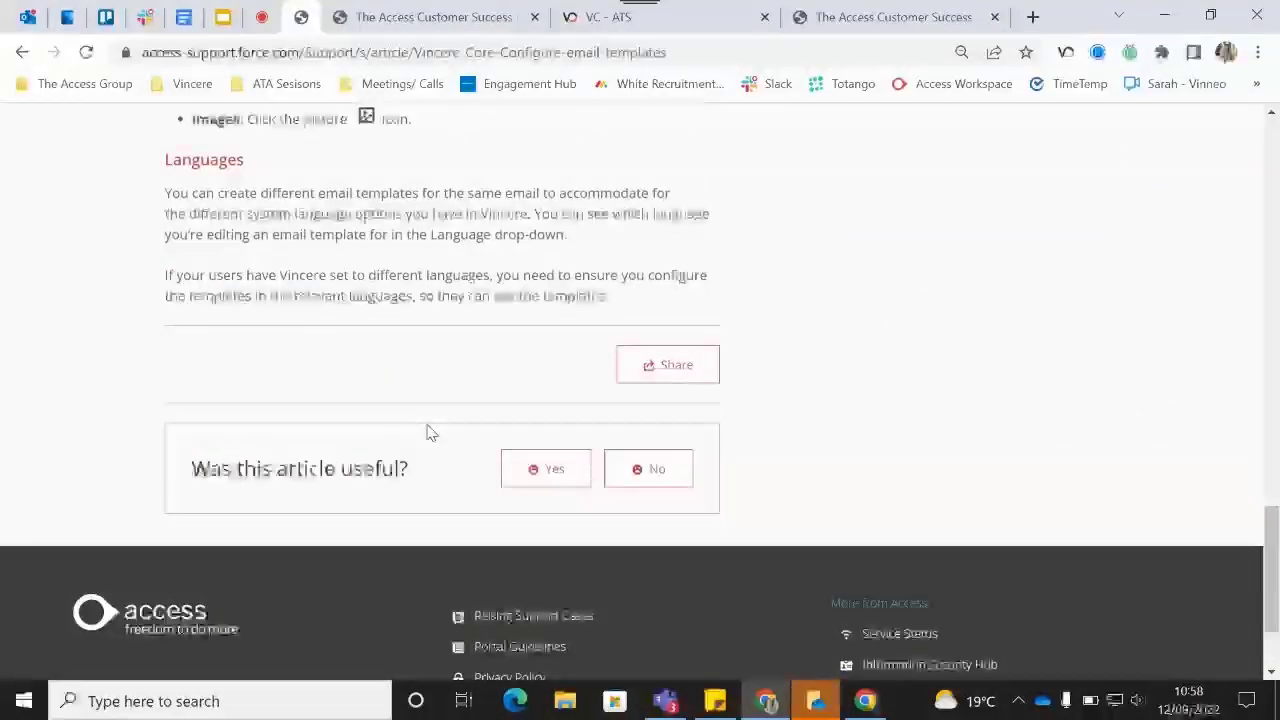
scroll("up", 3)
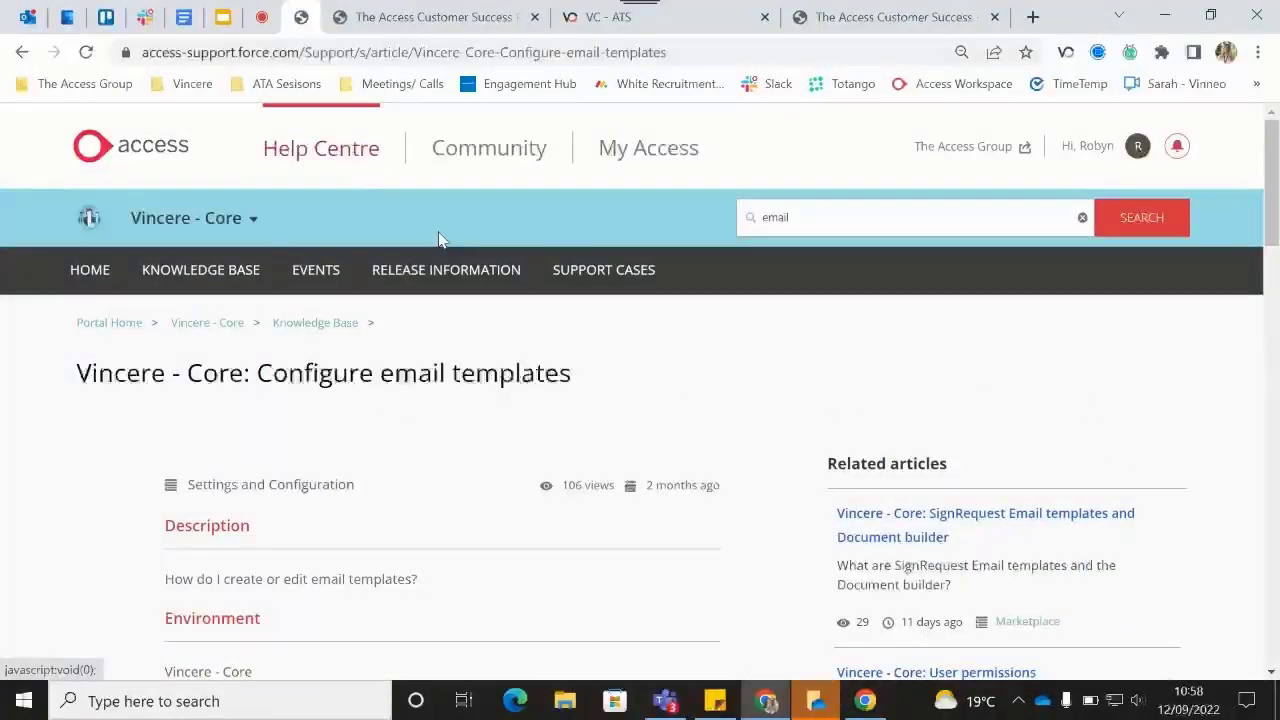
left_click(648, 148)
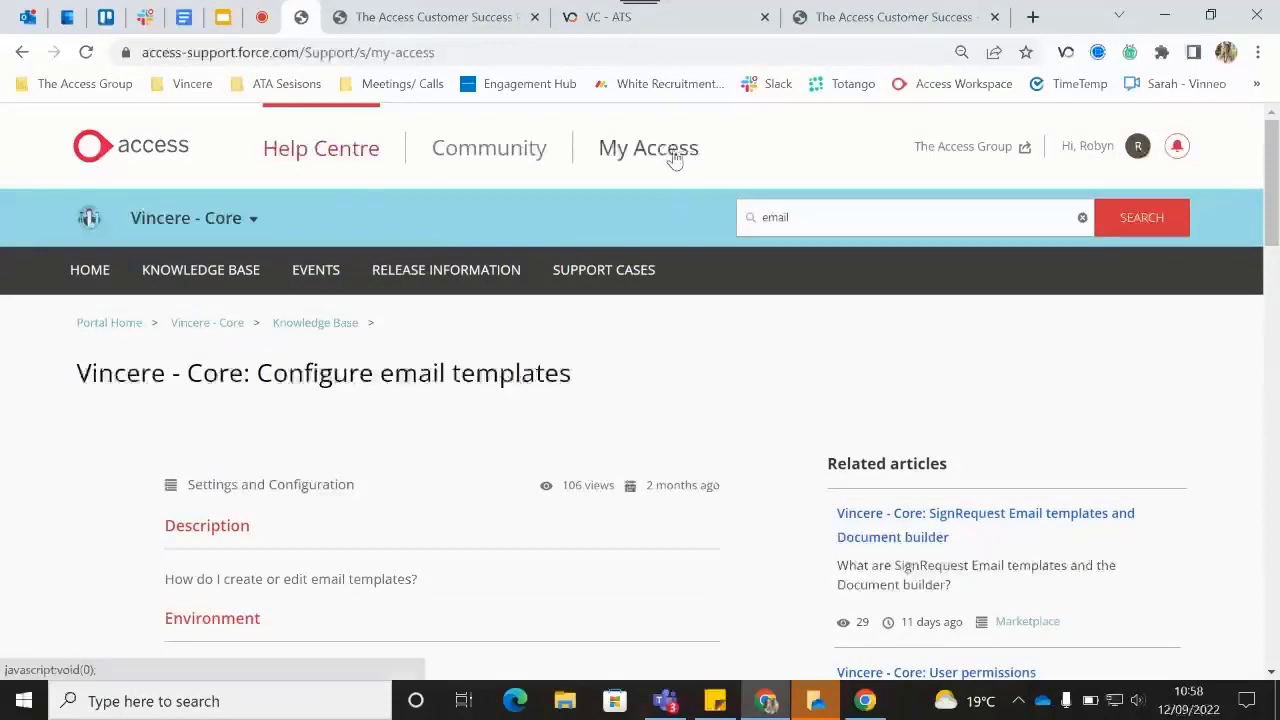
Review My Support Cases on My Access and start Create a Case.
left_click(648, 148)
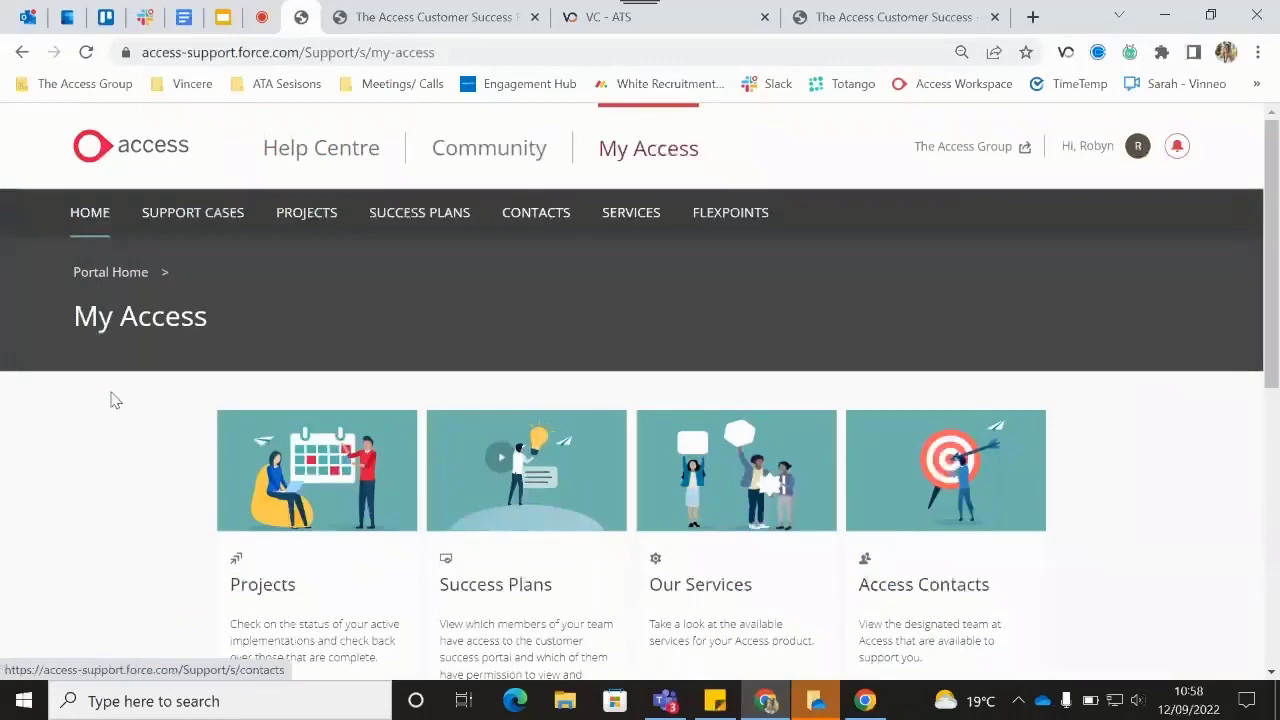
mouse_move(192, 212)
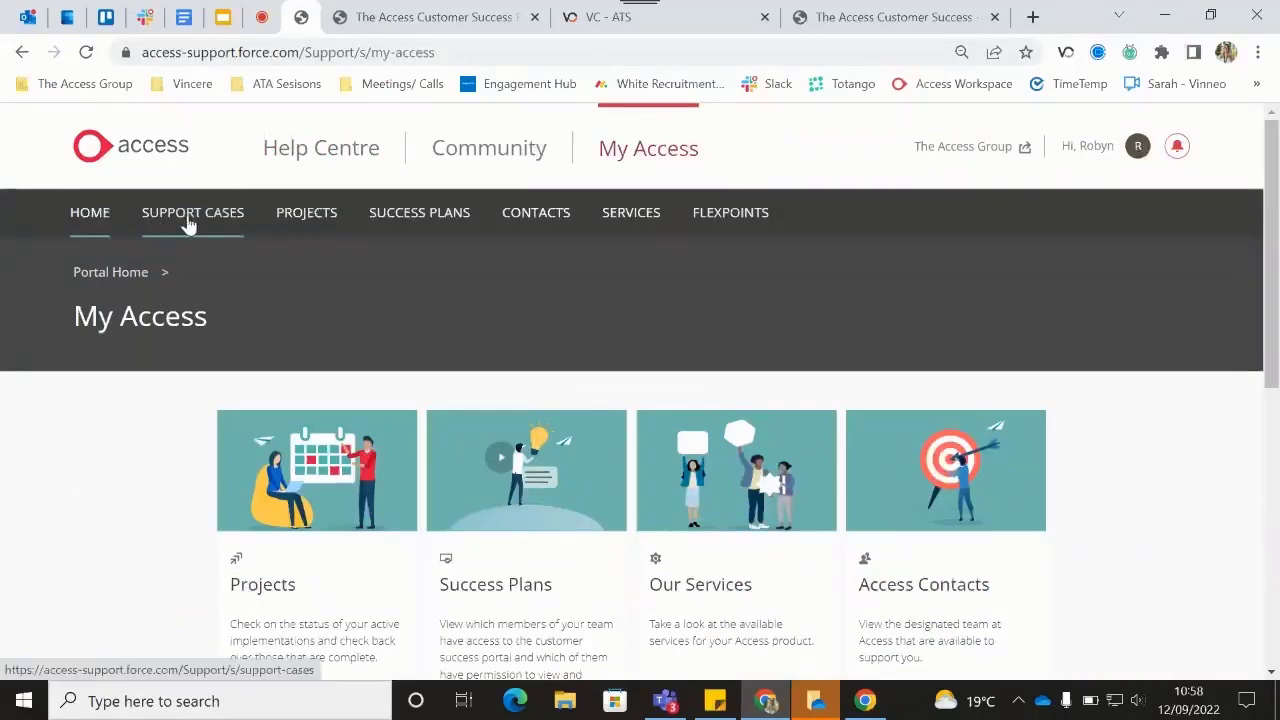
mouse_move(104, 512)
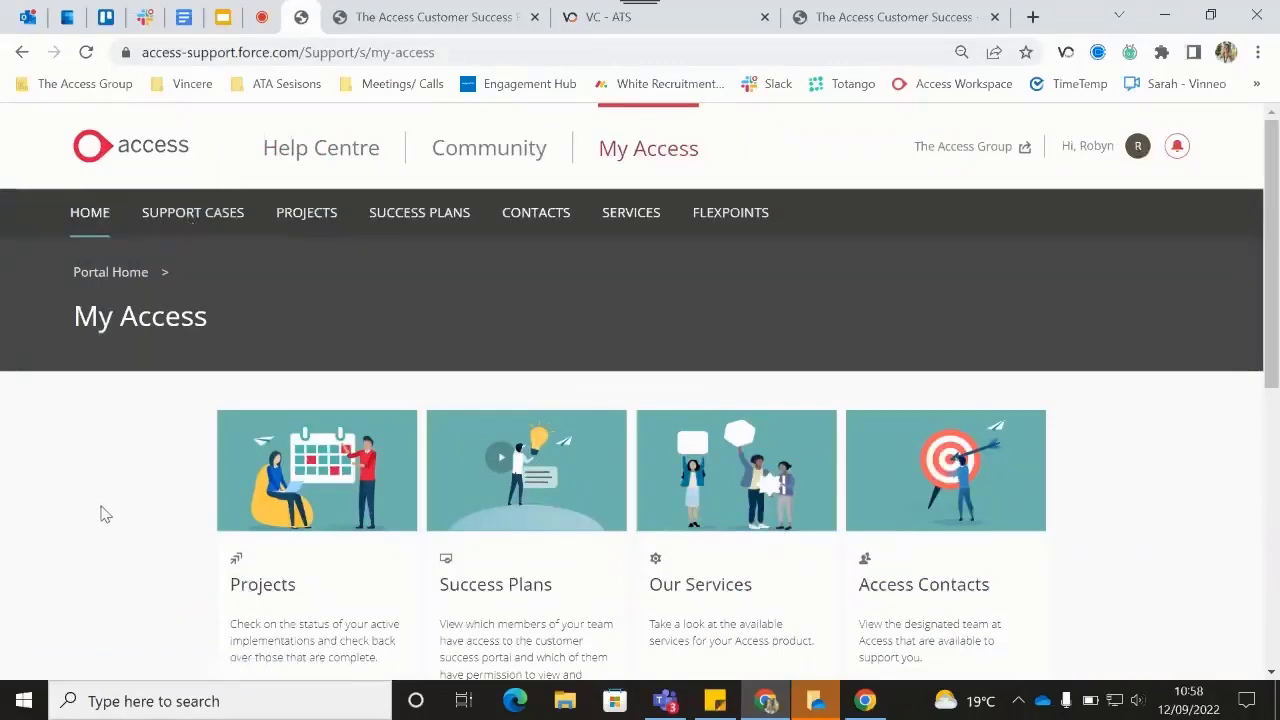
scroll("down", 3)
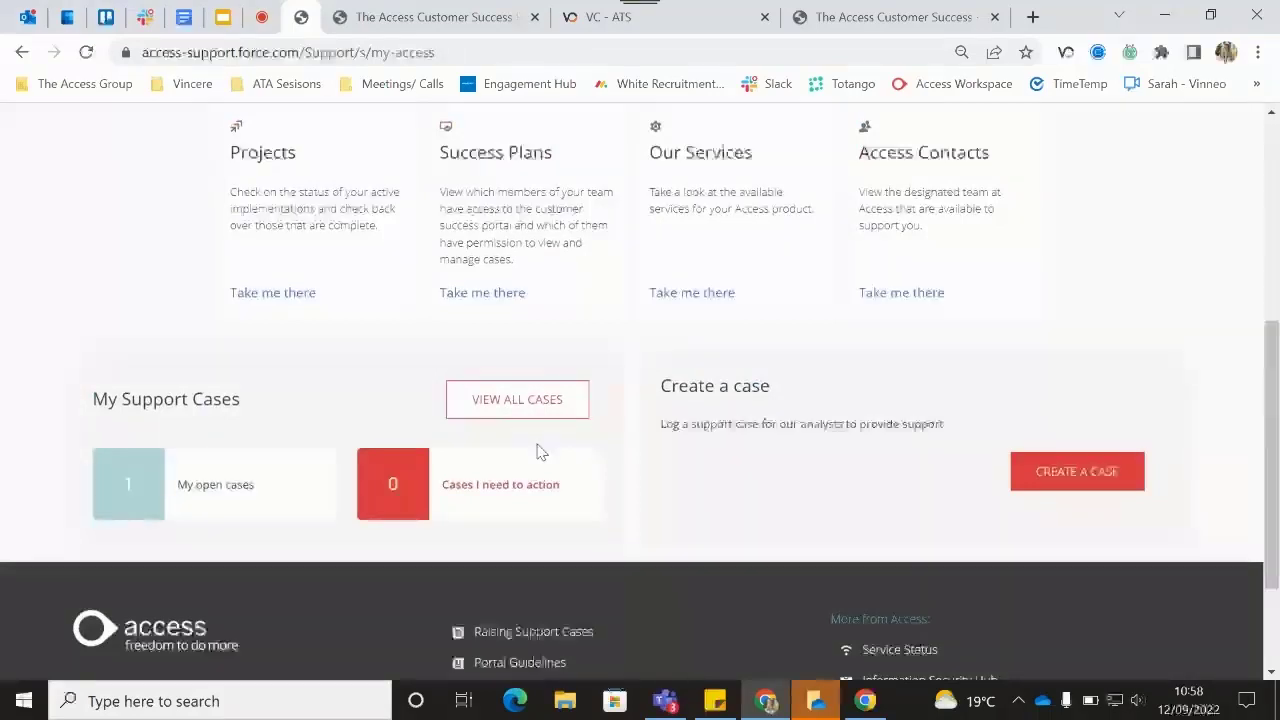
mouse_move(348, 540)
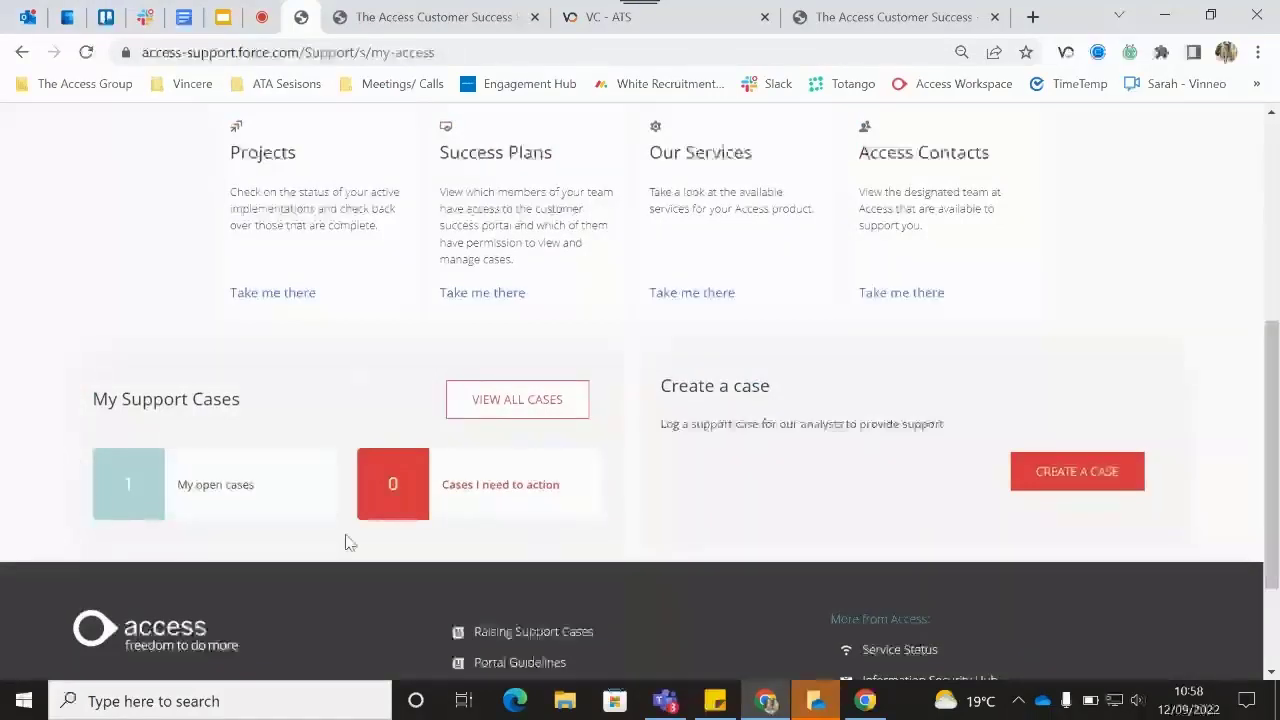
mouse_move(184, 474)
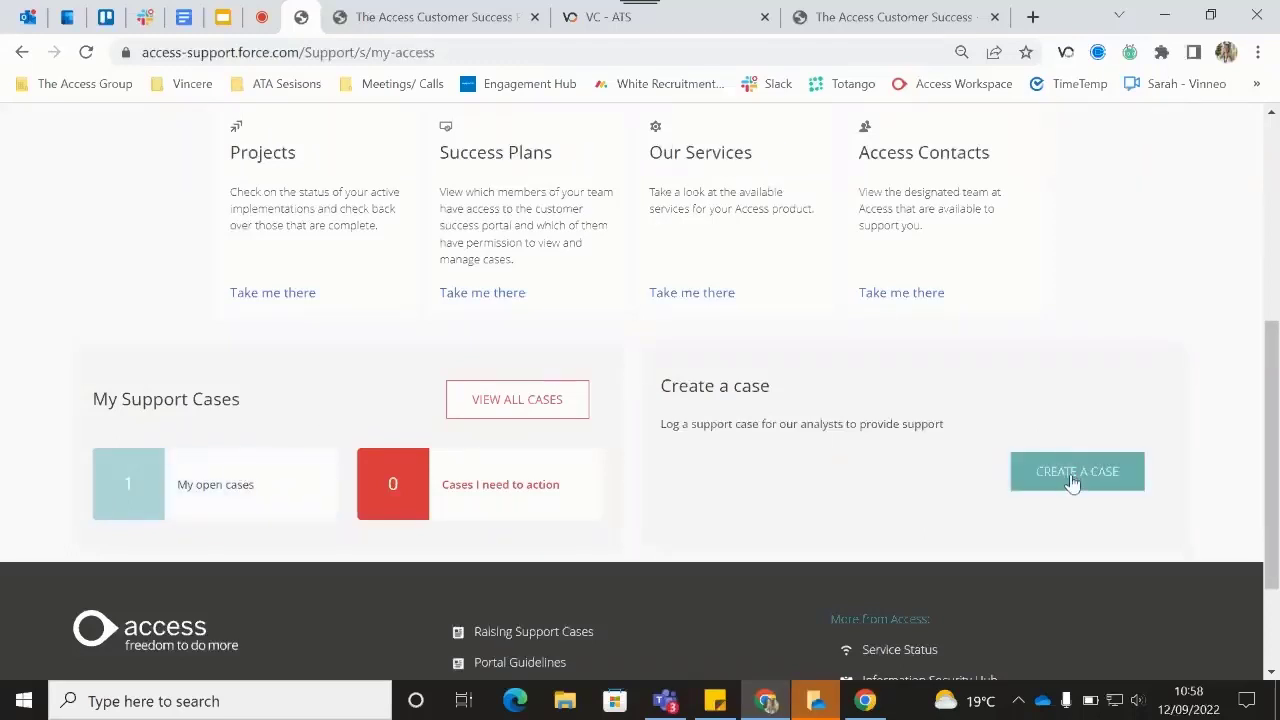
left_click(1076, 472)
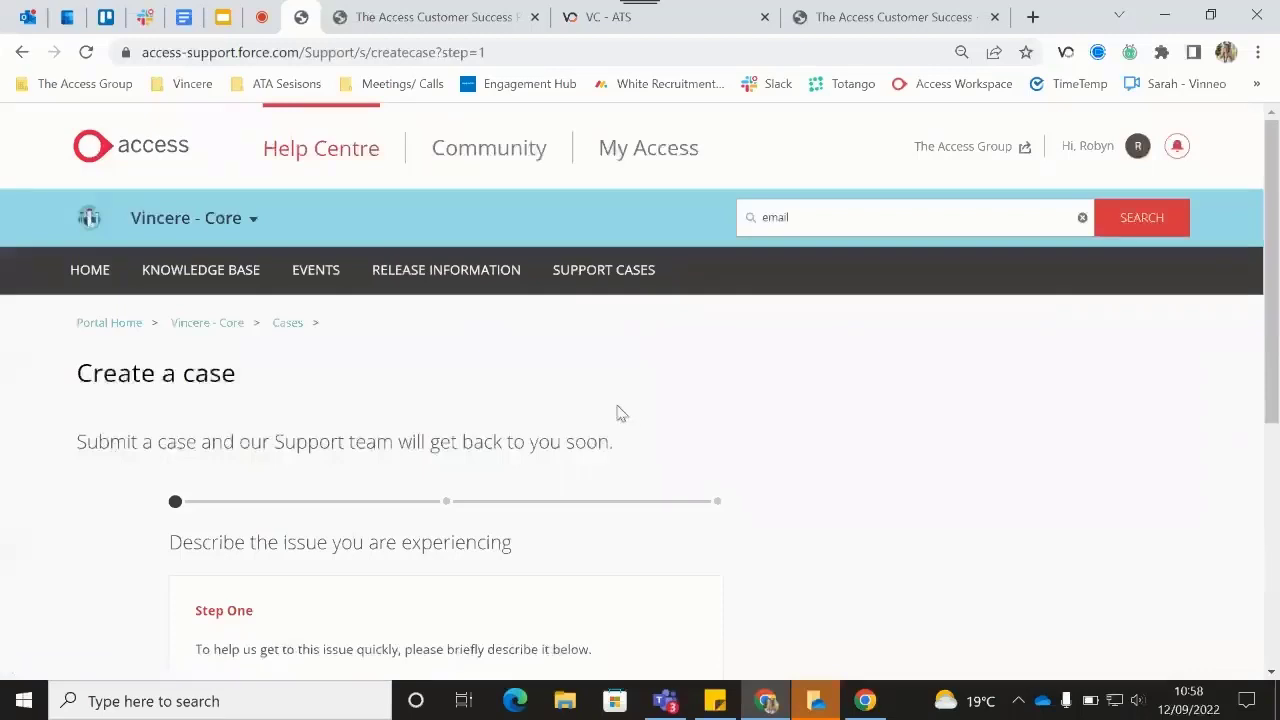
Enter 'Email Connection not working' as the issue and continue to step two.
scroll("down", 3)
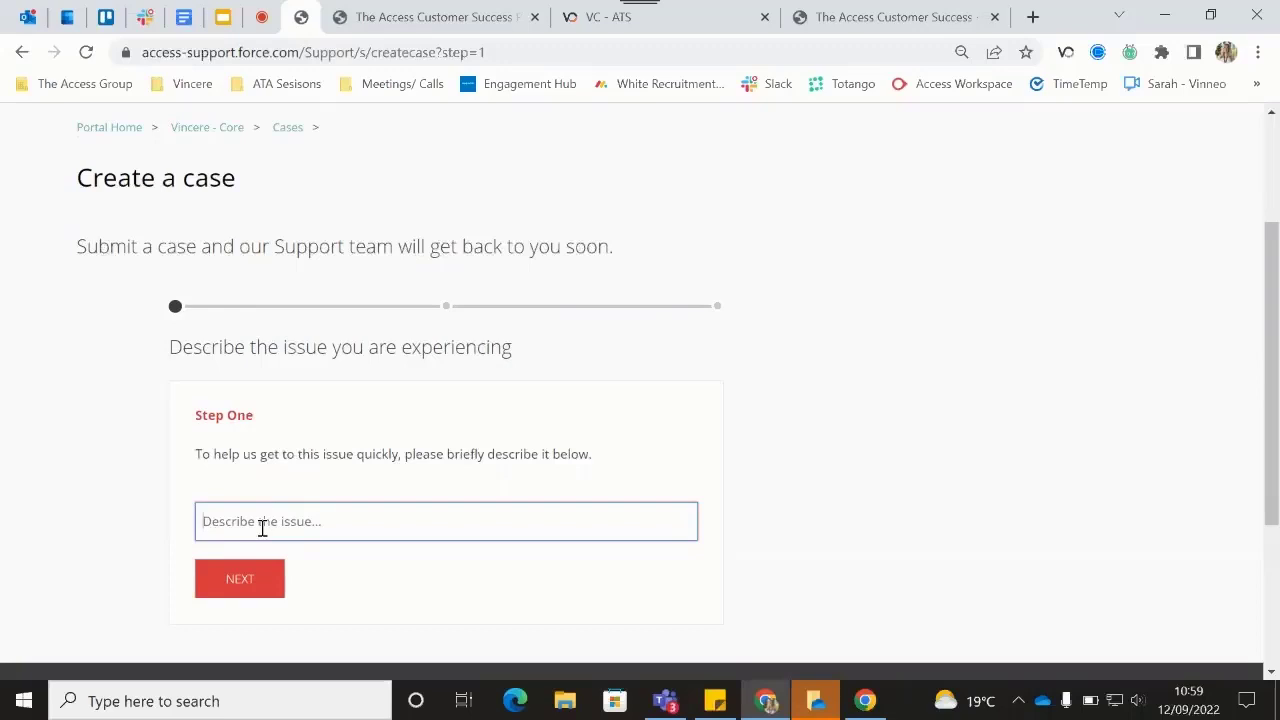
type("Email Connec")
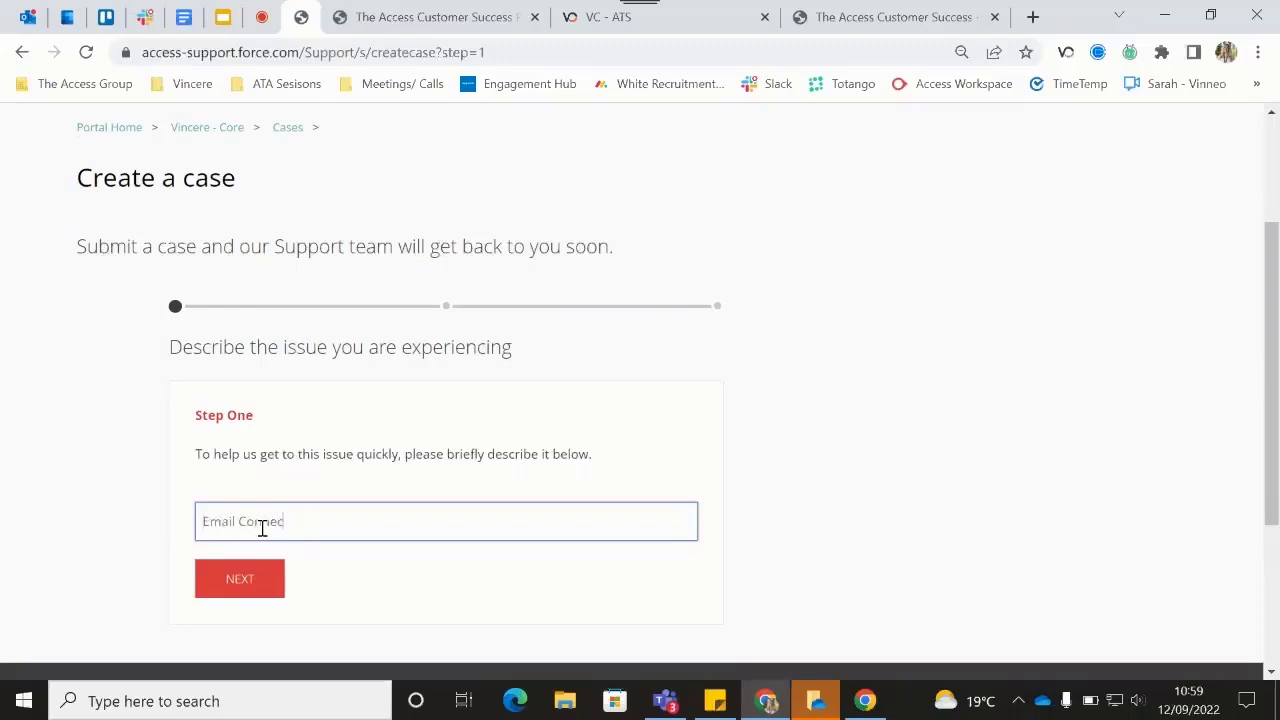
type("tion not")
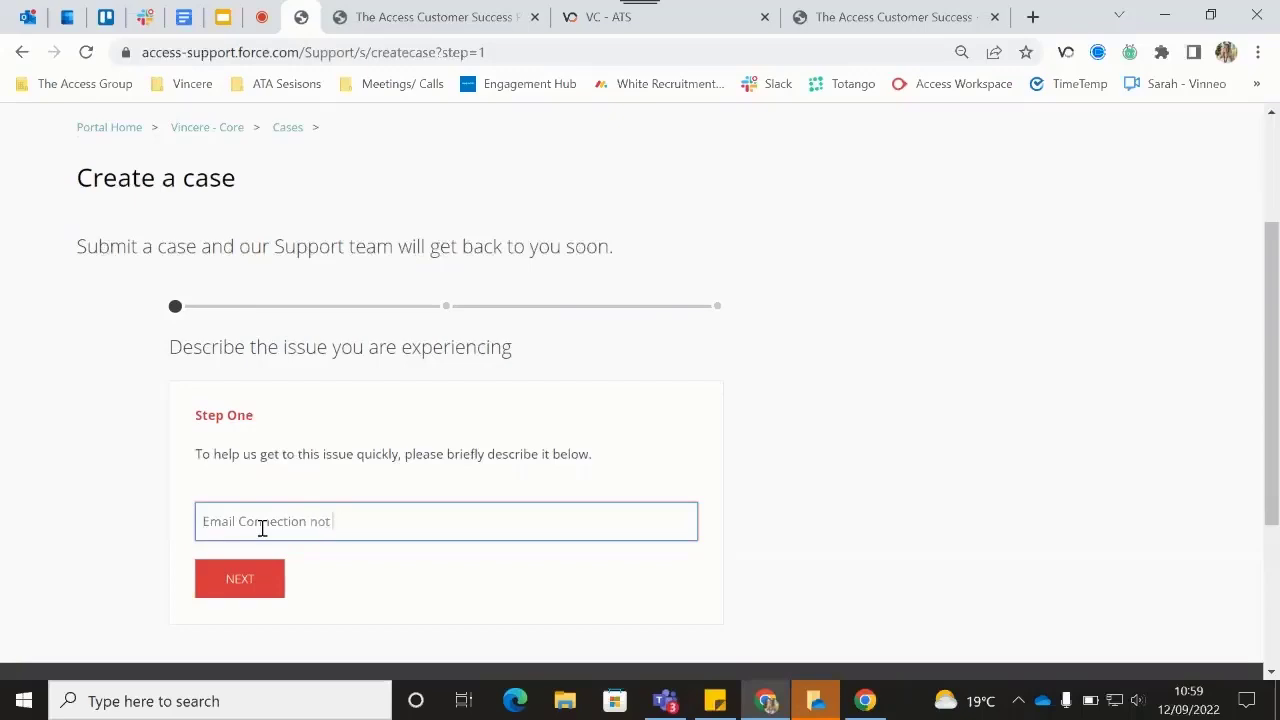
type("working")
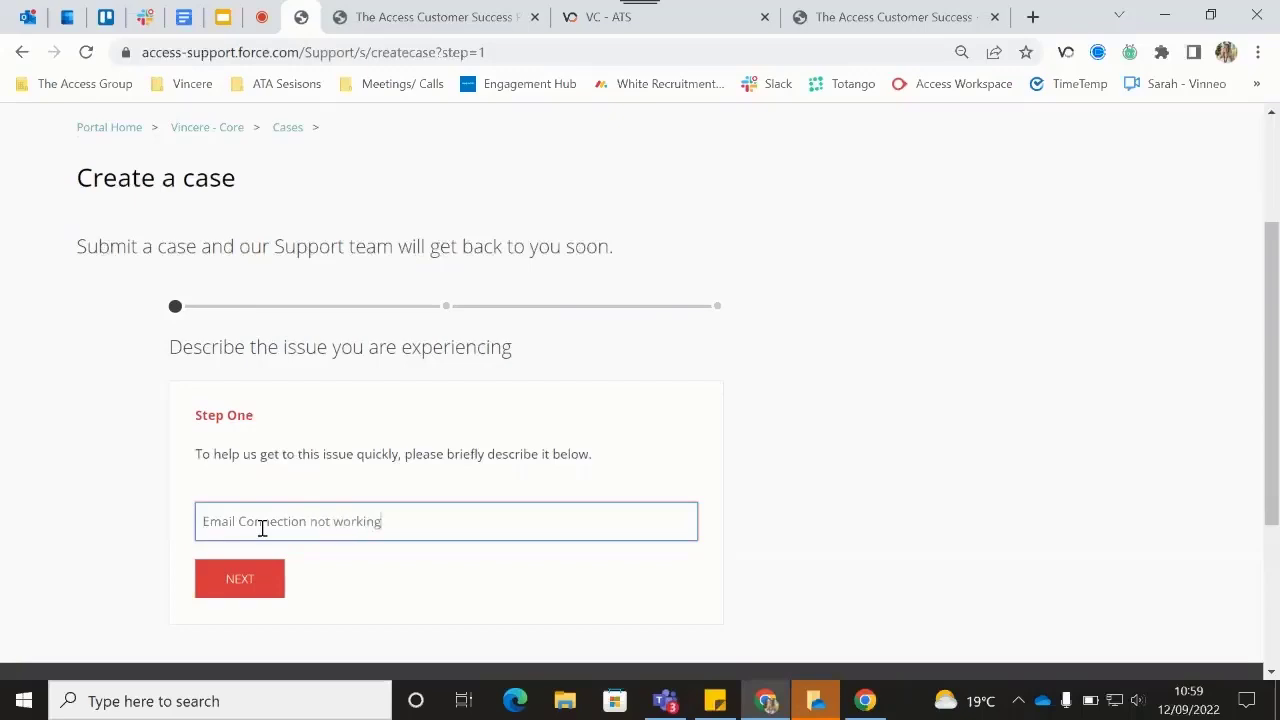
left_click(240, 578)
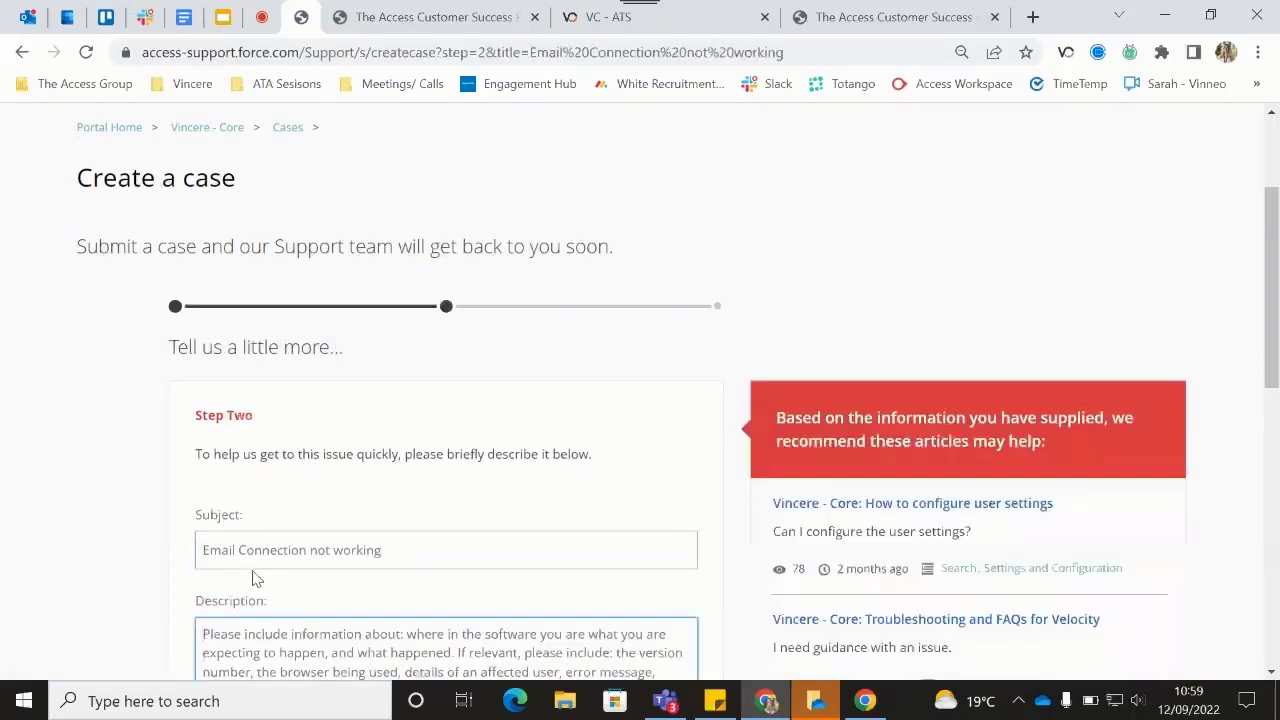
Describe the case as 'Email is outlook. Tried to connect, but not connecting.'.
scroll("down", 3)
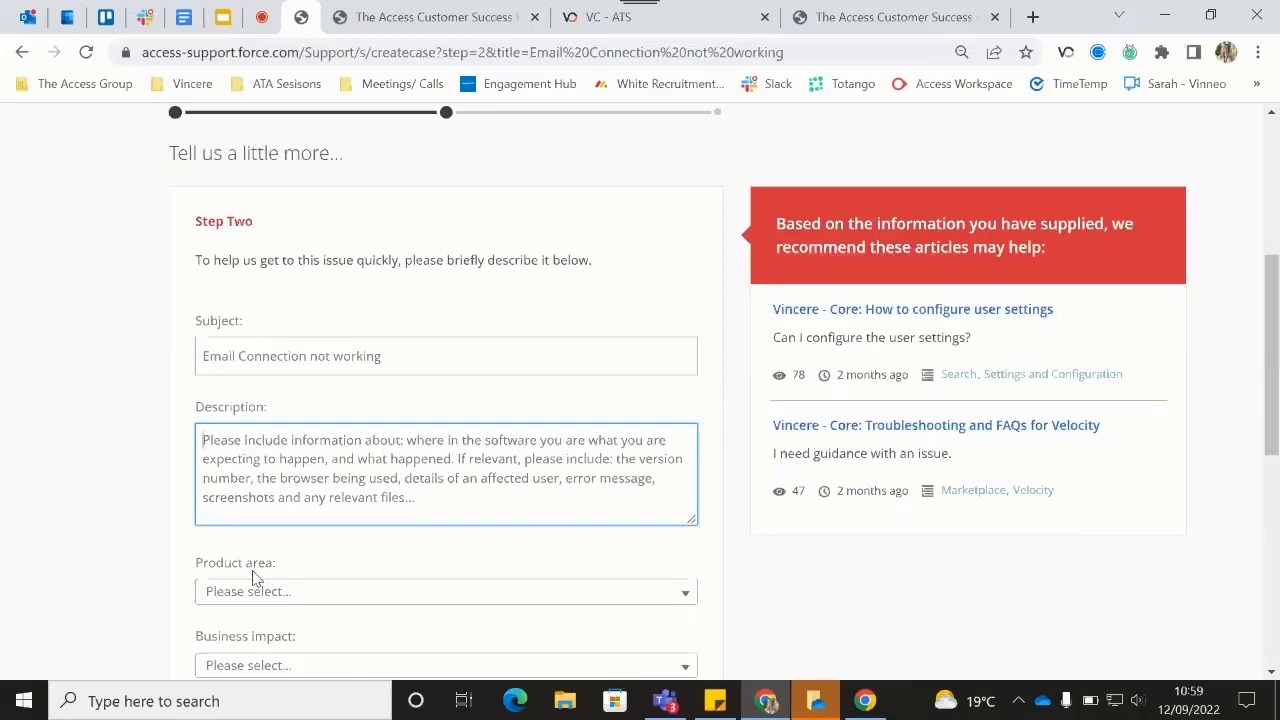
type("Email is outlook. Trei")
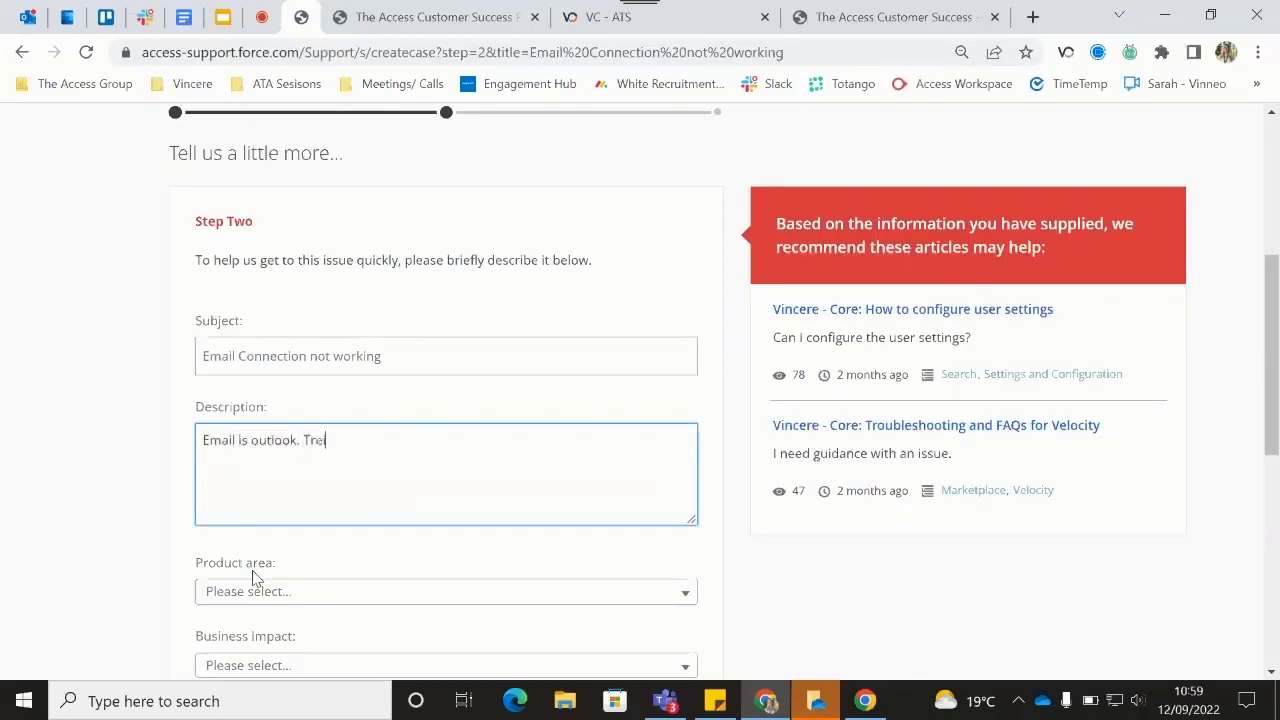
type("ried to conn")
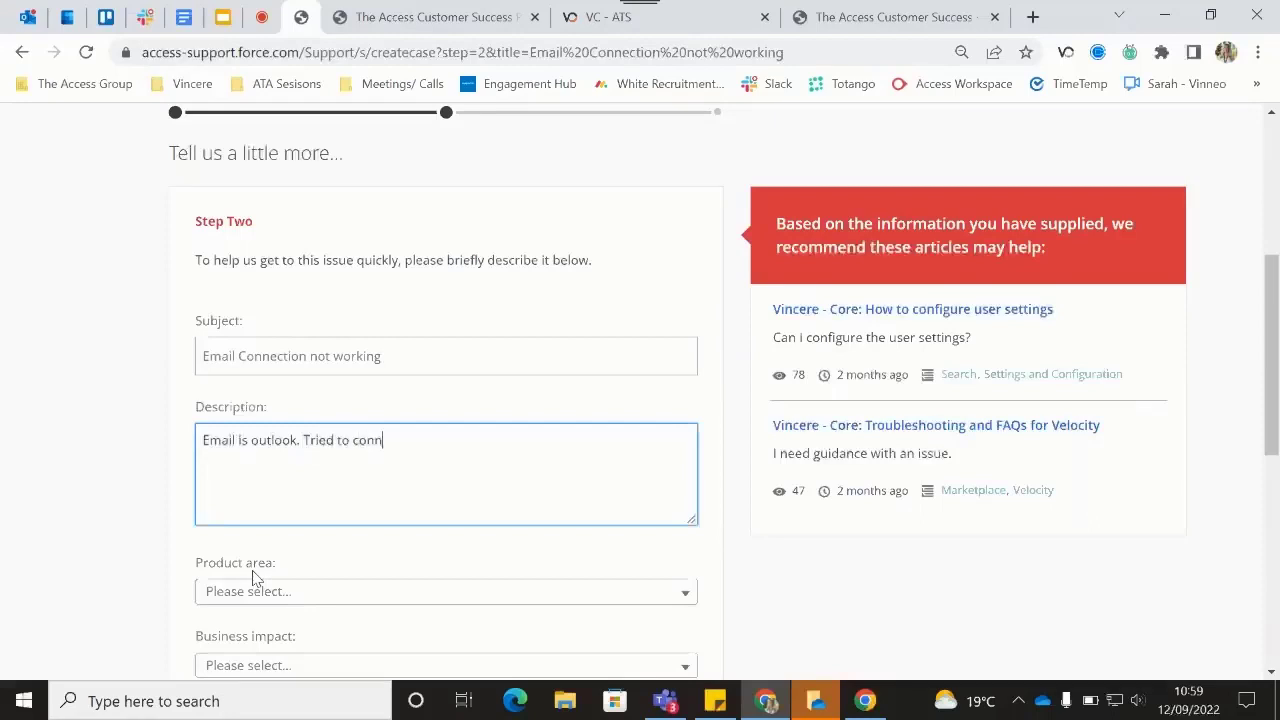
type("ect, but")
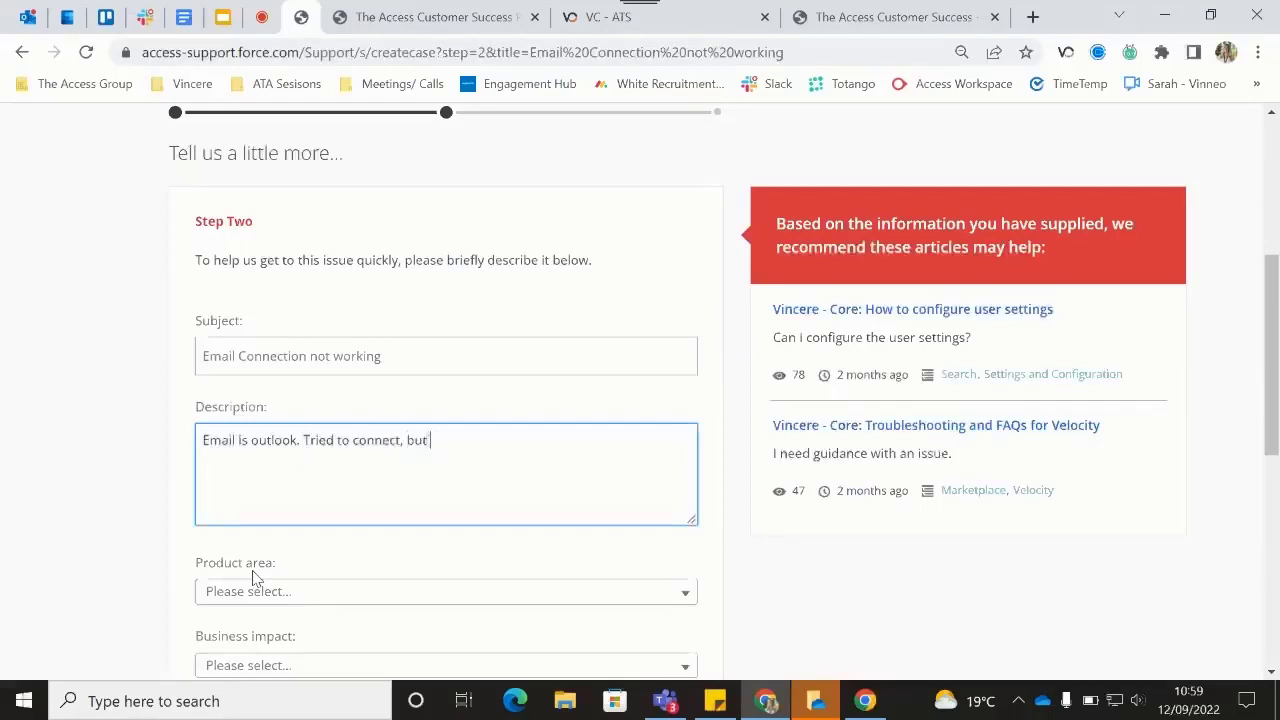
type("not")
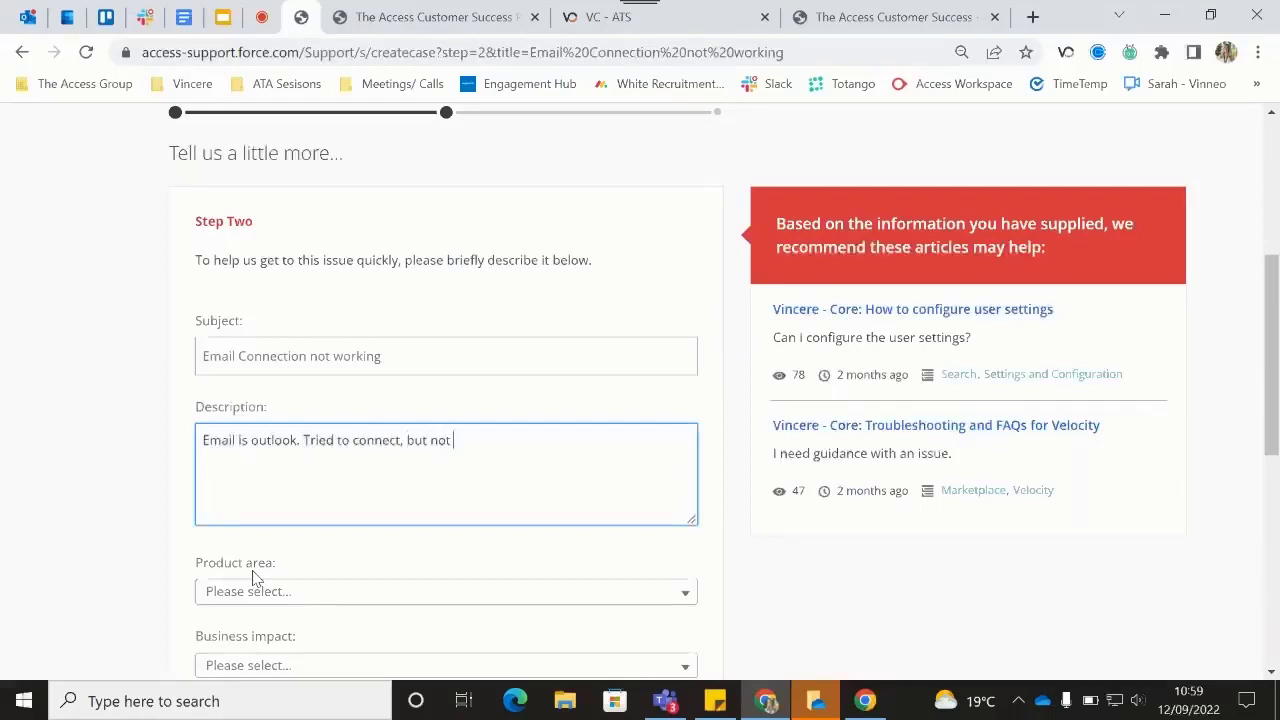
type("connecting")
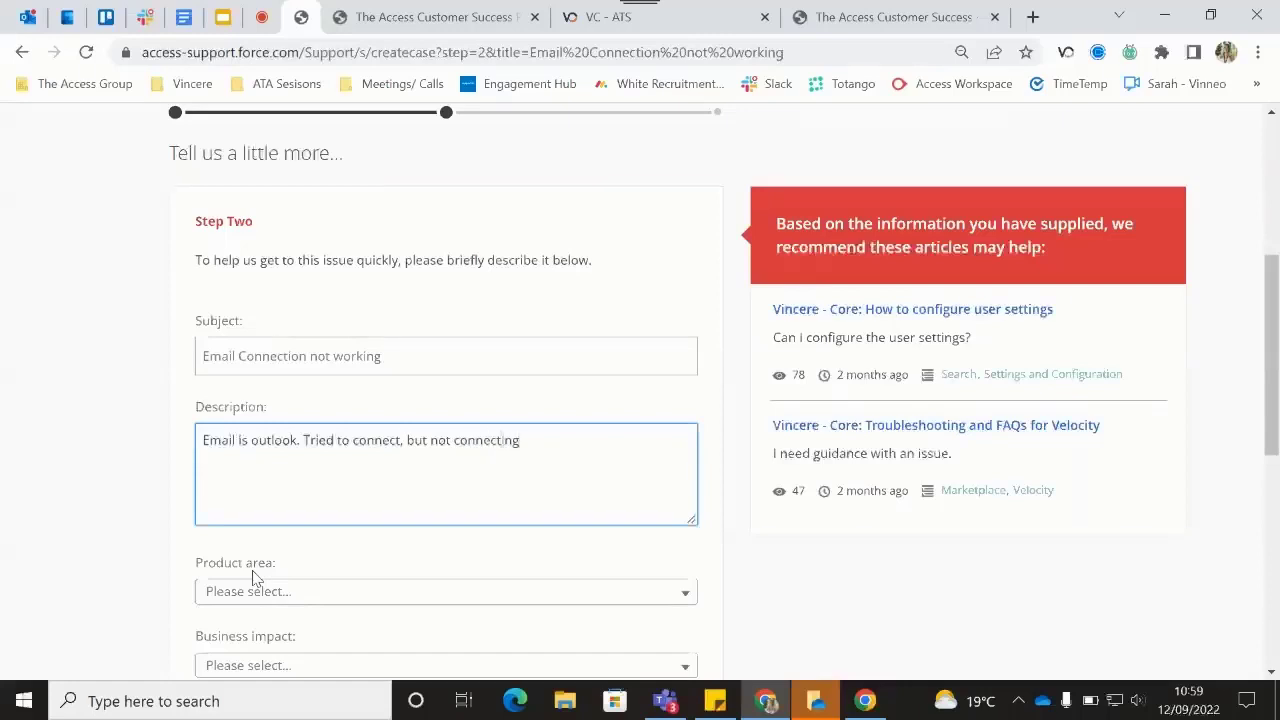
scroll("down", 3)
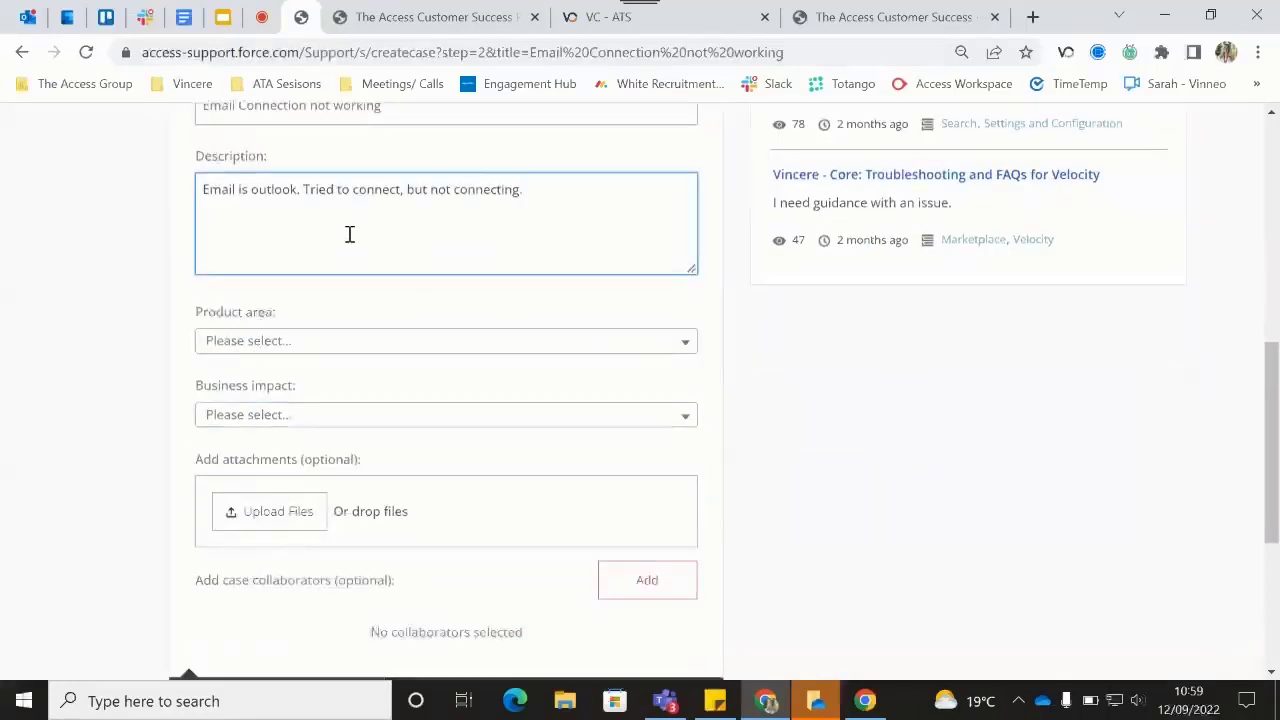
Set product area Emails and business impact 'Major - A major feature has stopped working'.
left_click(446, 340)
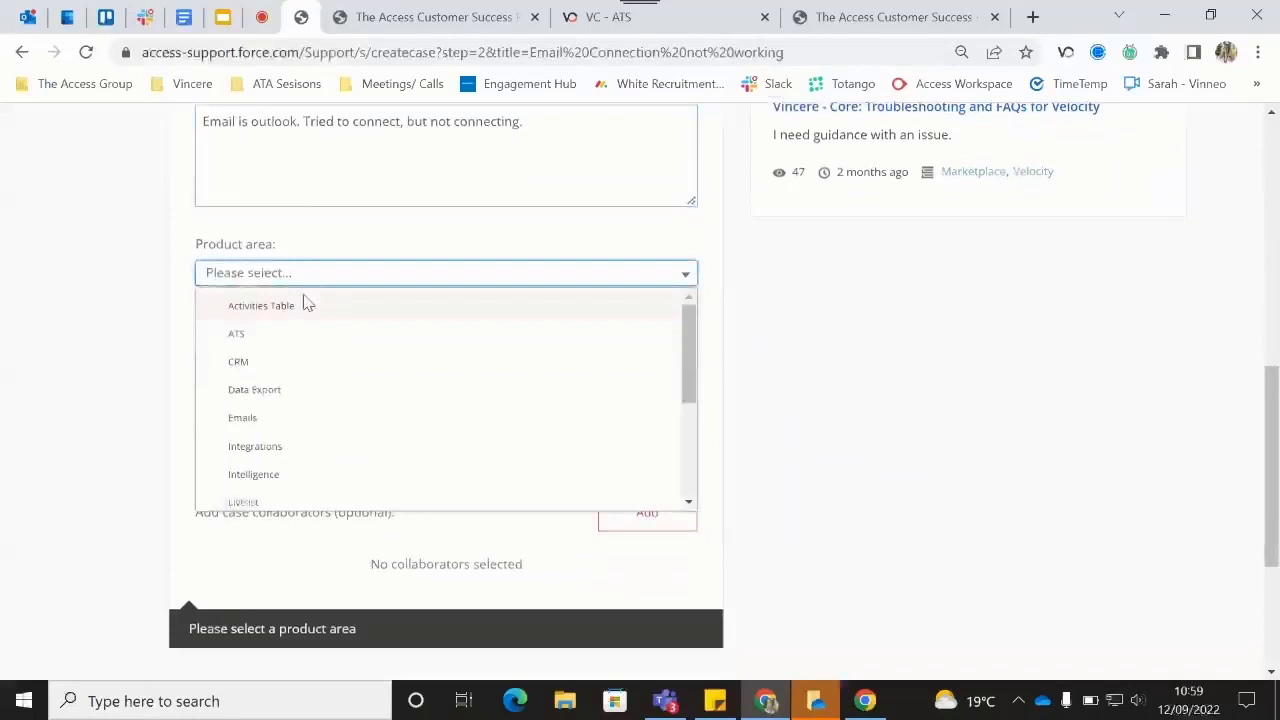
mouse_move(338, 334)
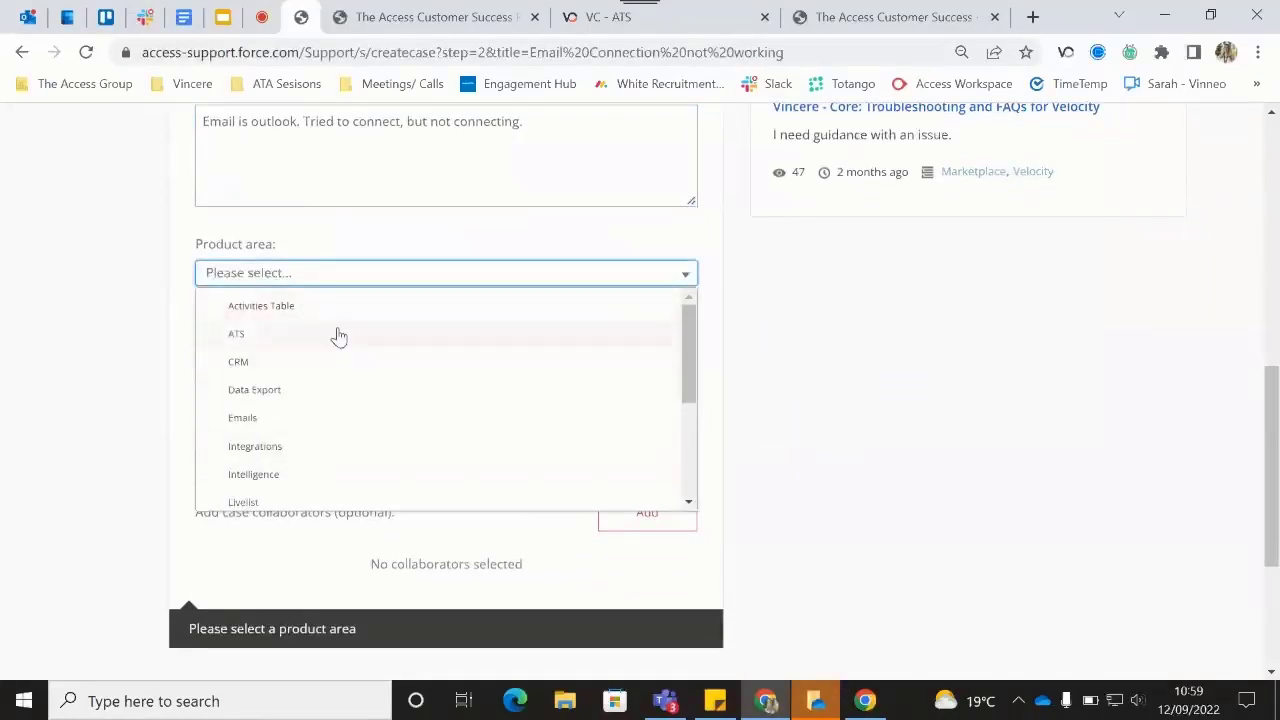
scroll("down", 3)
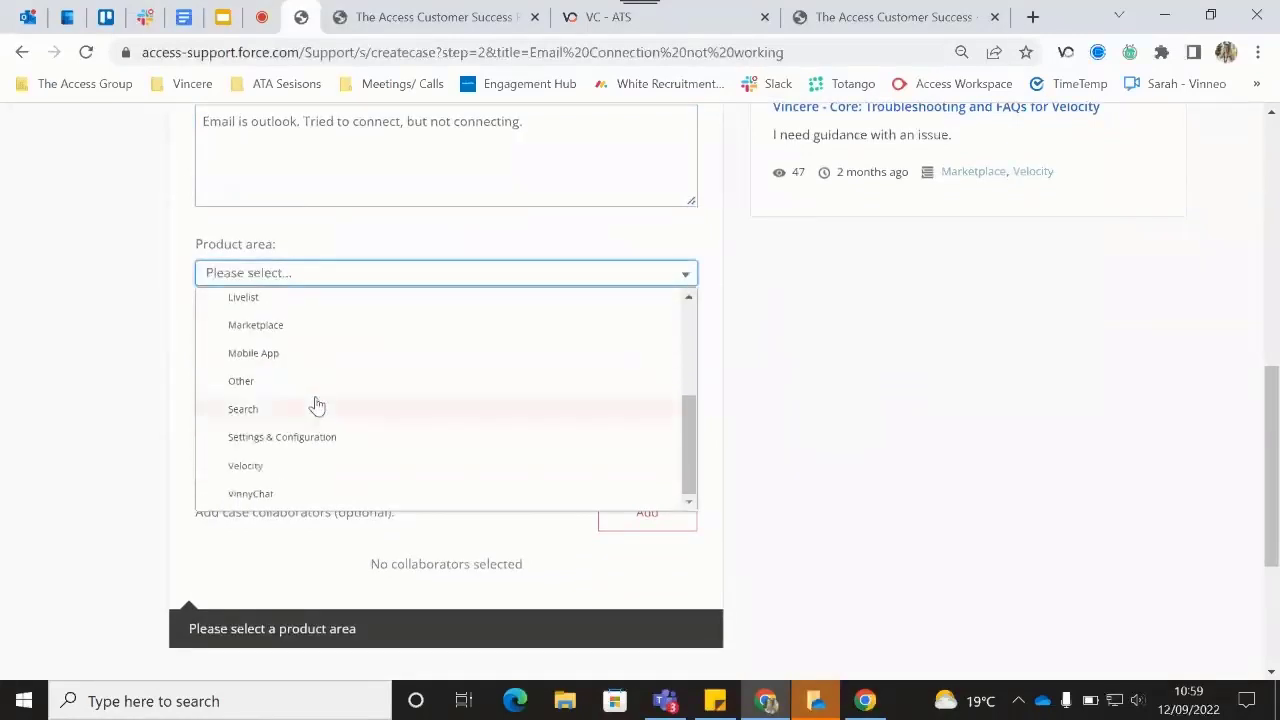
scroll("up", 3)
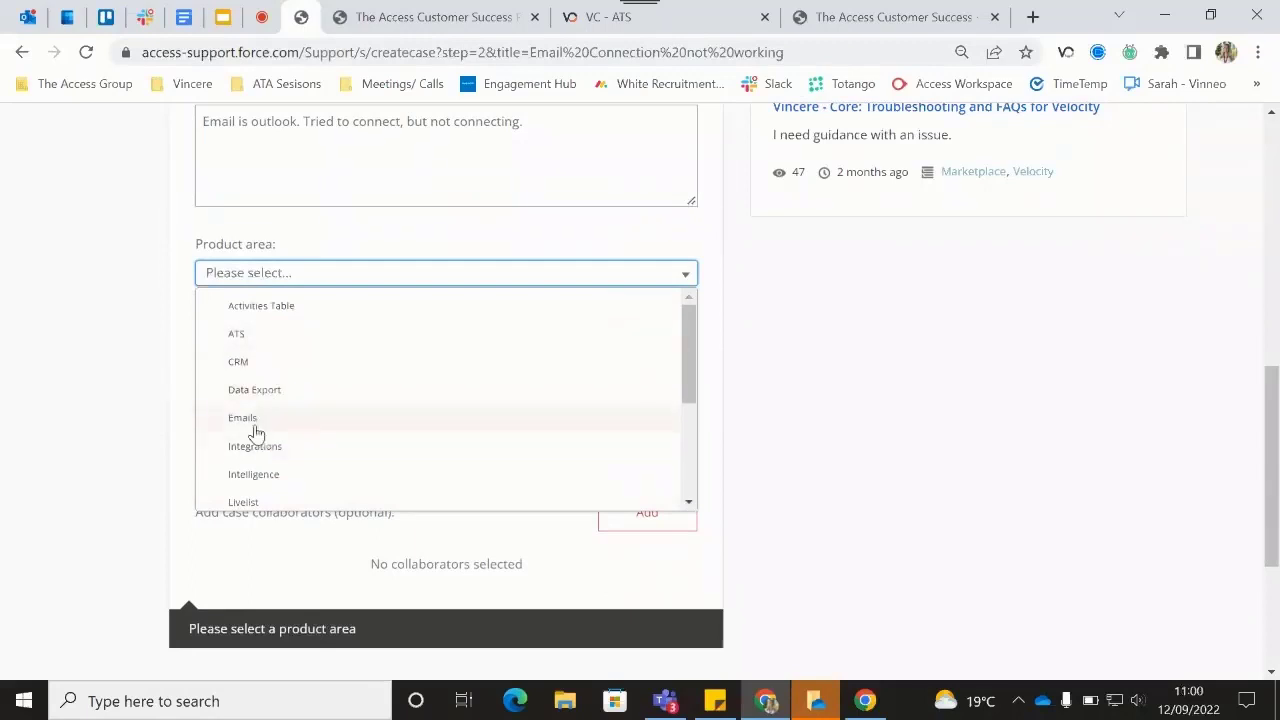
left_click(242, 418)
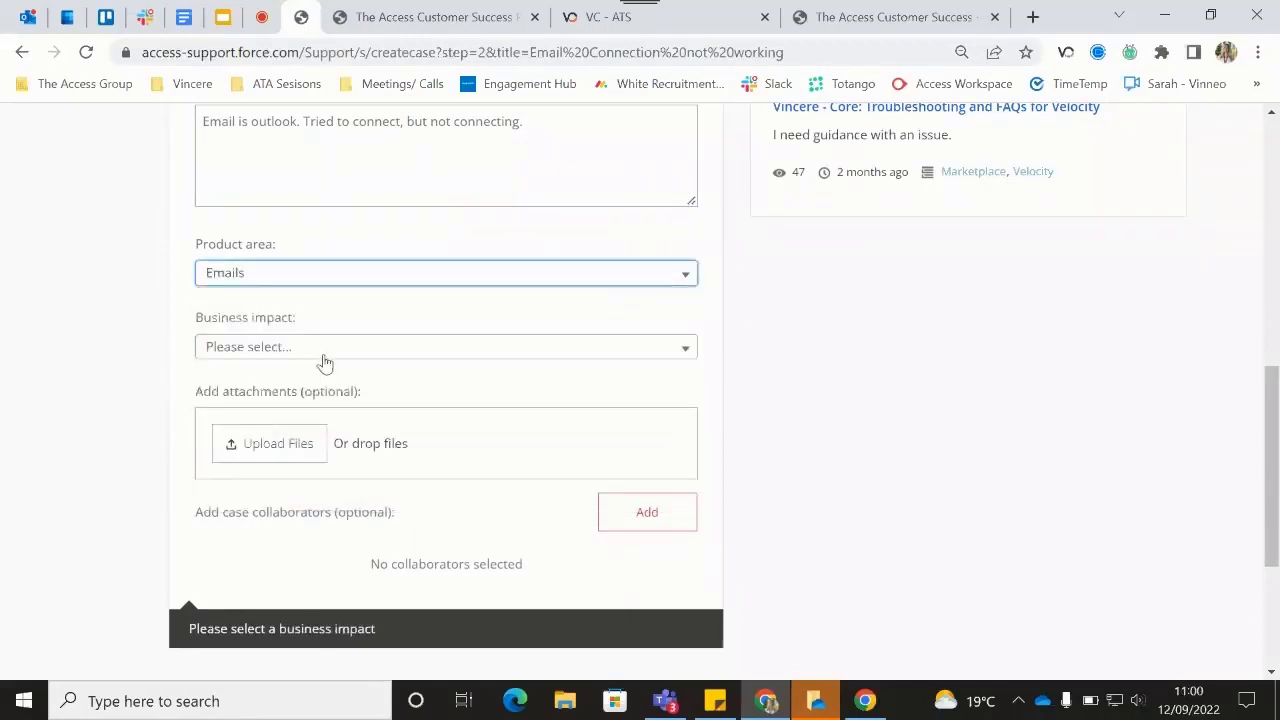
left_click(444, 346)
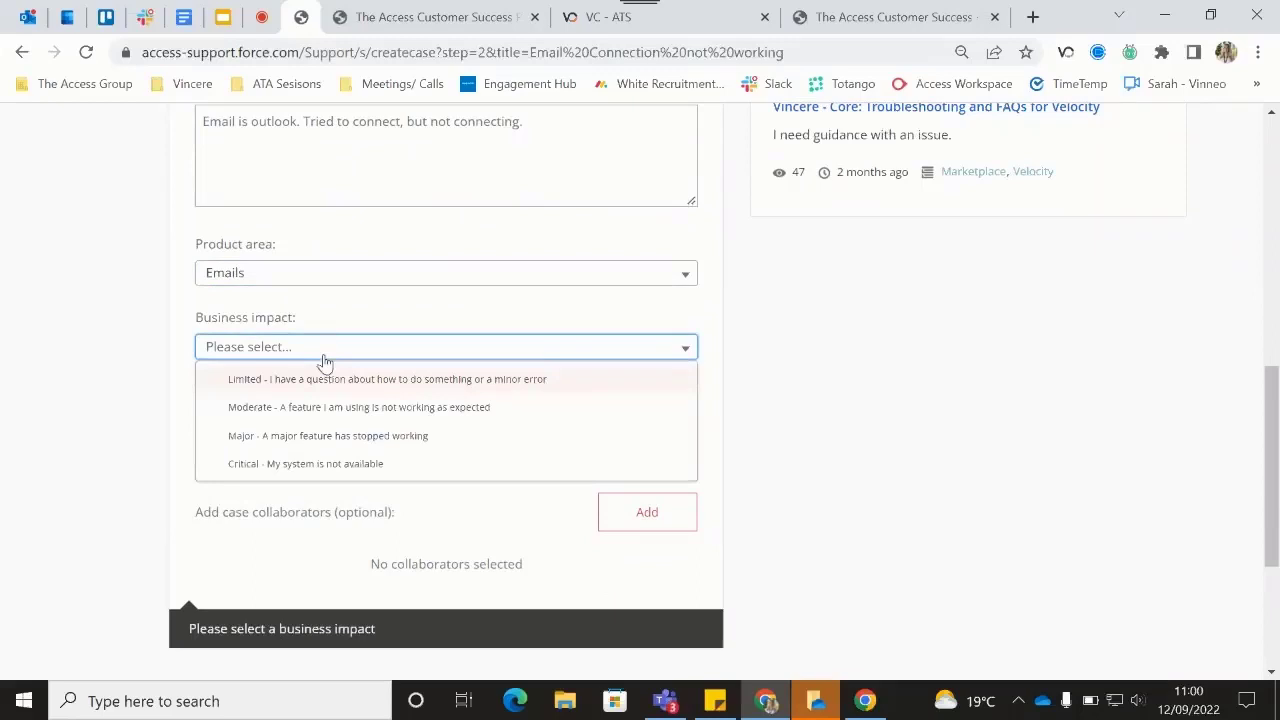
mouse_move(368, 336)
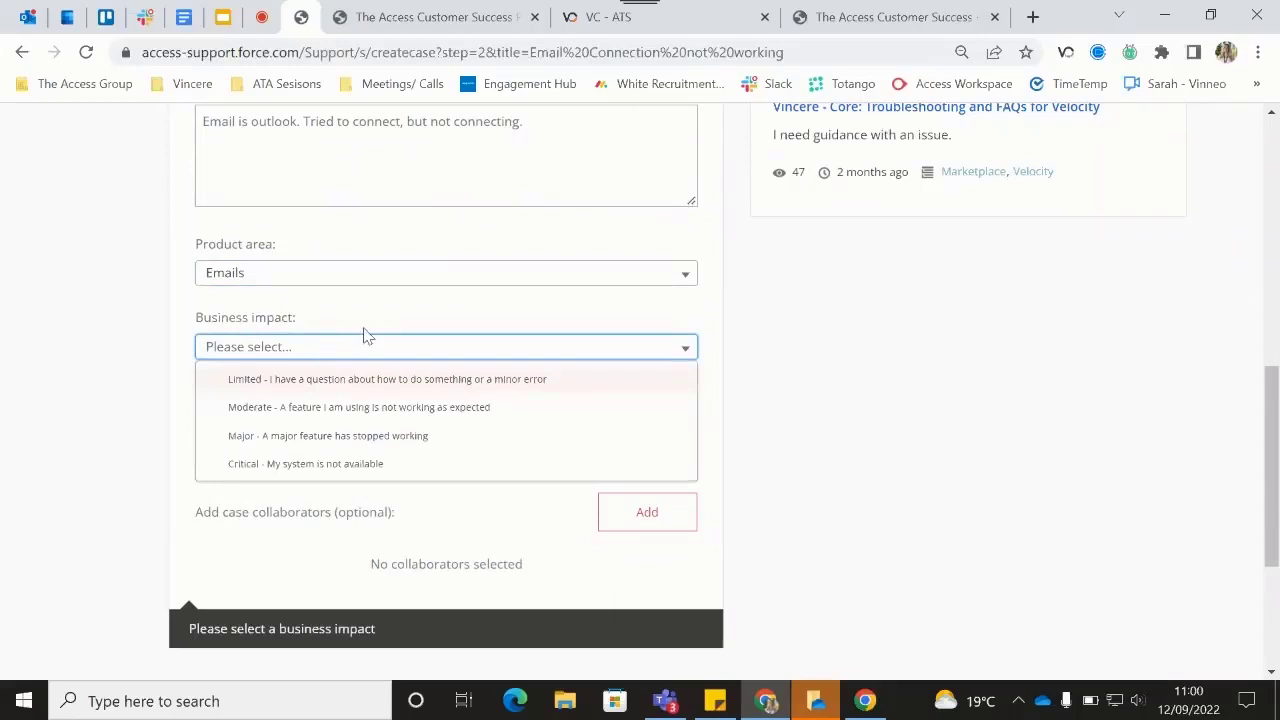
mouse_move(308, 384)
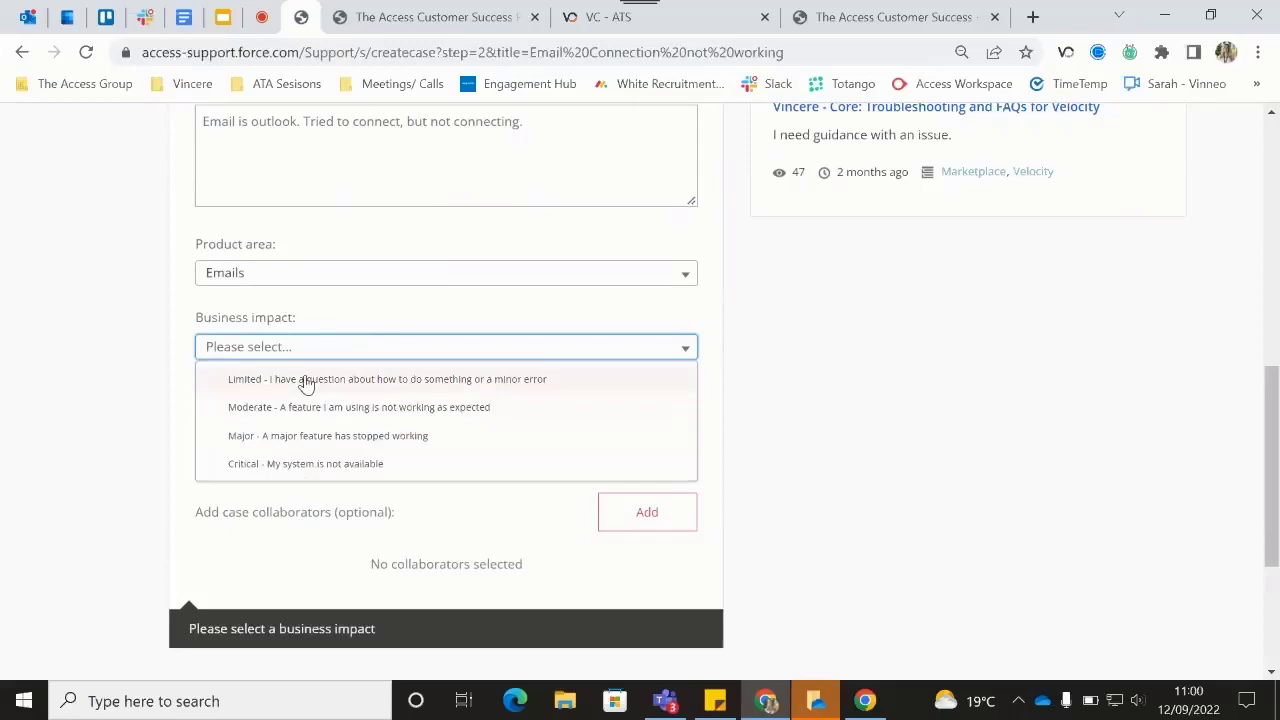
mouse_move(308, 380)
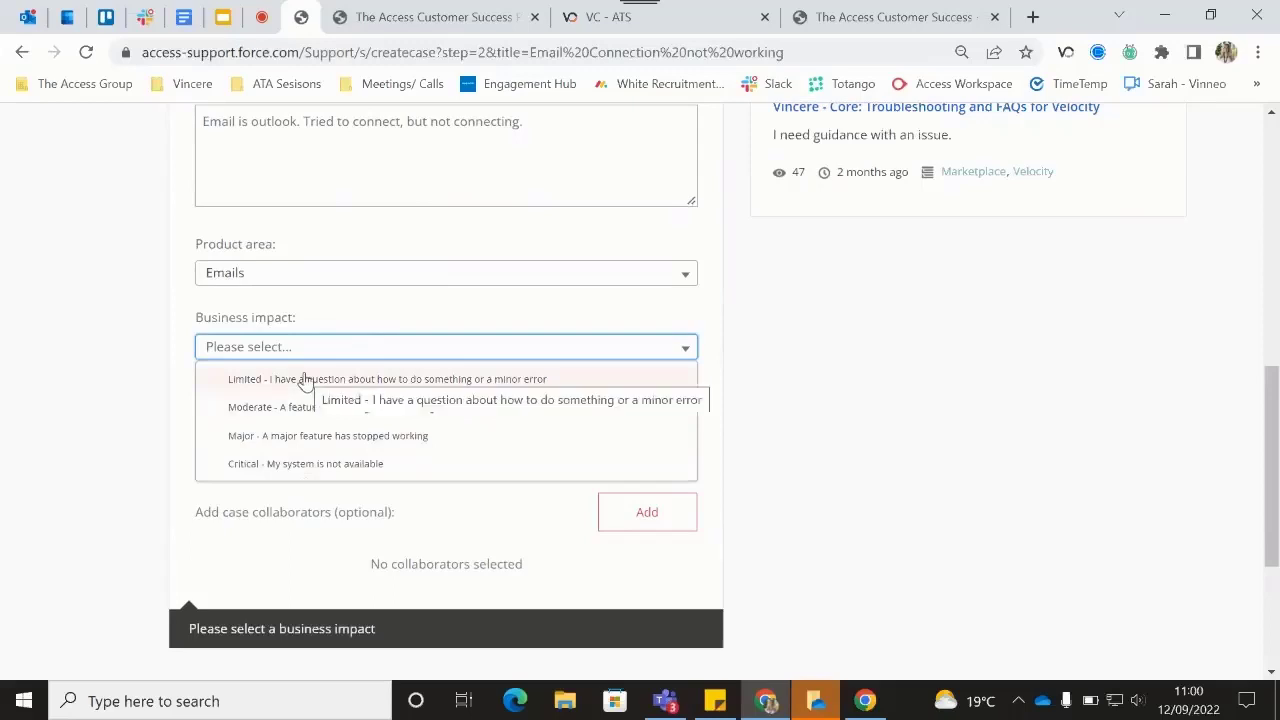
mouse_move(298, 442)
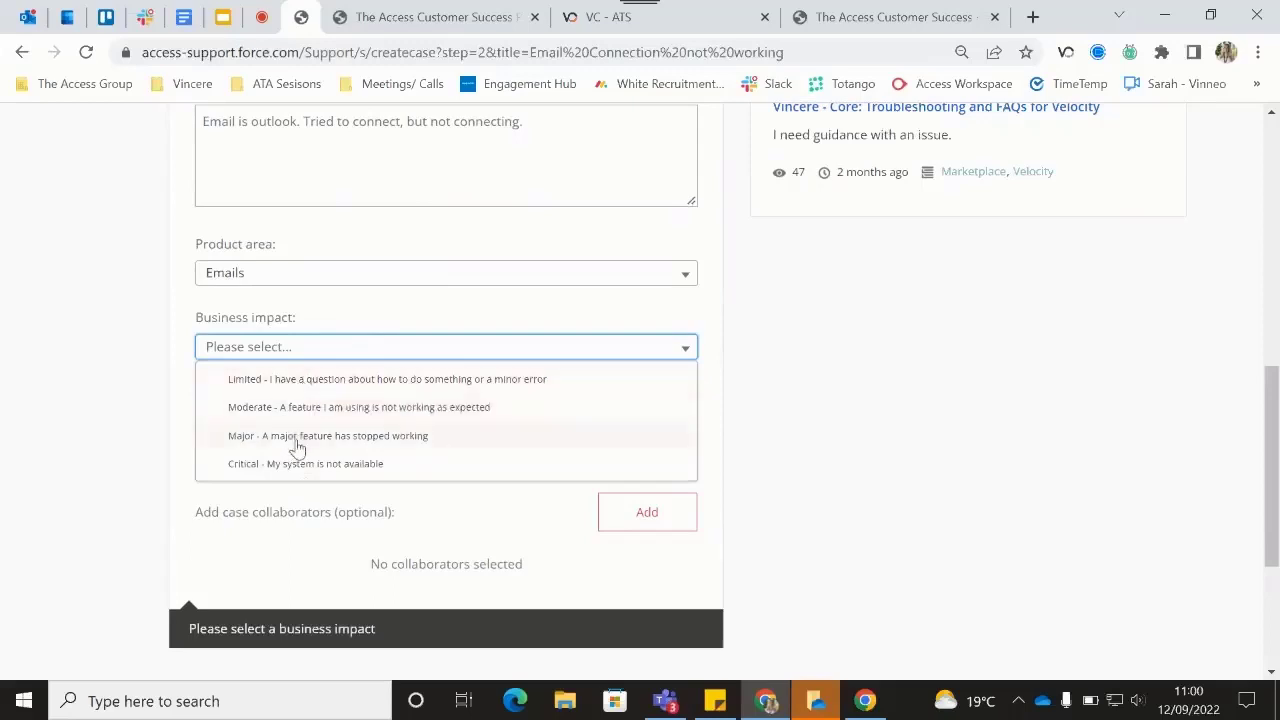
left_click(328, 436)
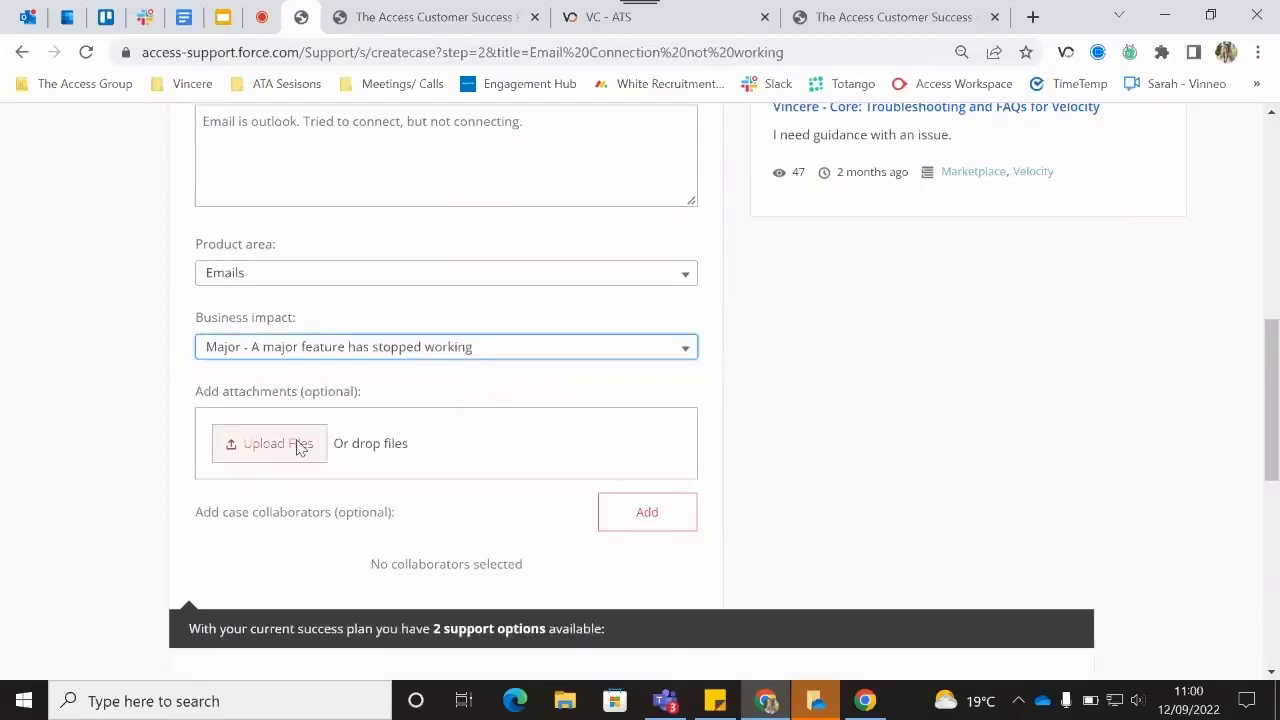
scroll("down", 3)
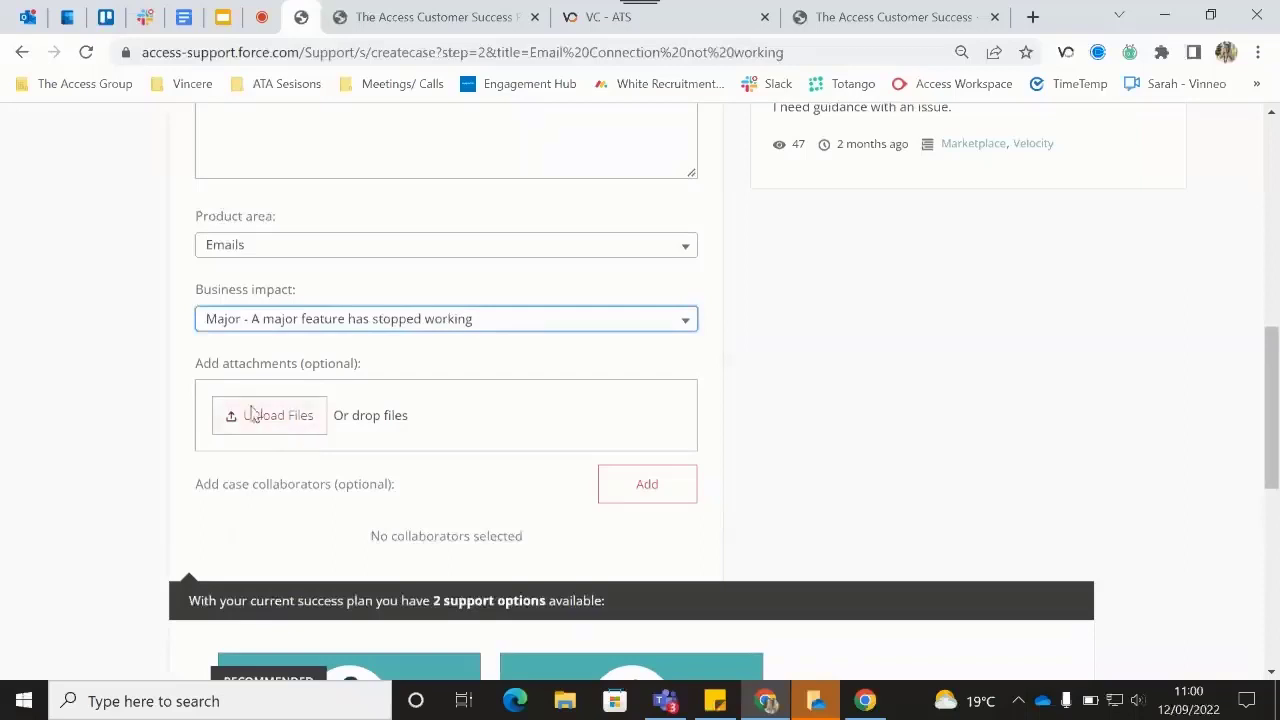
mouse_move(276, 420)
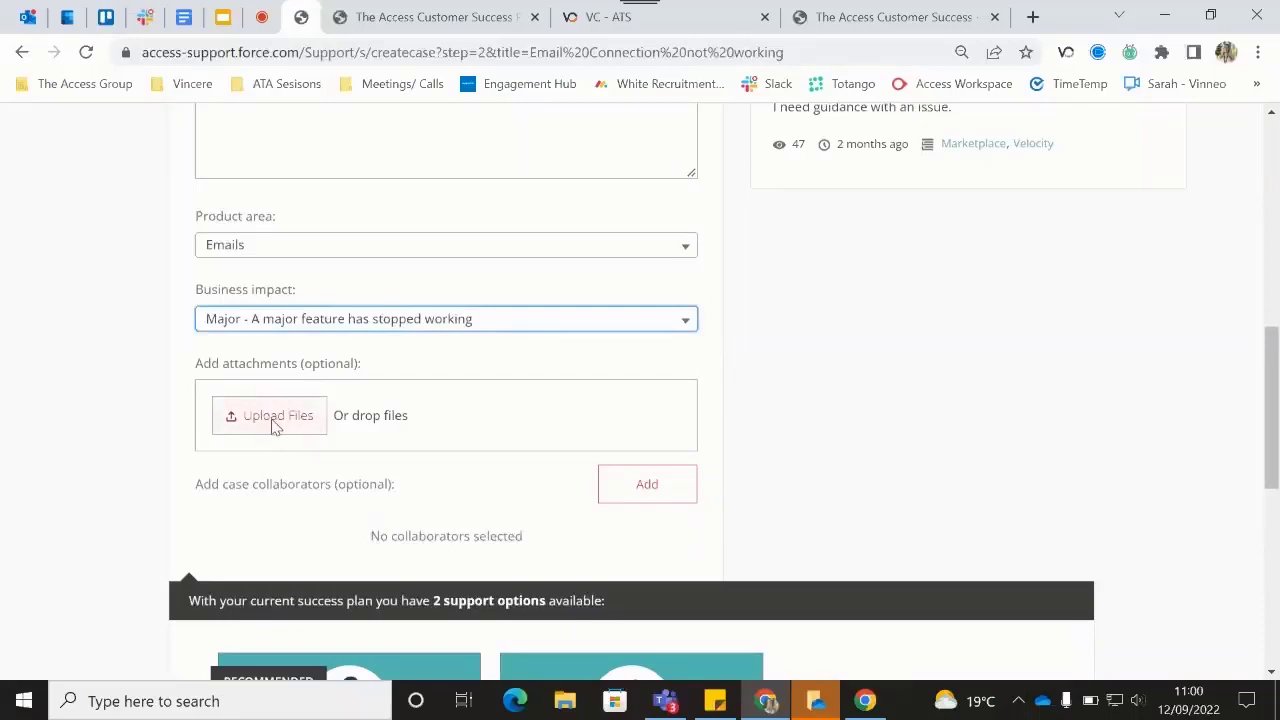
scroll("down", 3)
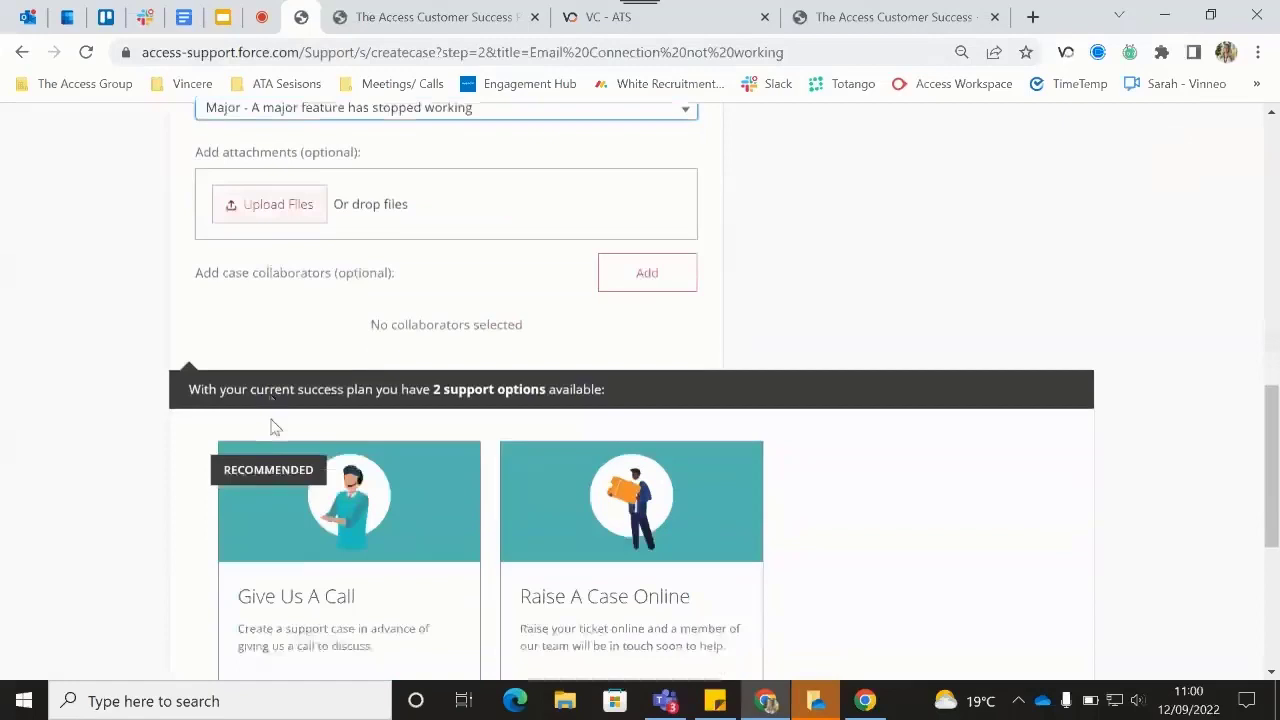
scroll("down", 3)
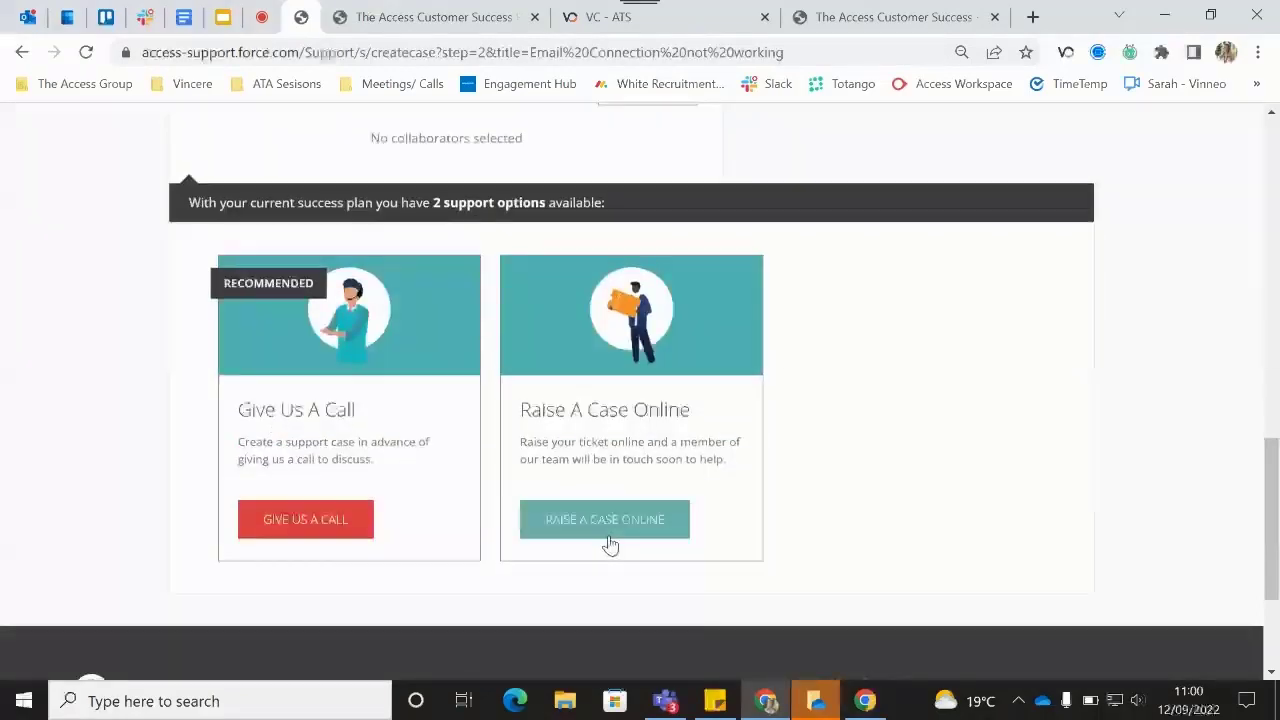
mouse_move(228, 248)
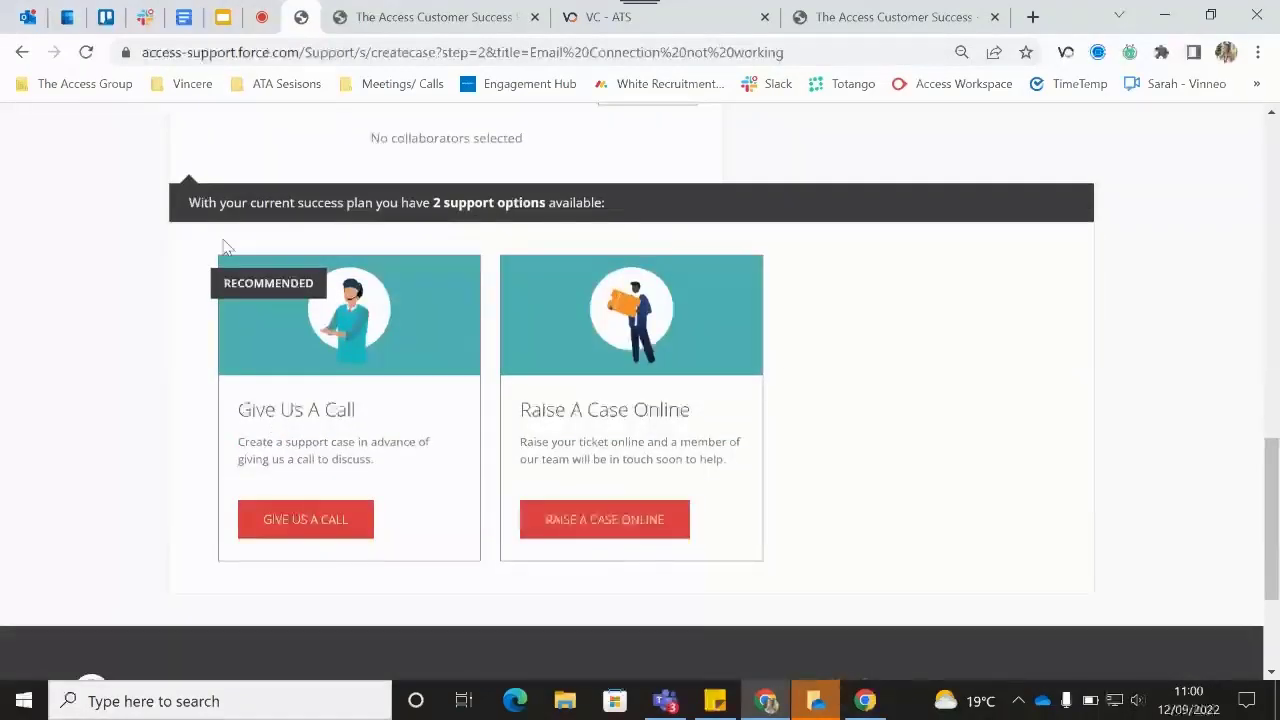
mouse_move(160, 366)
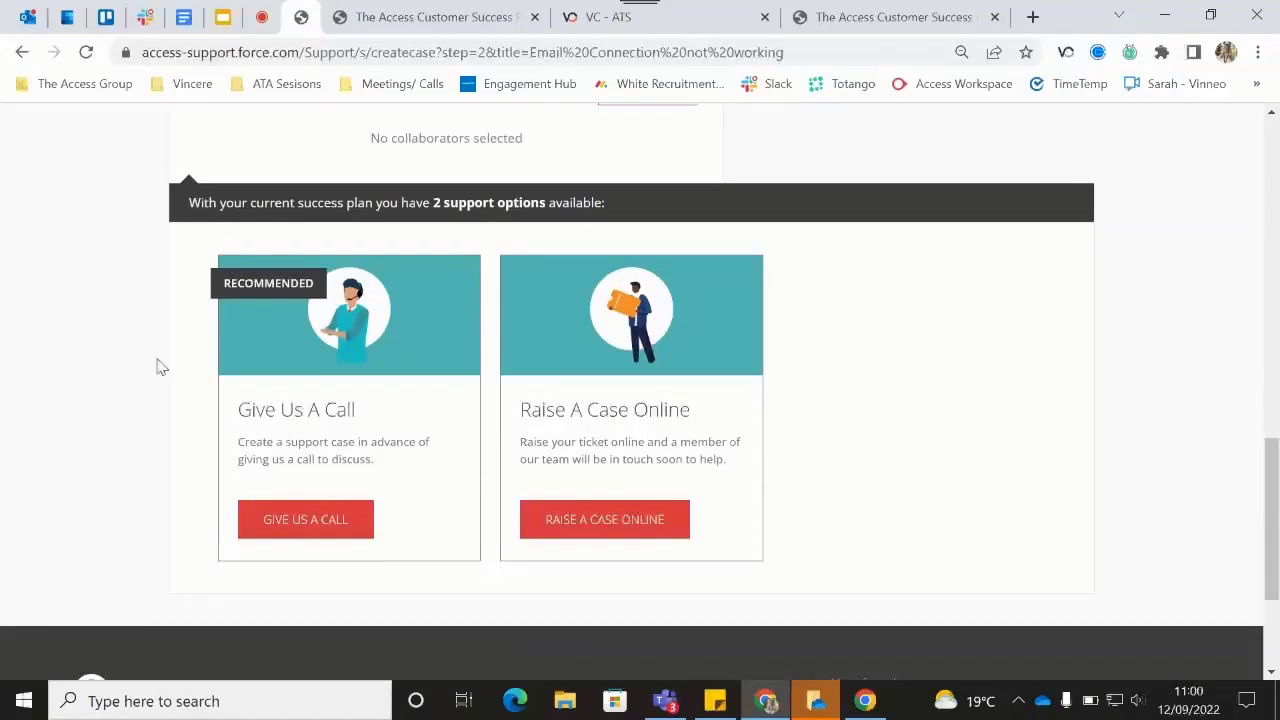
mouse_move(204, 264)
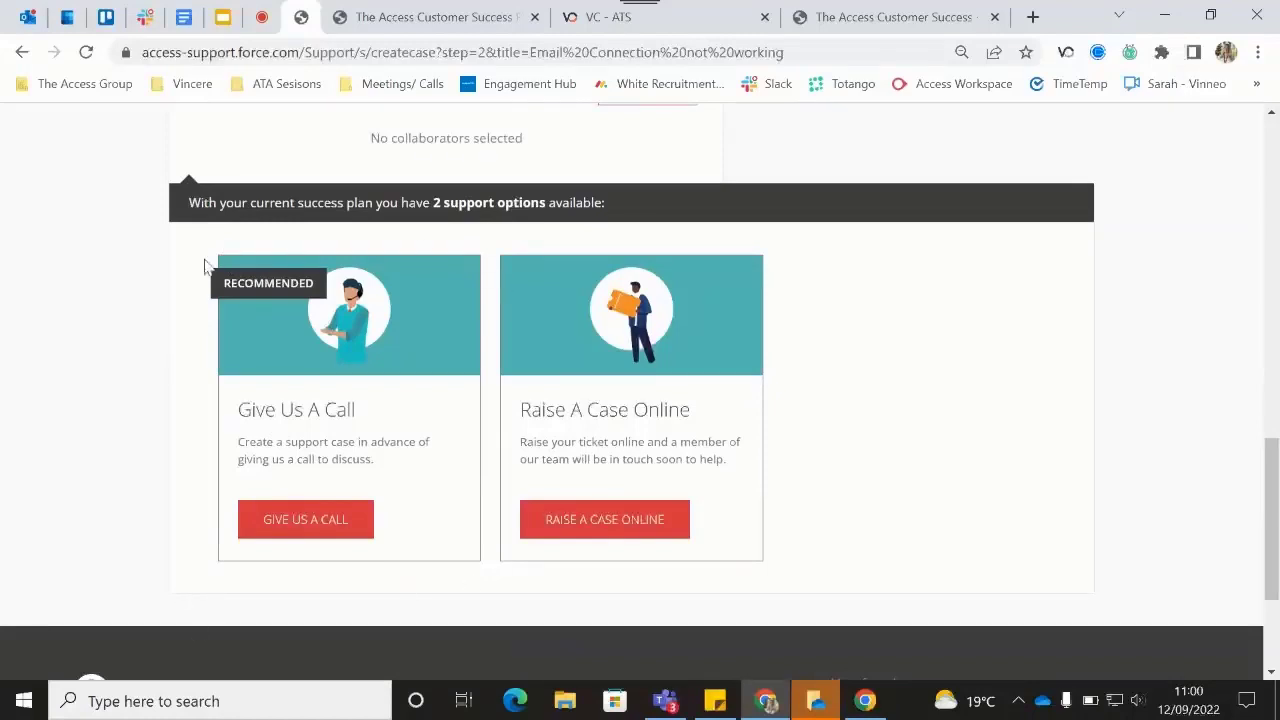
mouse_move(200, 522)
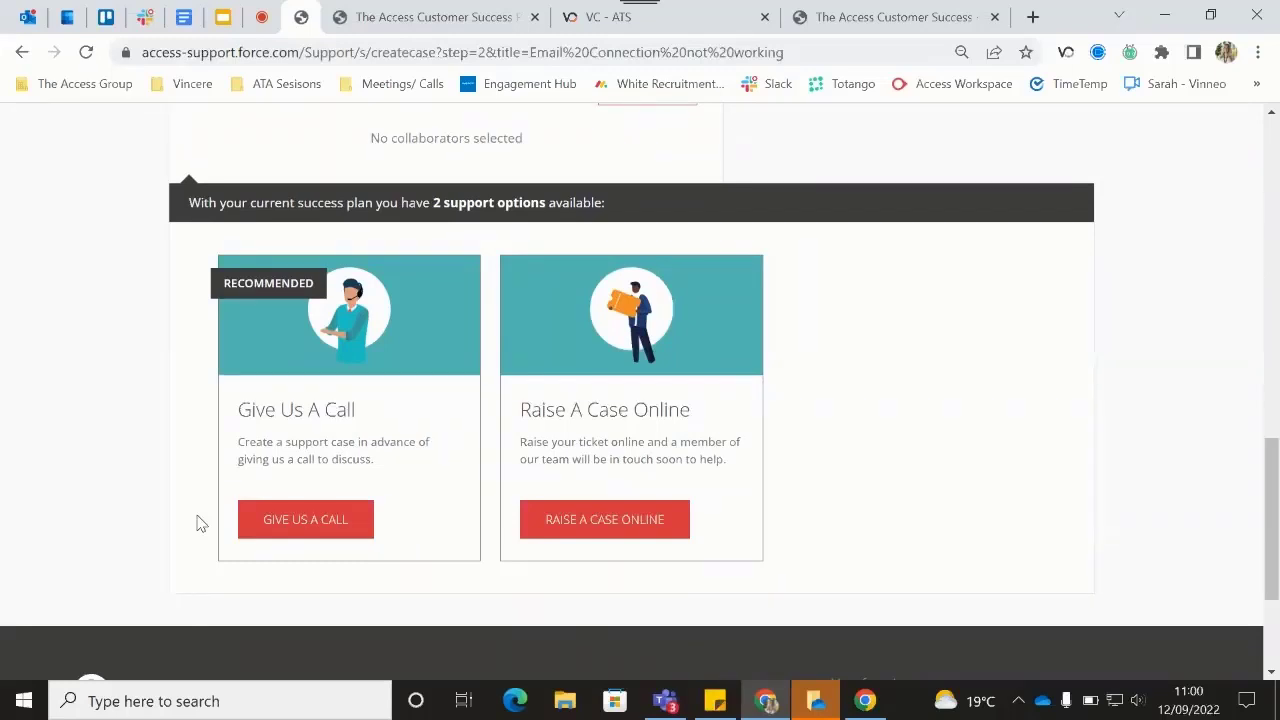
mouse_move(224, 222)
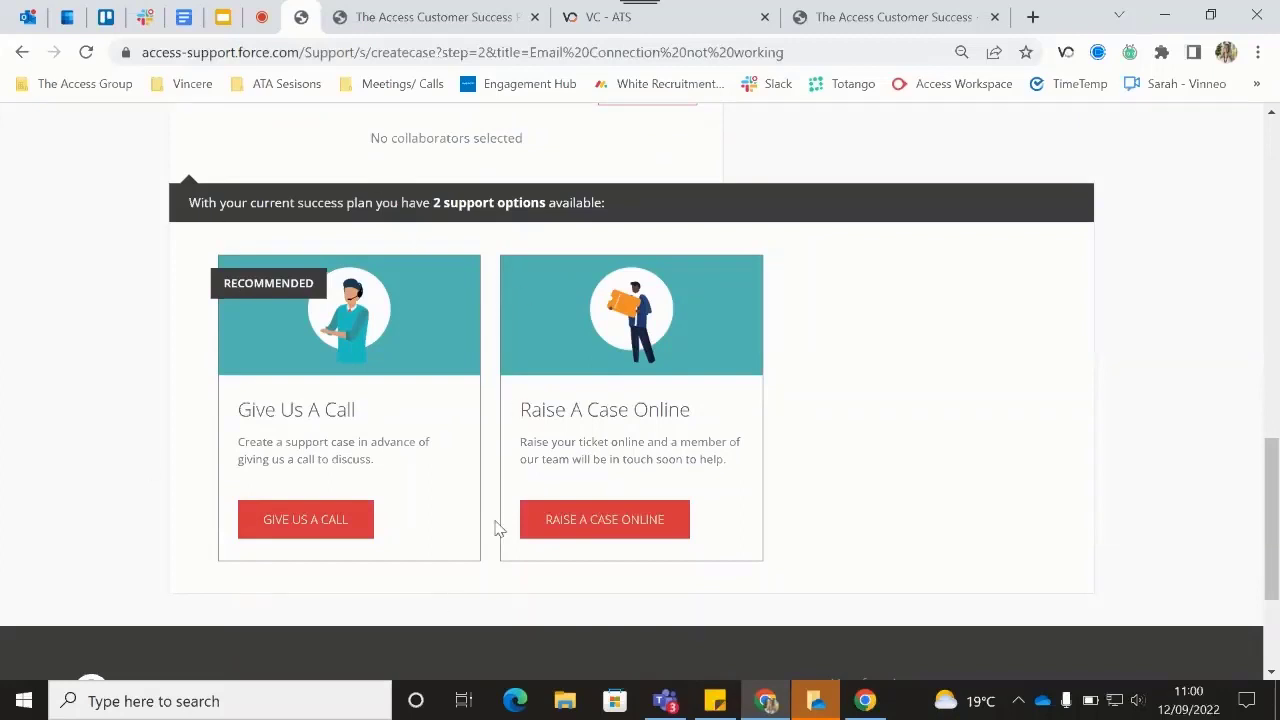
mouse_move(632, 374)
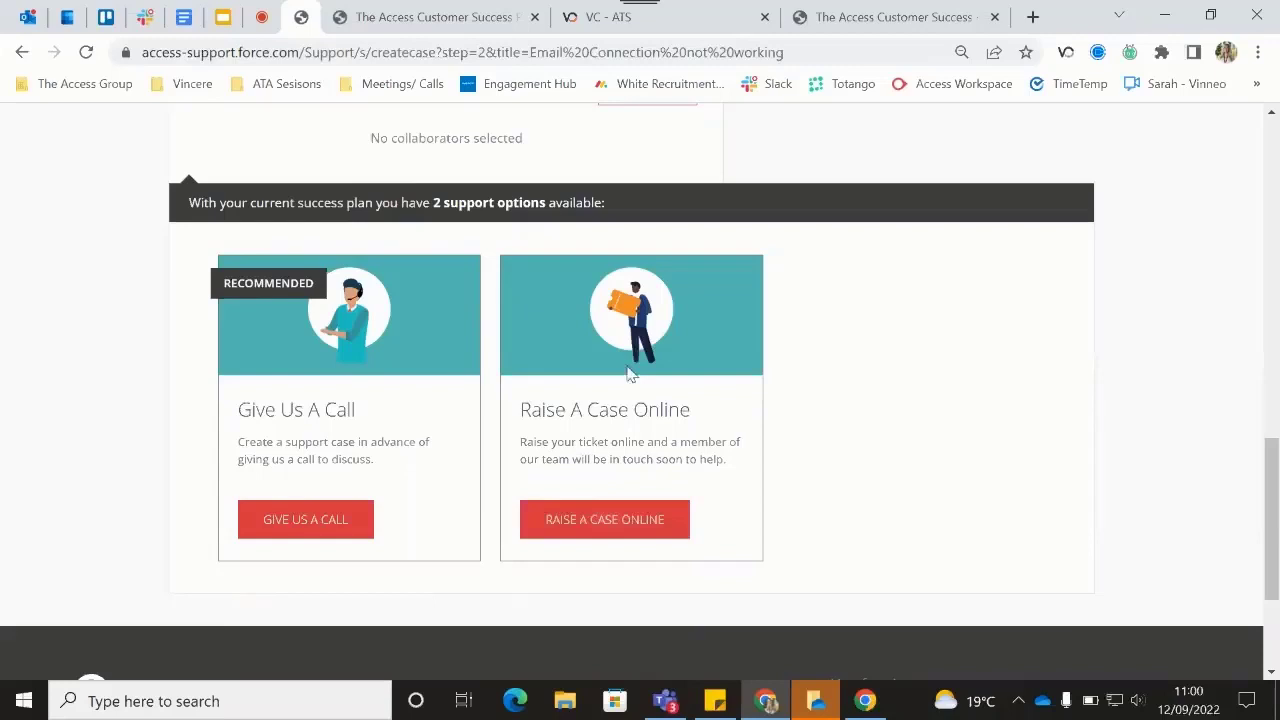
mouse_move(866, 346)
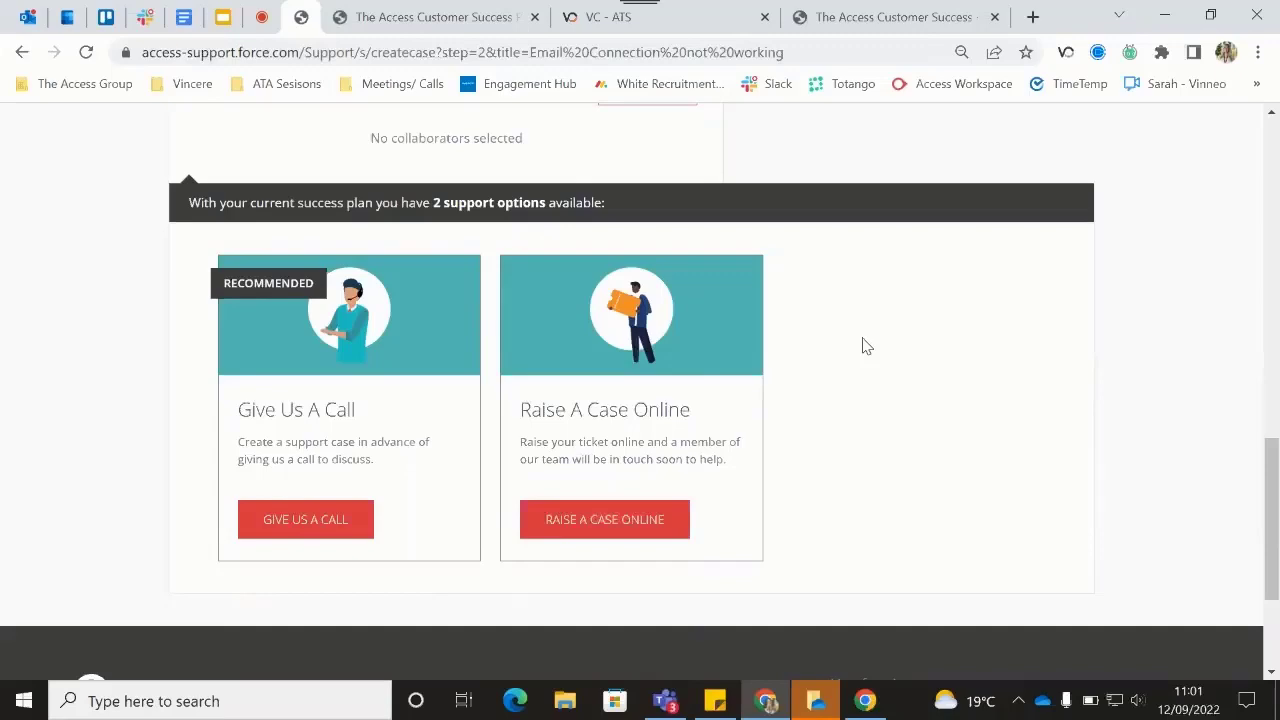
left_click(604, 520)
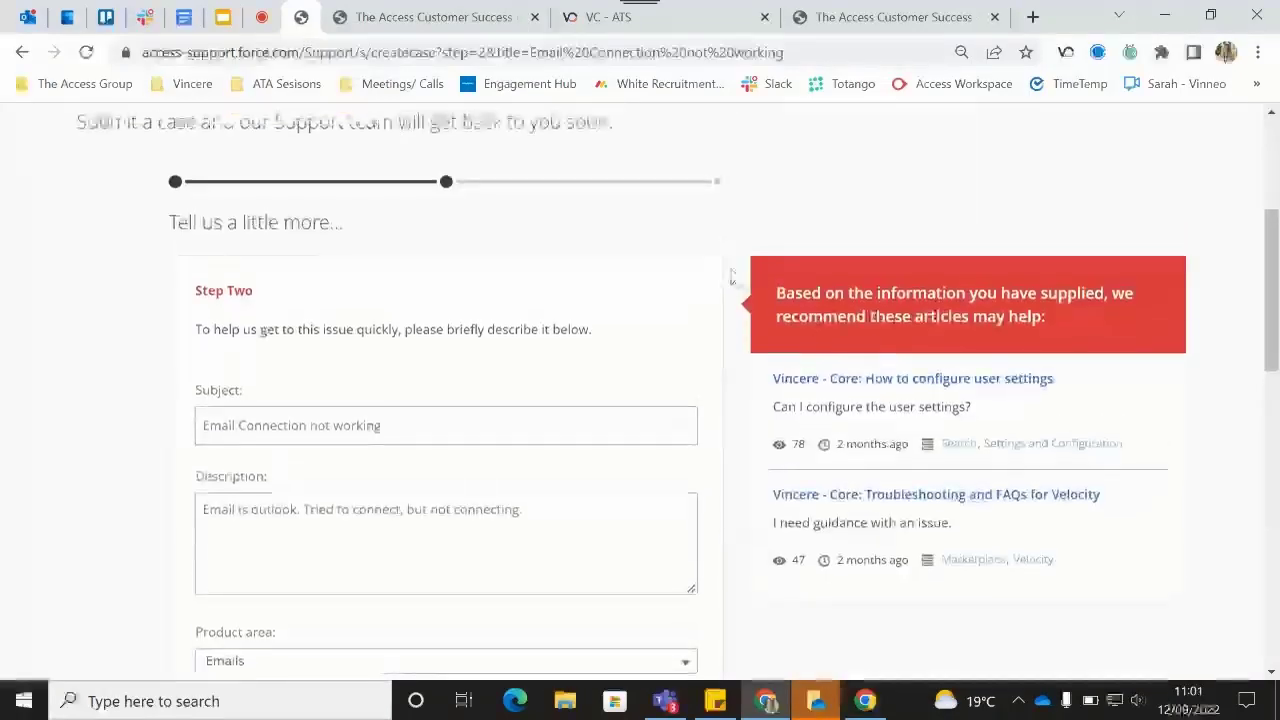
scroll("down", 3)
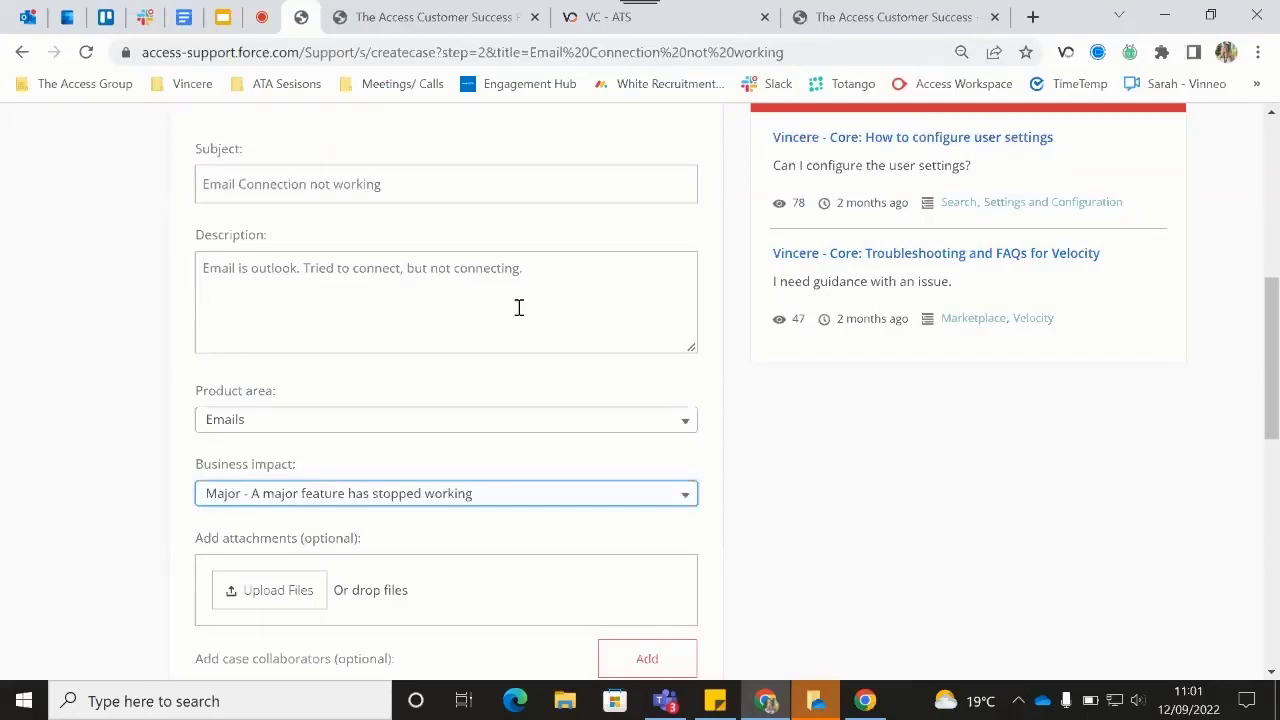
Raise the case online and view the confirmation with case number 26193606.
scroll("down", 3)
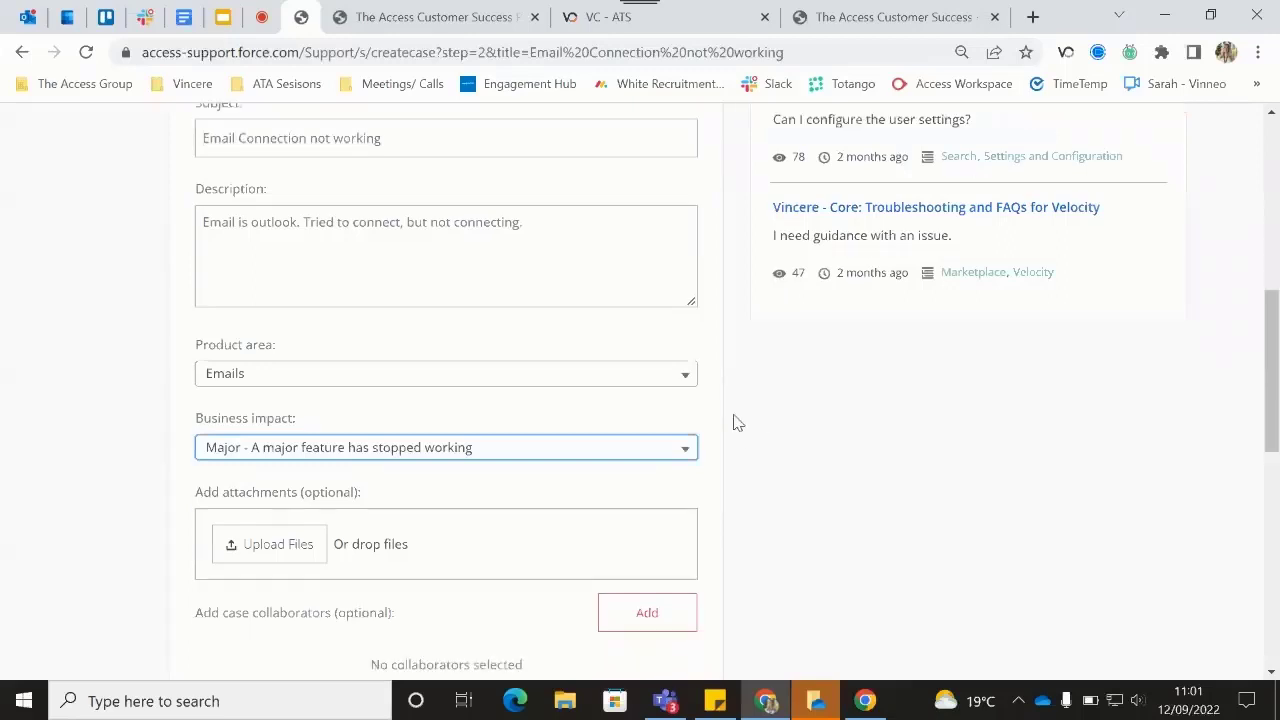
scroll("down", 3)
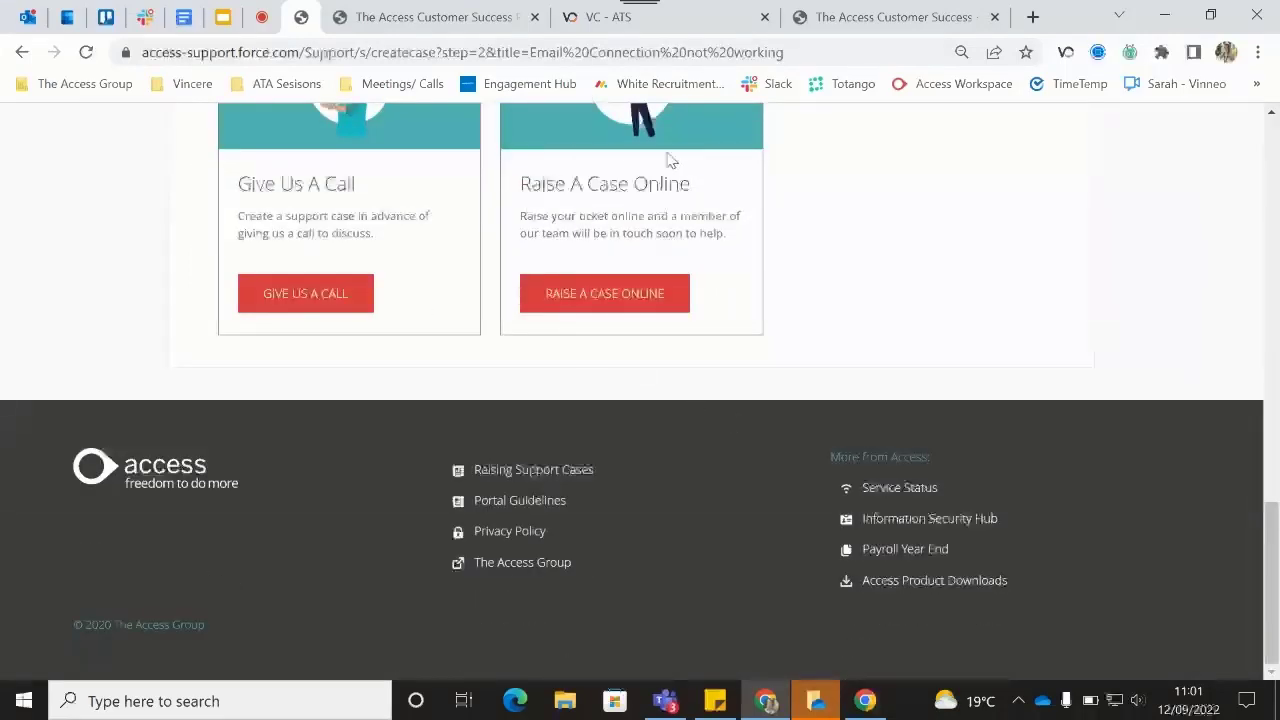
mouse_move(604, 292)
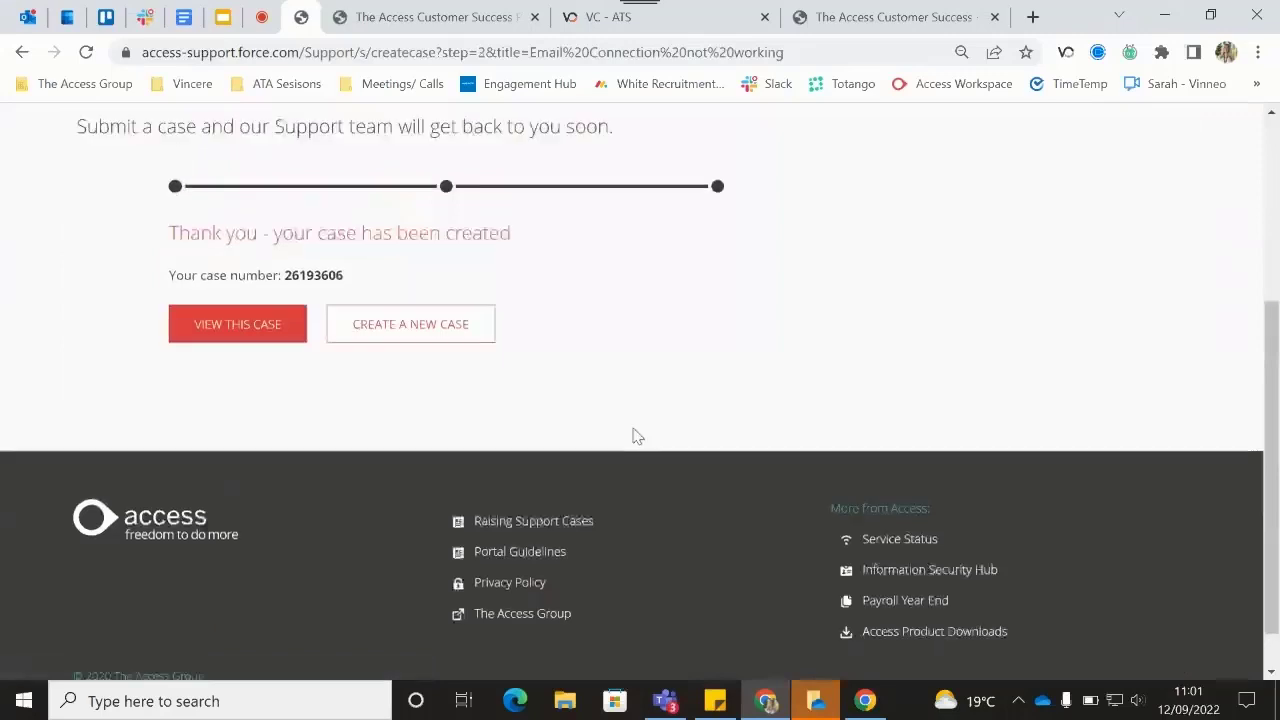
scroll("up", 3)
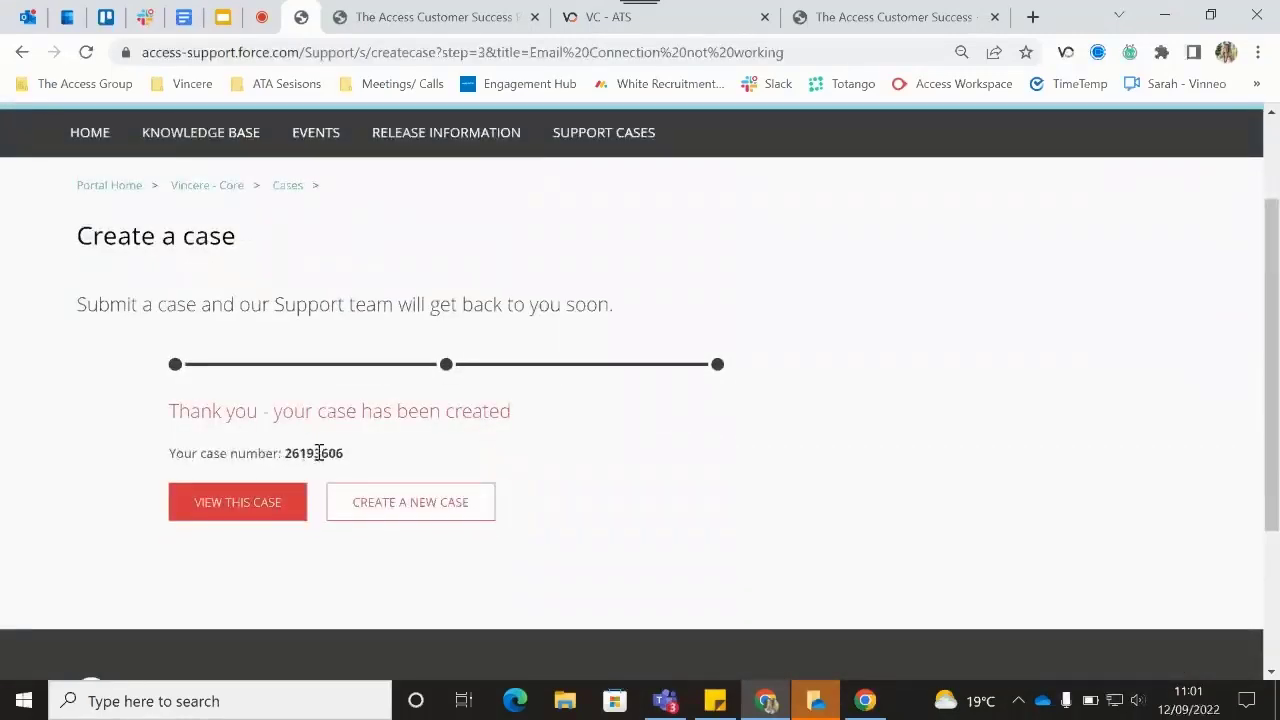
mouse_move(266, 486)
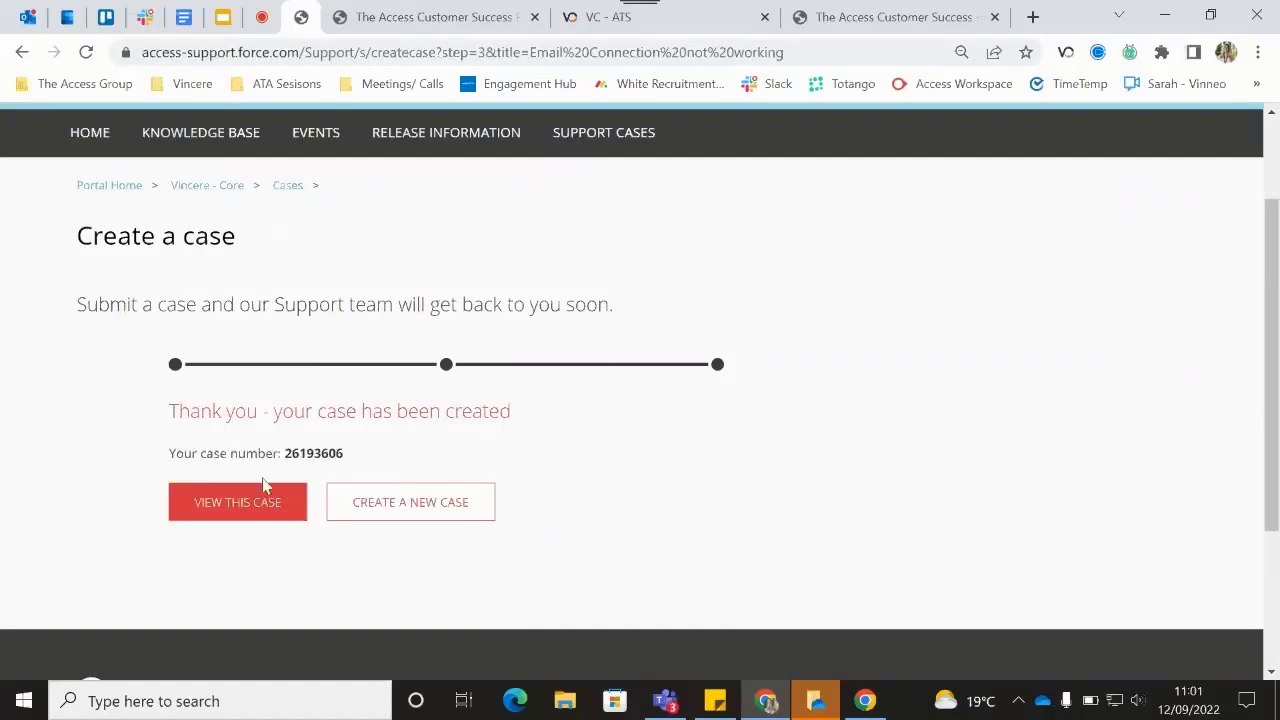
mouse_move(576, 296)
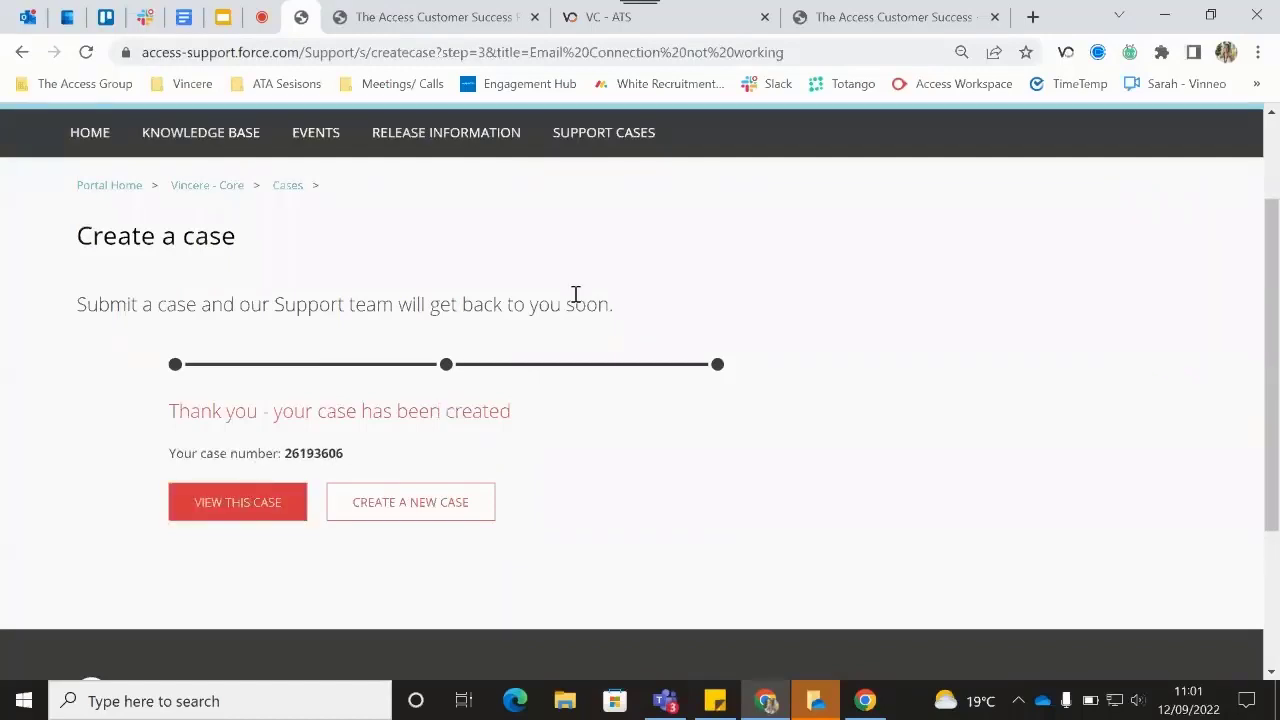
mouse_move(324, 578)
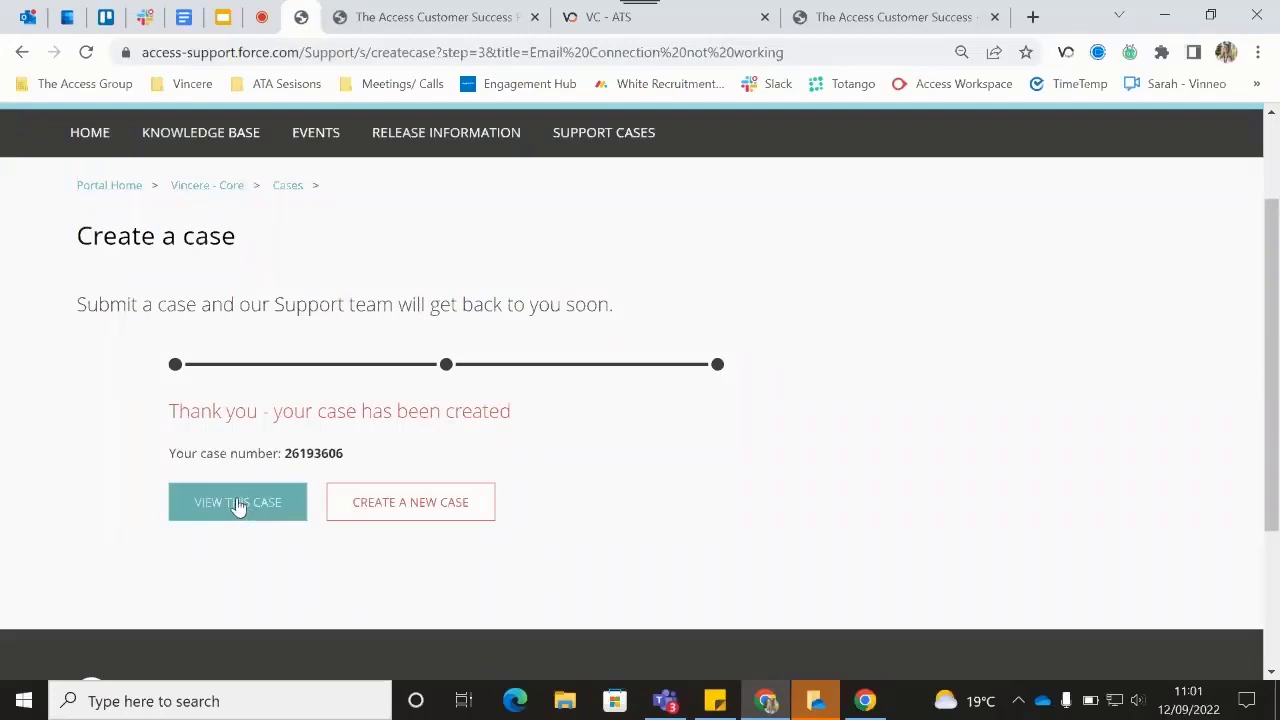
Review case 26193606's latest comment and details: status With Access, assigned to Vincere - Support.
left_click(236, 502)
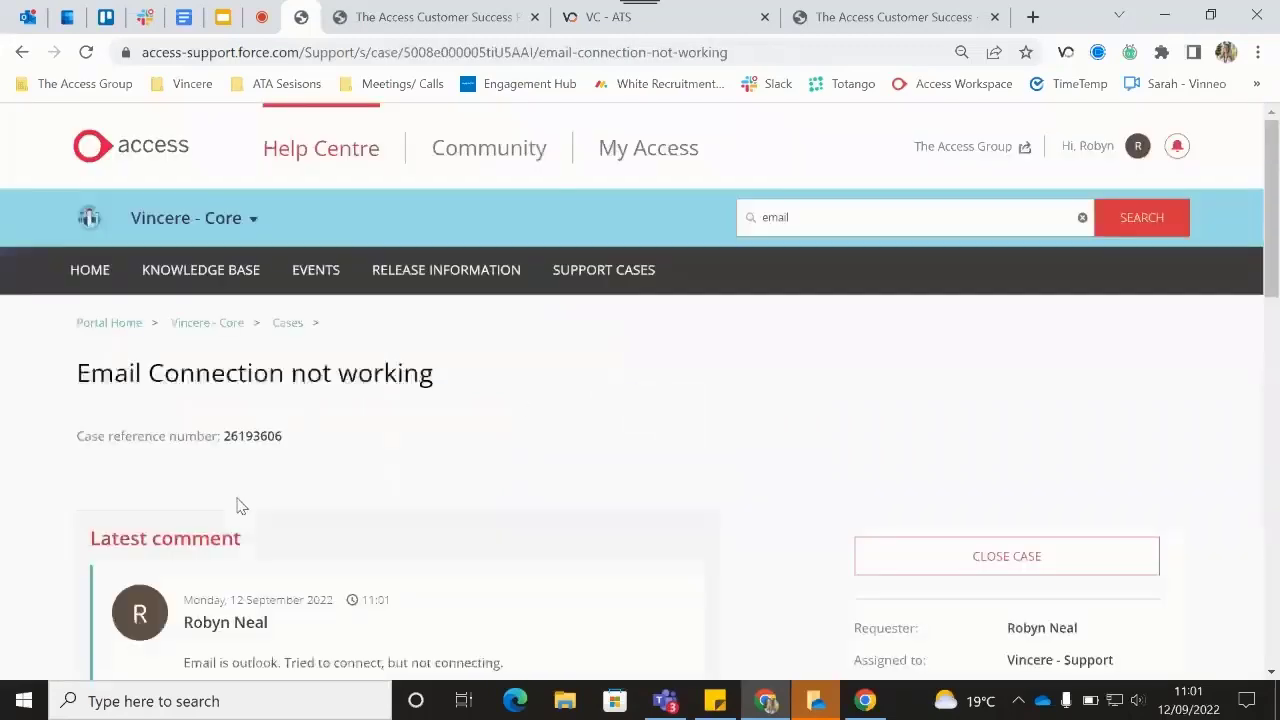
scroll("down", 3)
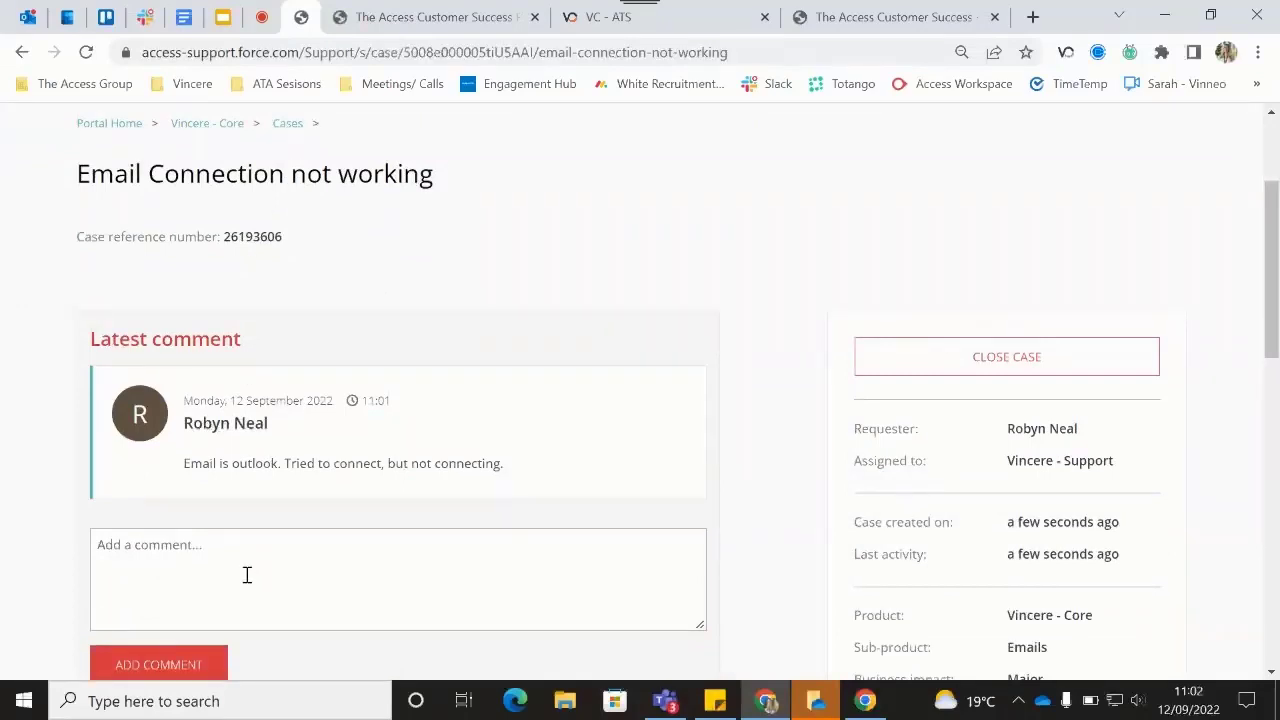
left_click(398, 578)
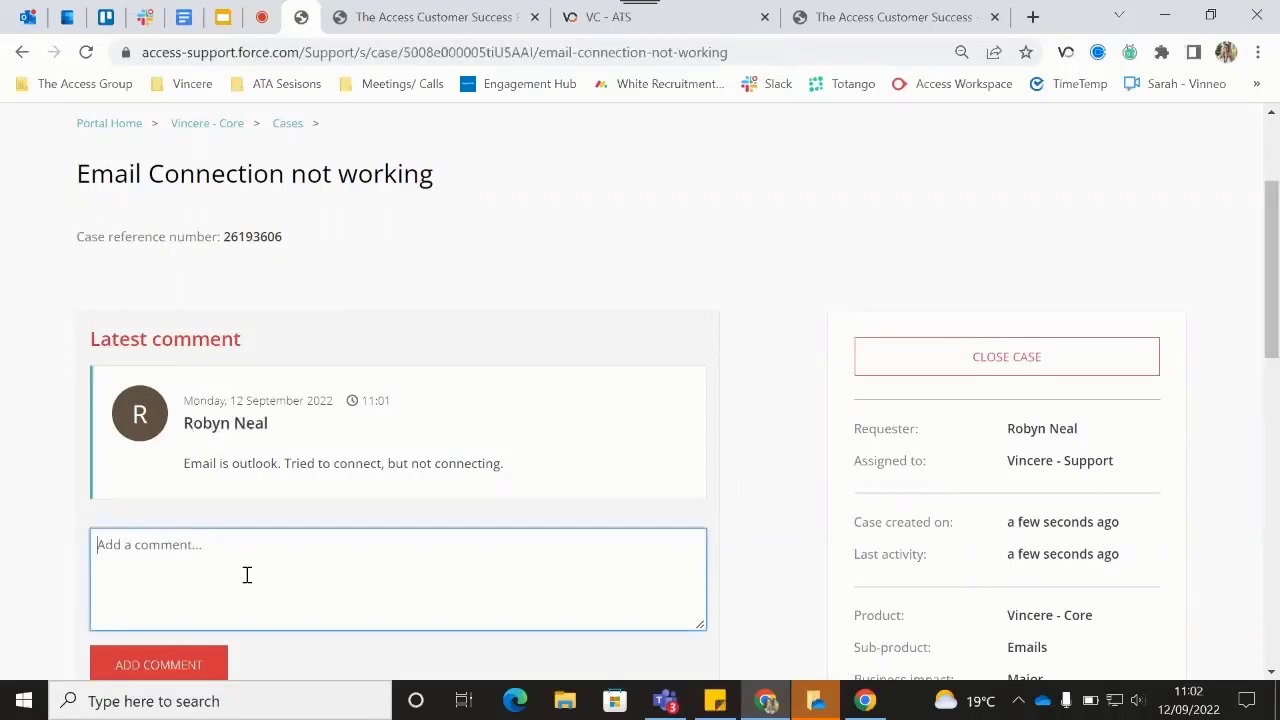
mouse_move(630, 456)
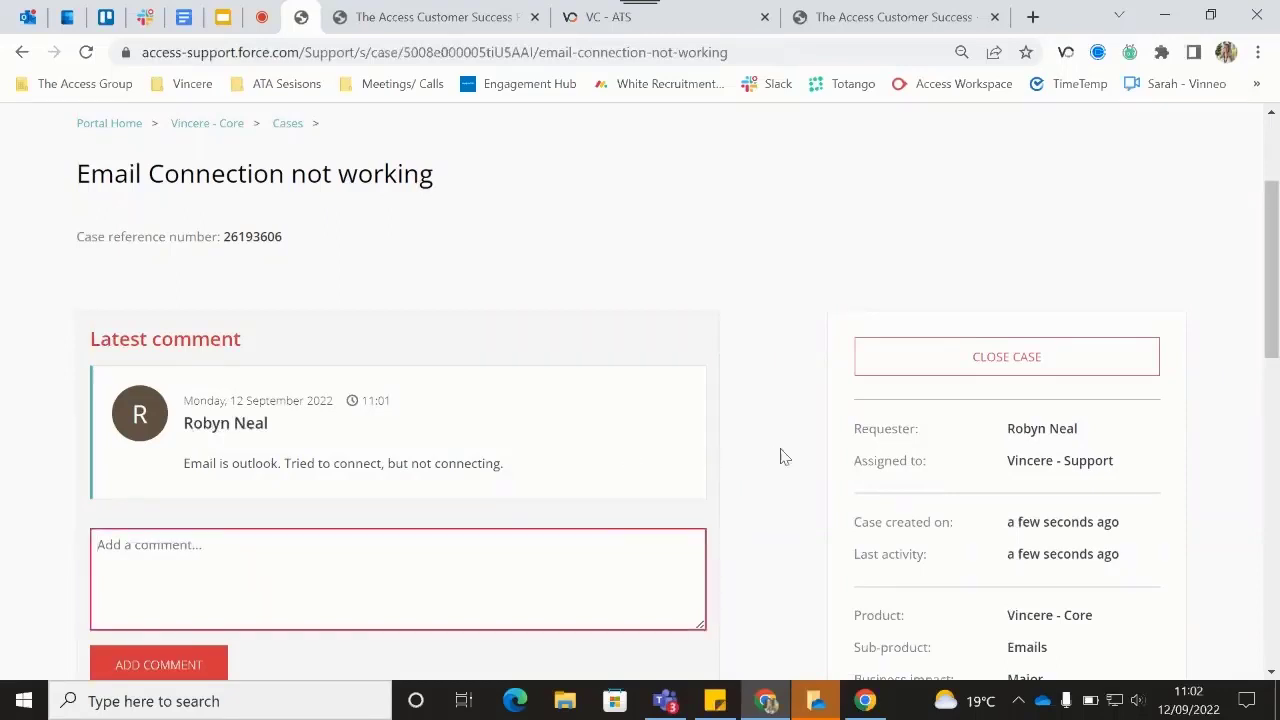
scroll("down", 3)
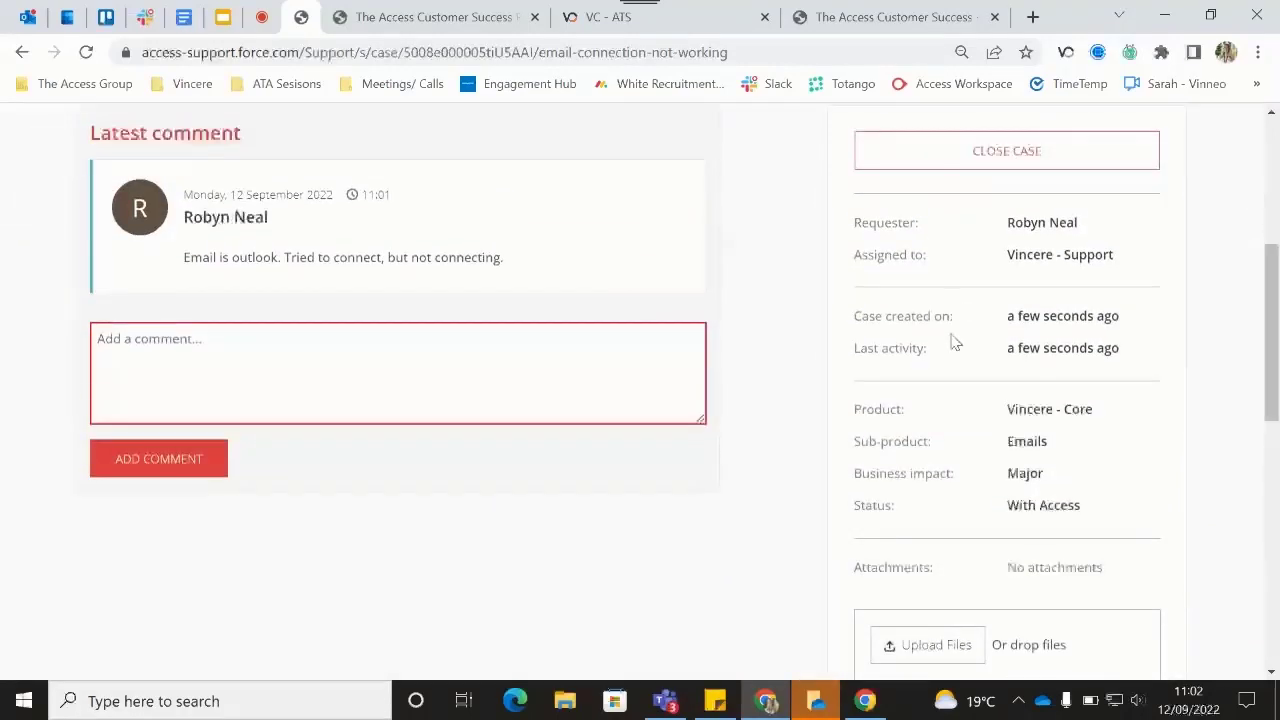
mouse_move(1030, 544)
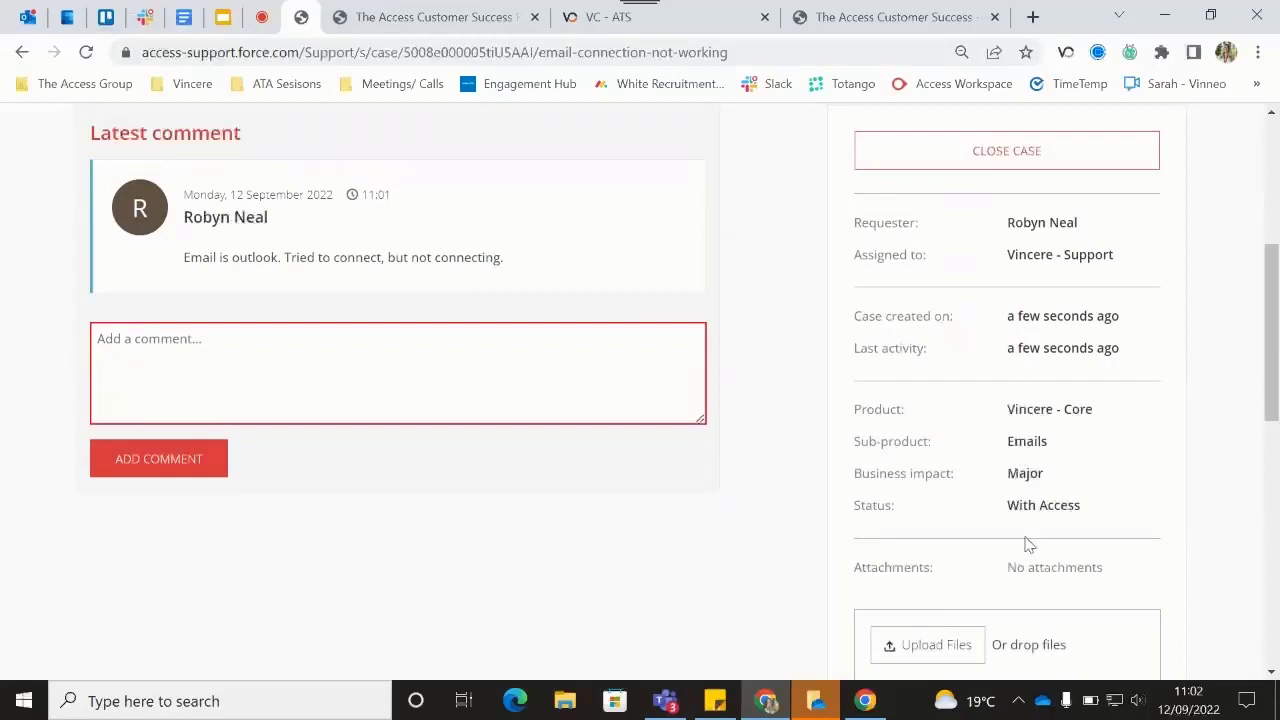
scroll("down", 3)
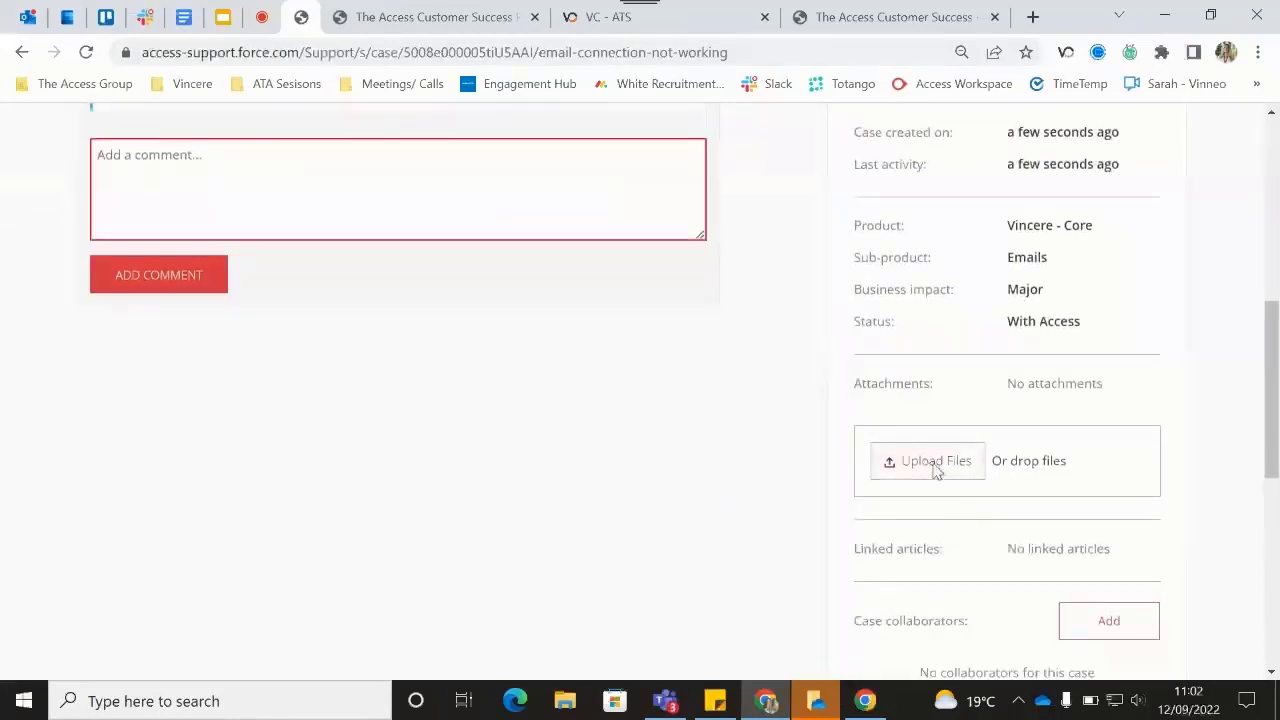
mouse_move(994, 416)
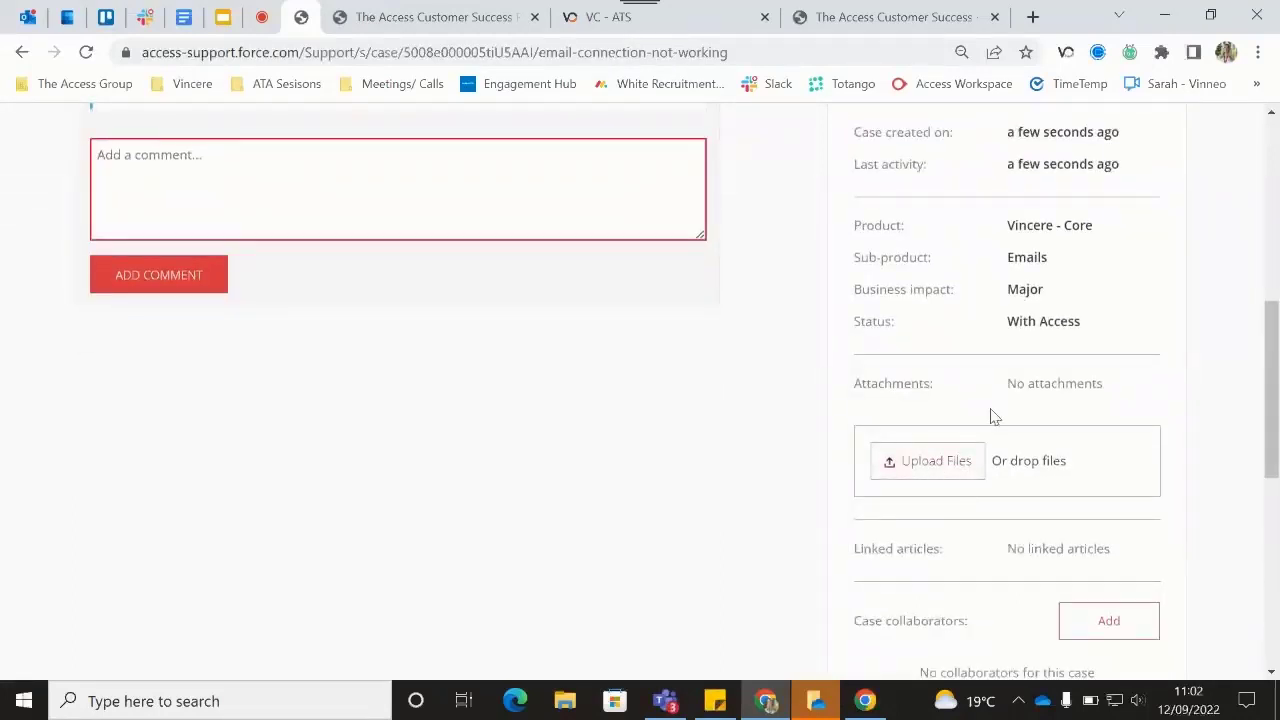
mouse_move(984, 492)
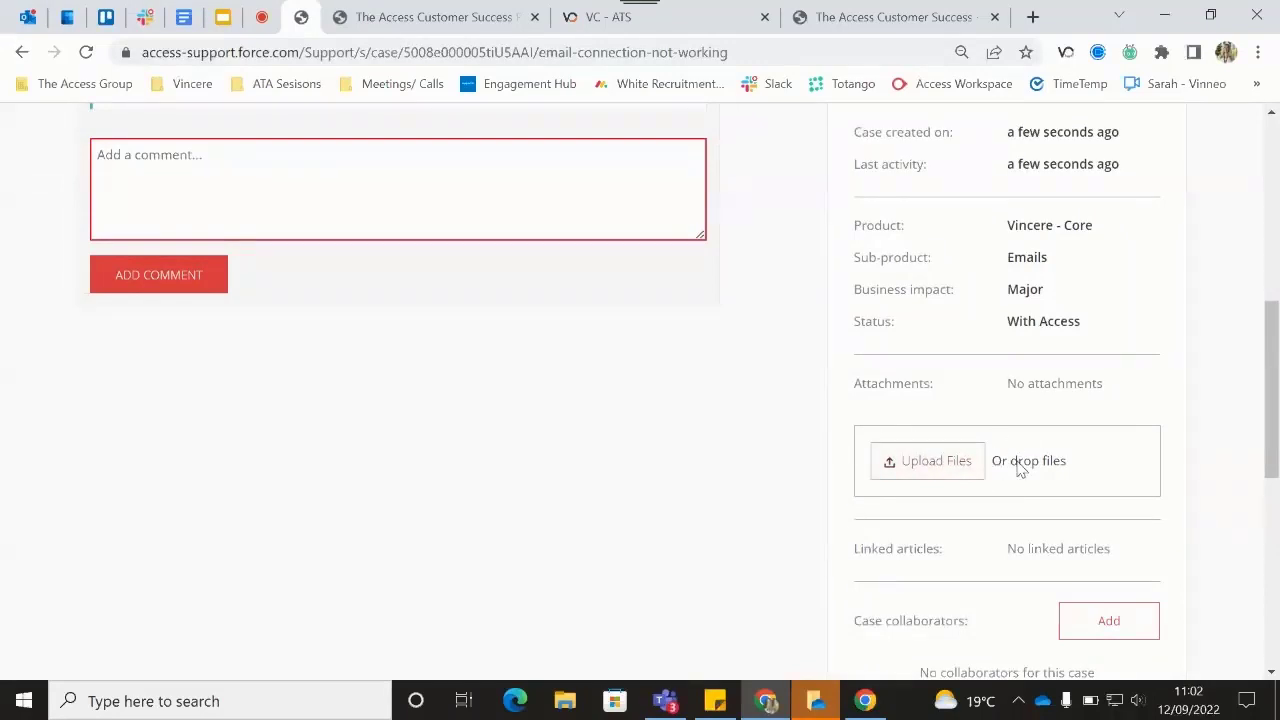
scroll("up", 3)
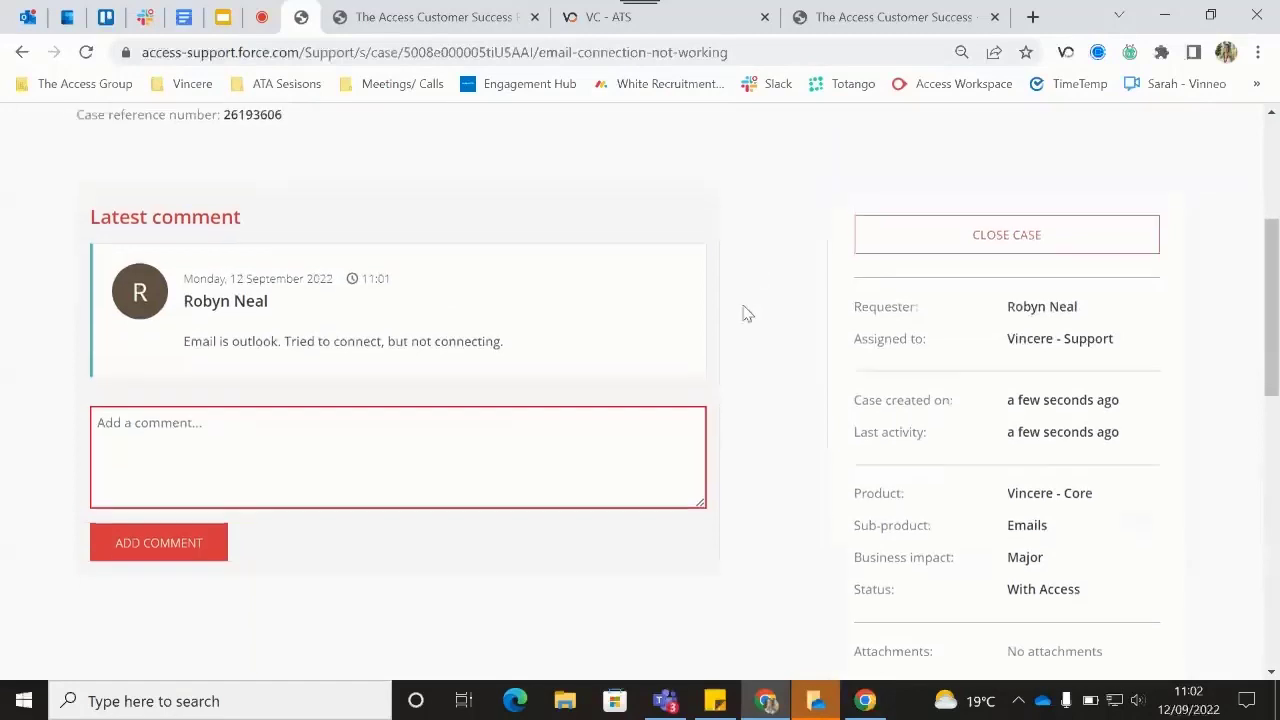
scroll("up", 3)
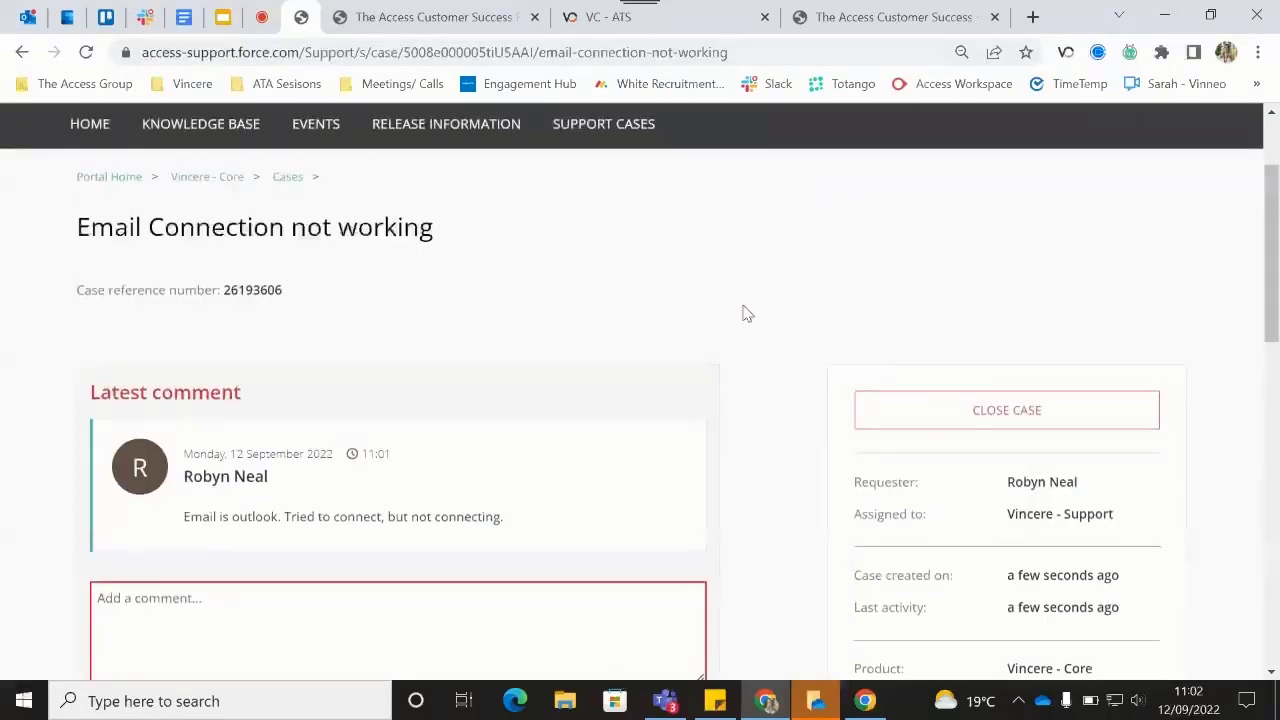
mouse_move(740, 298)
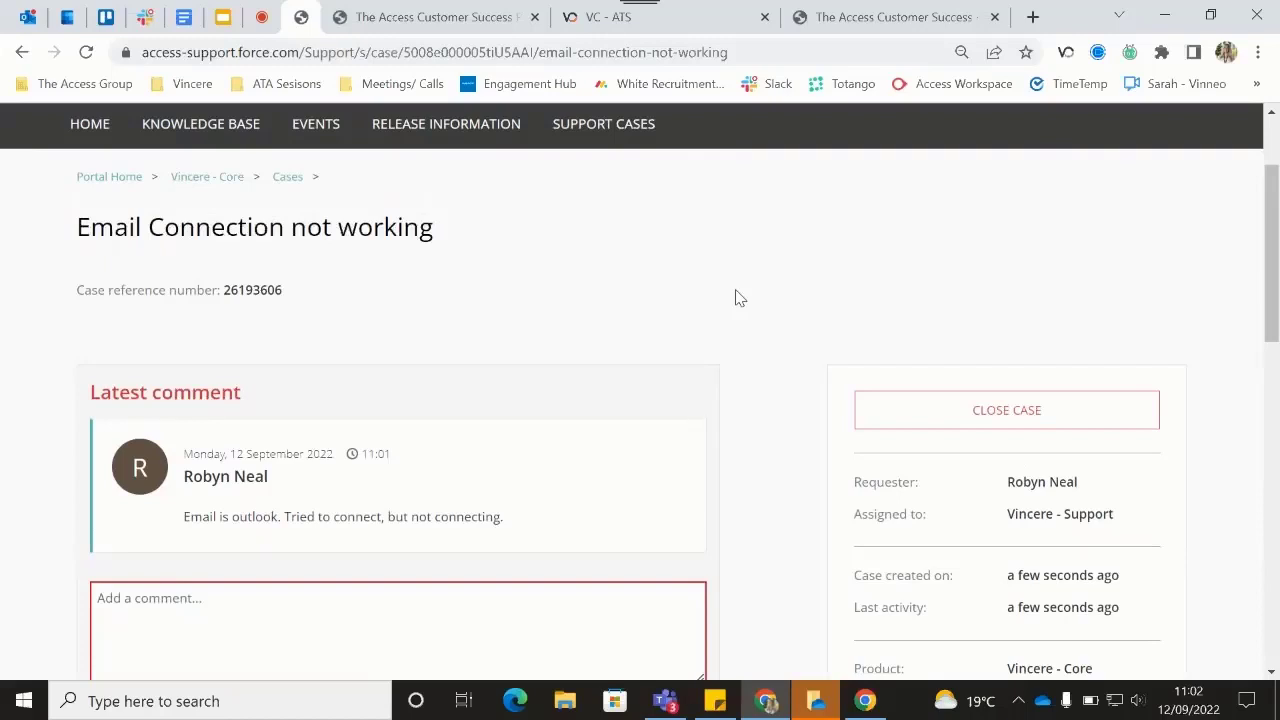
scroll("down", 3)
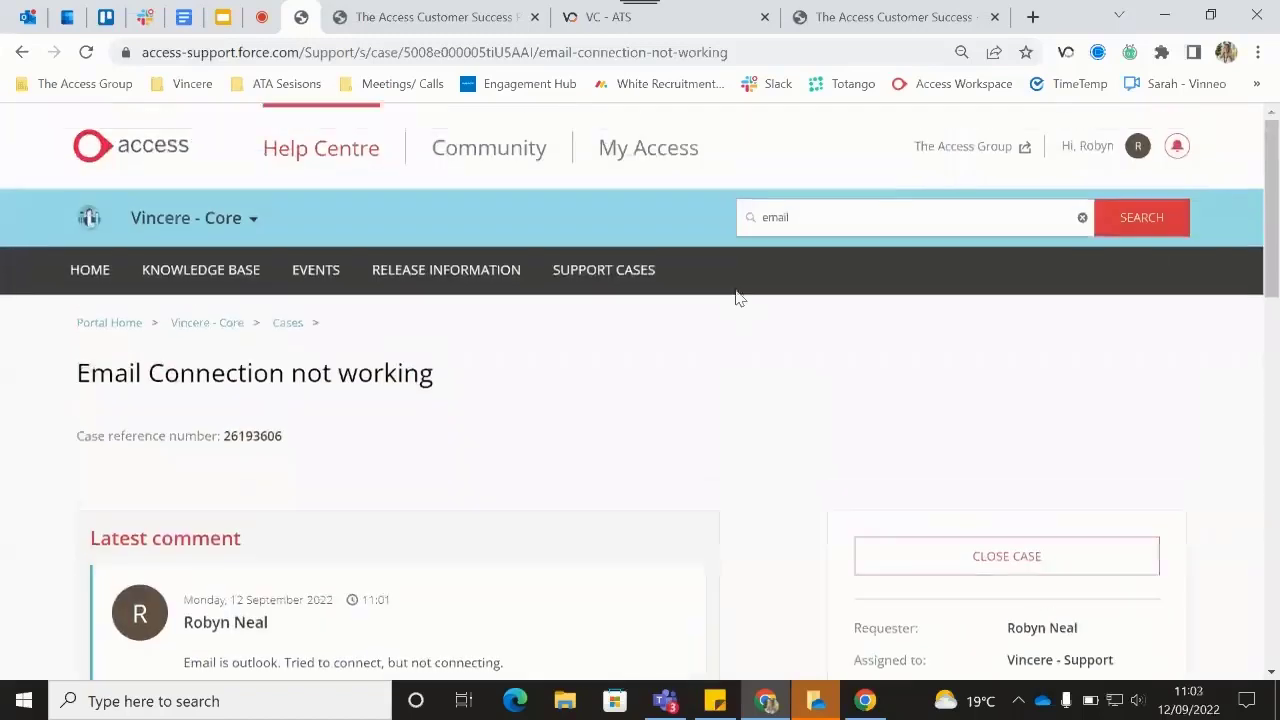
mouse_move(332, 336)
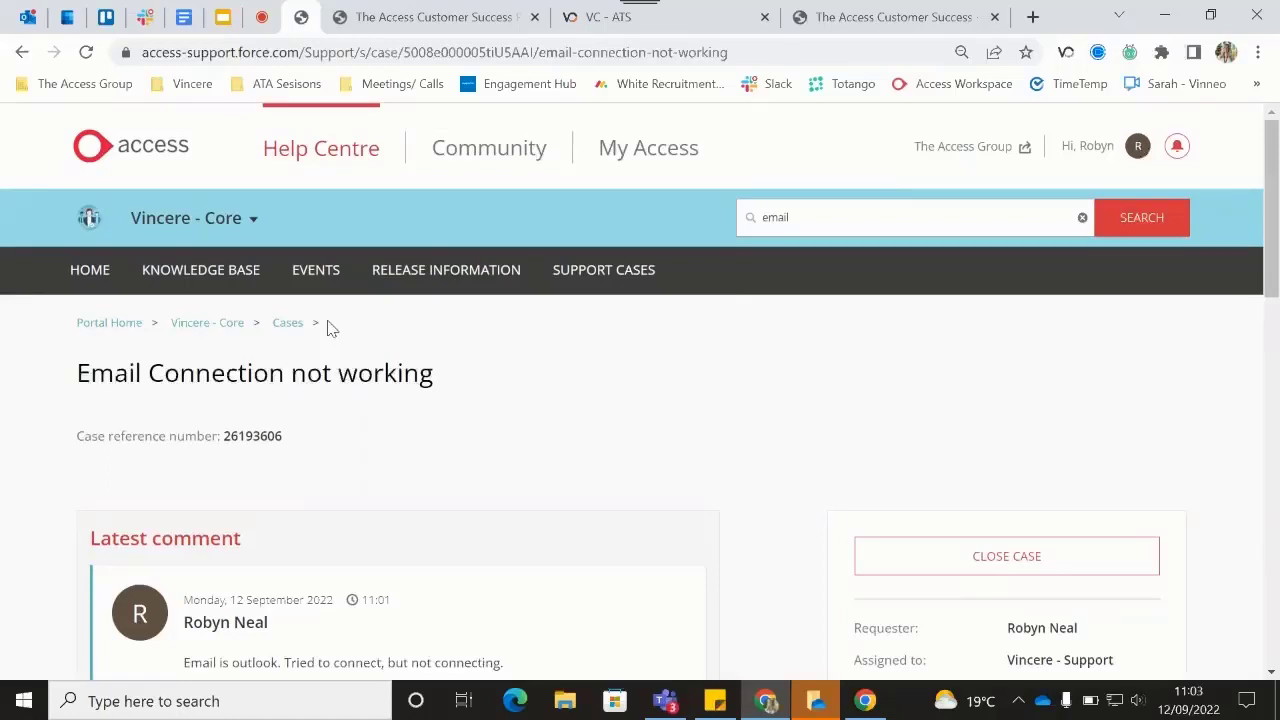
mouse_move(648, 148)
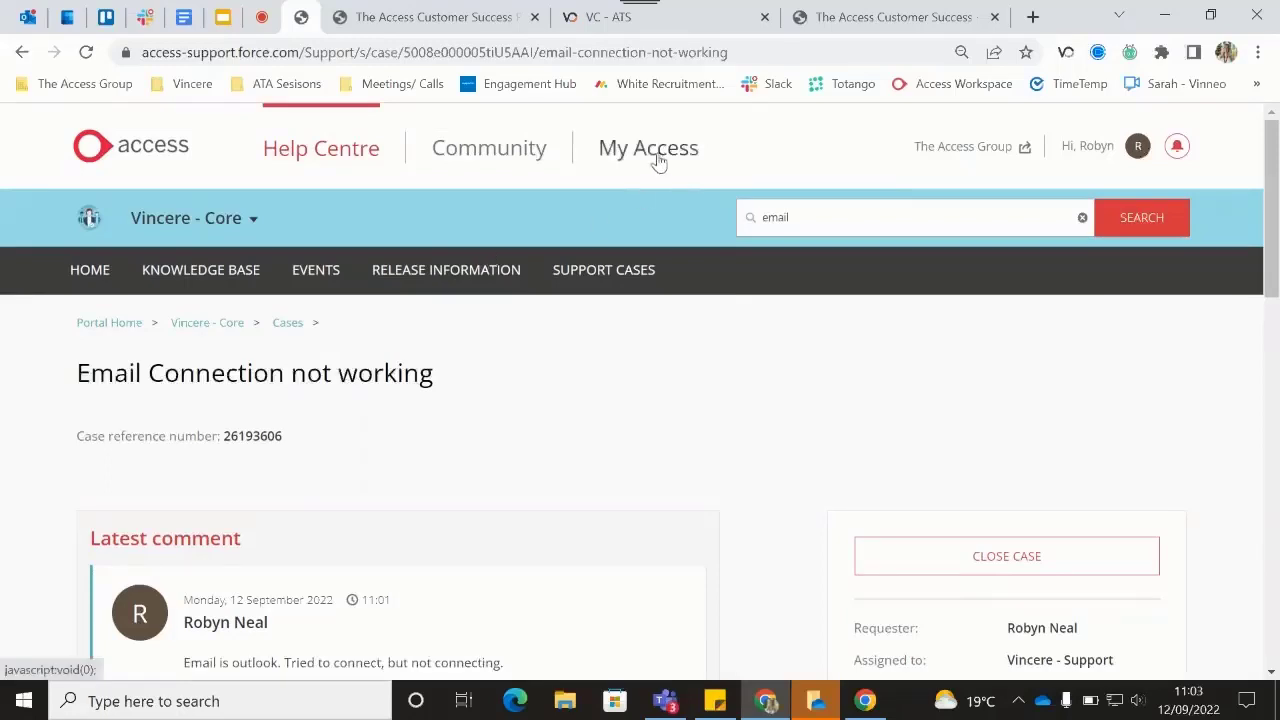
Show the My Access overview with 2 open support cases and 0 needing action.
left_click(648, 148)
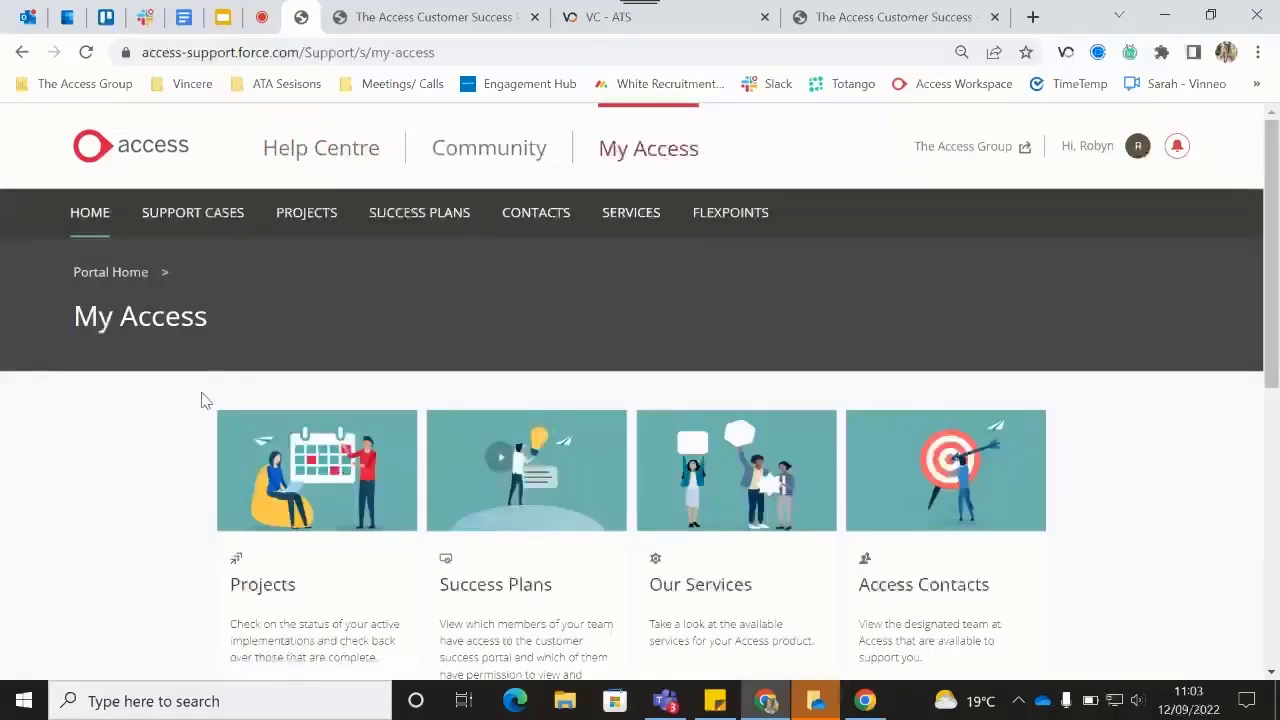
scroll("down", 3)
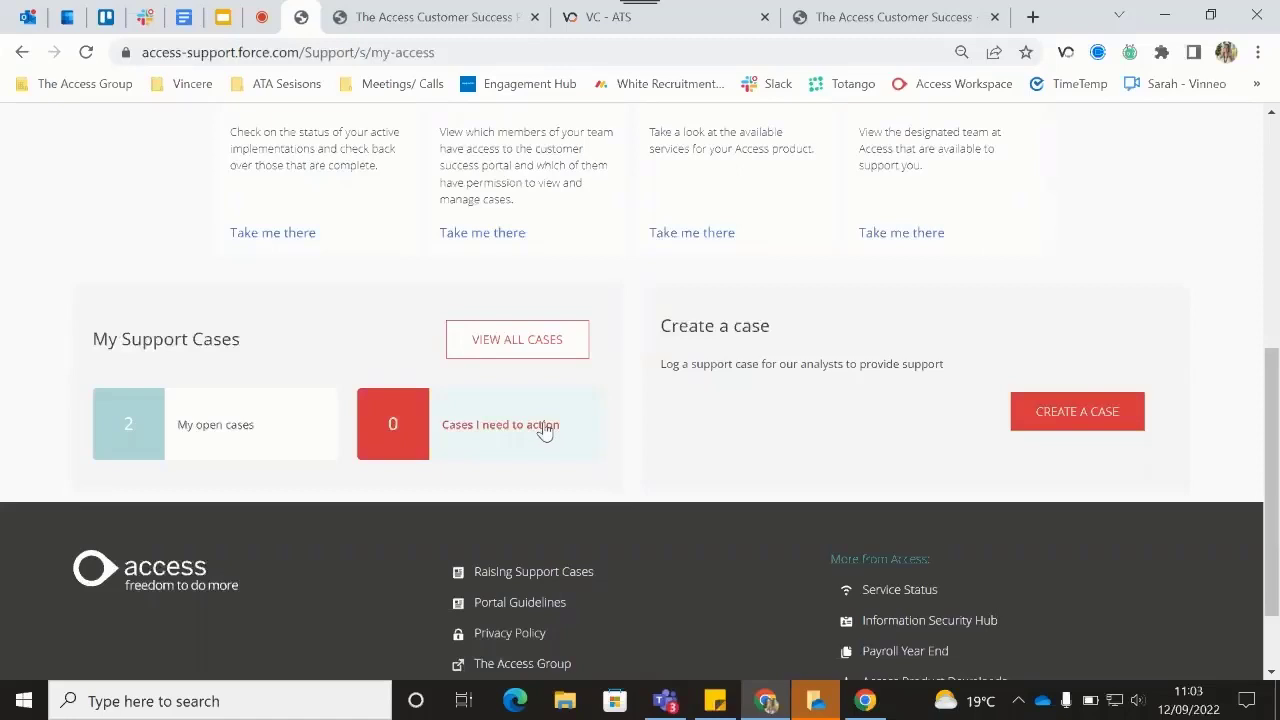
mouse_move(630, 422)
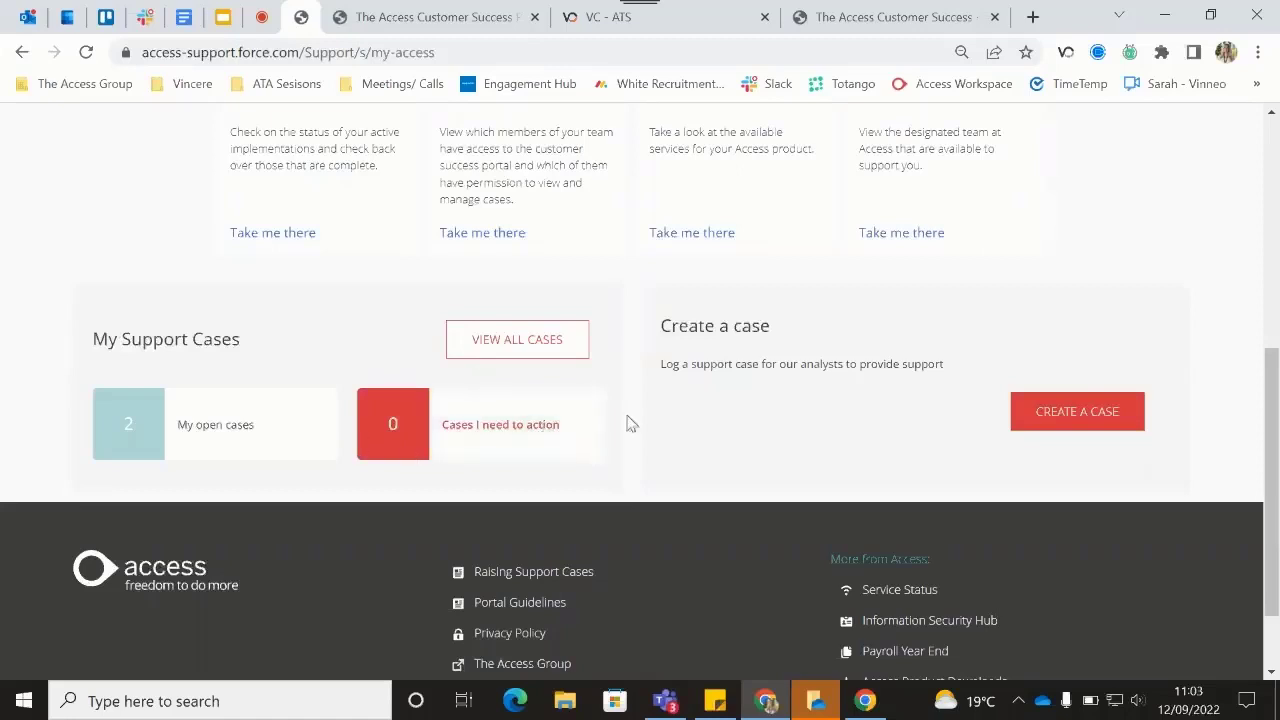
mouse_move(600, 490)
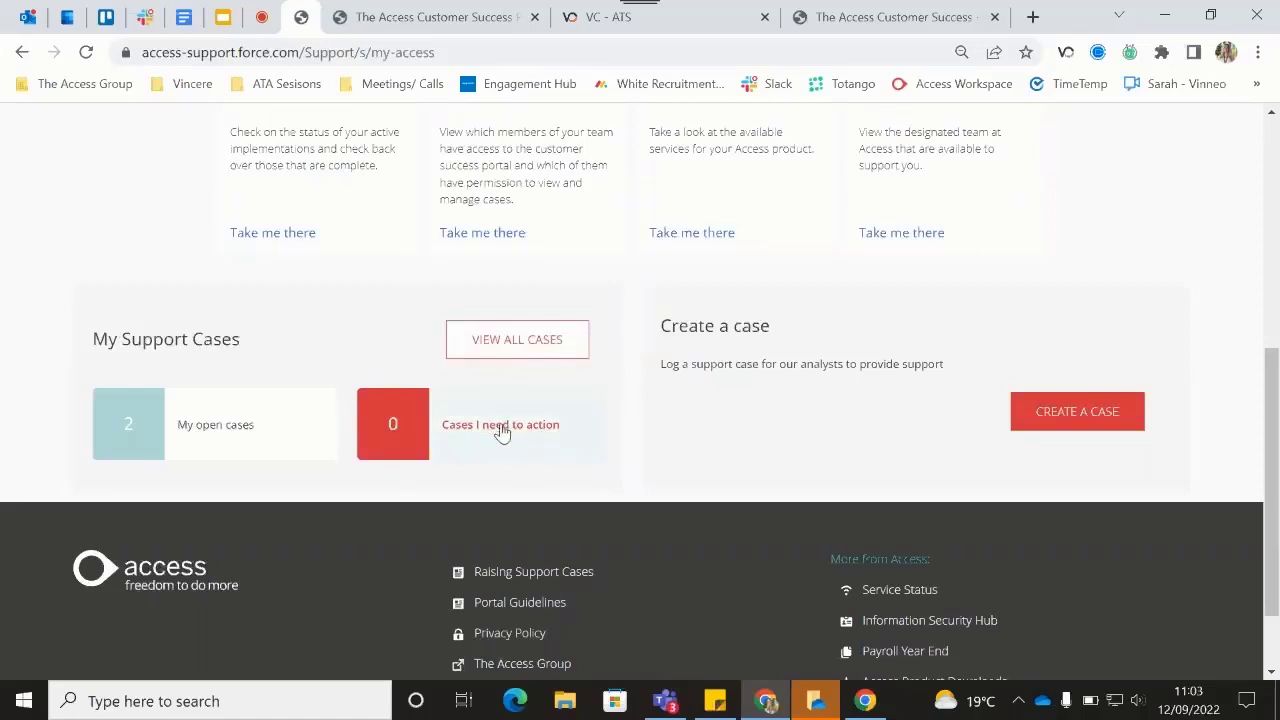
mouse_move(500, 436)
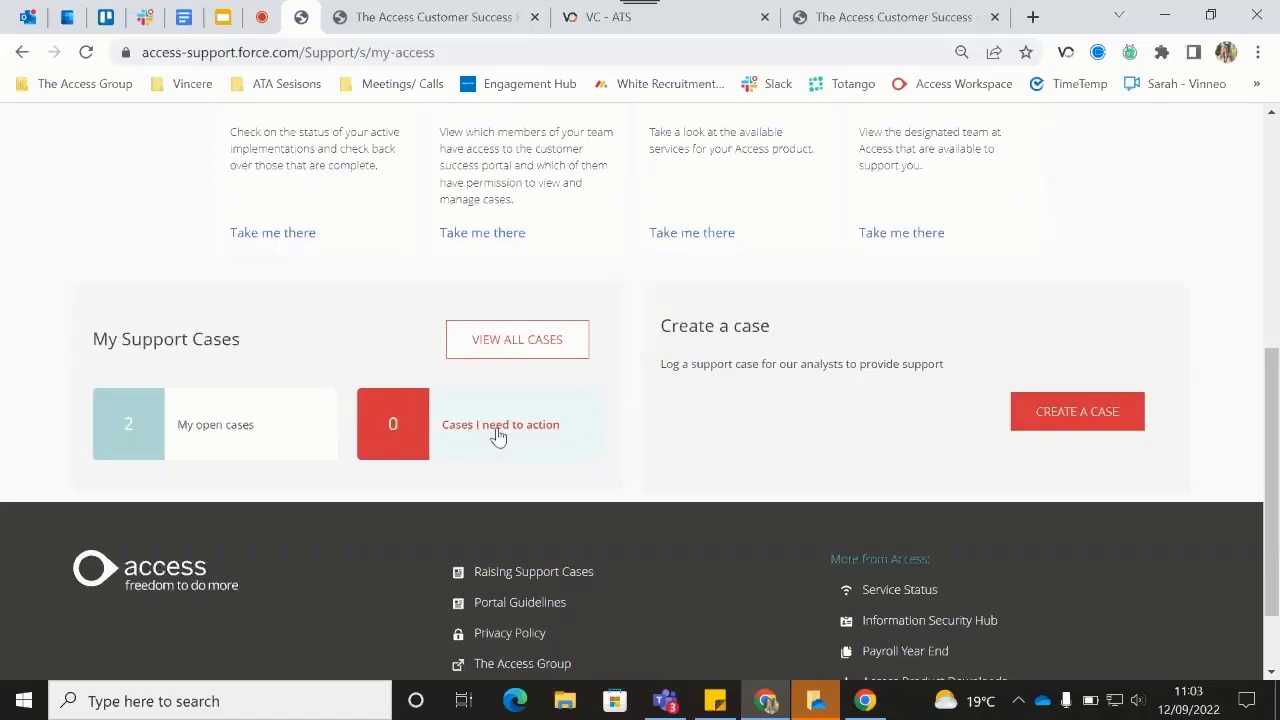
mouse_move(284, 436)
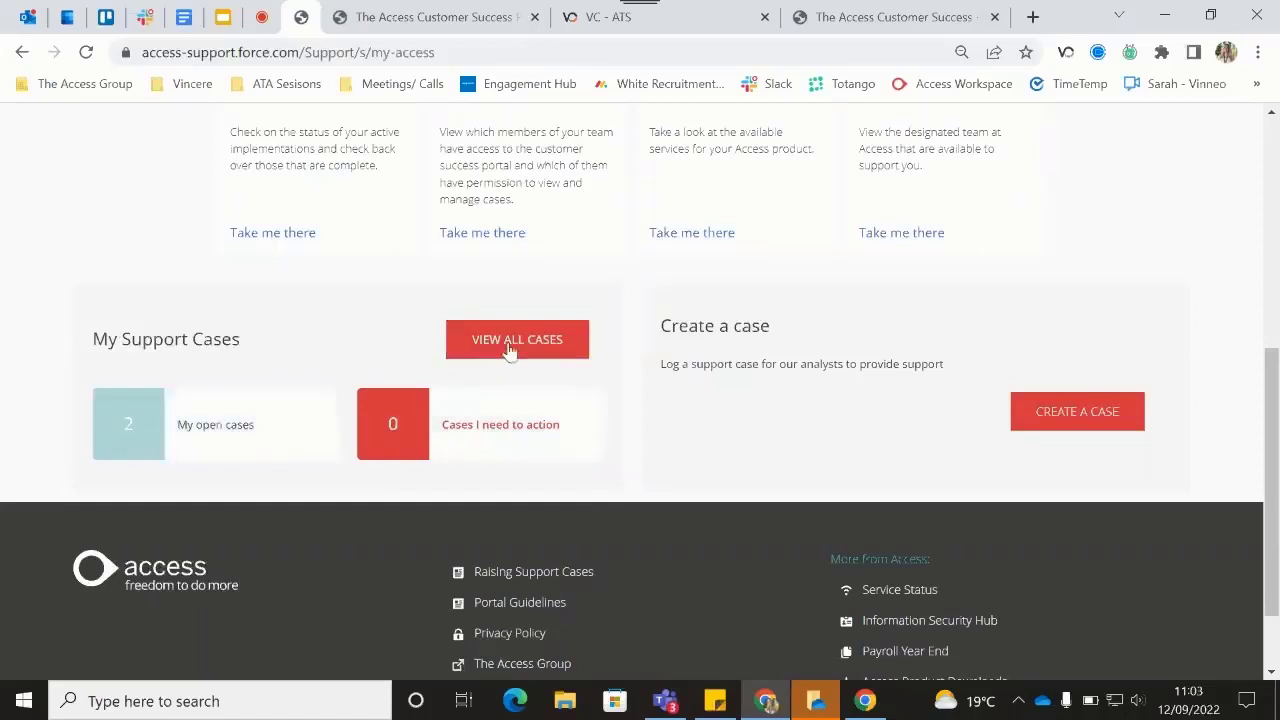
List all my support cases, showing Email Connection not working and the webinar practice case.
left_click(516, 340)
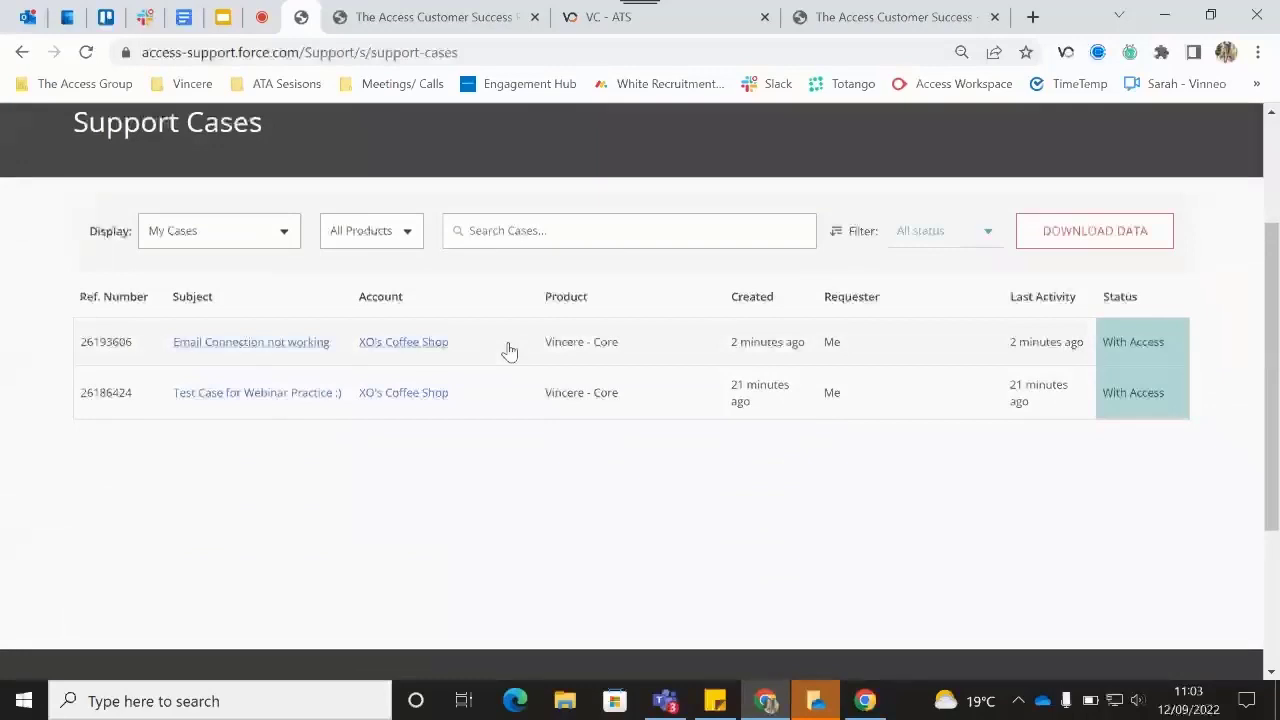
mouse_move(480, 336)
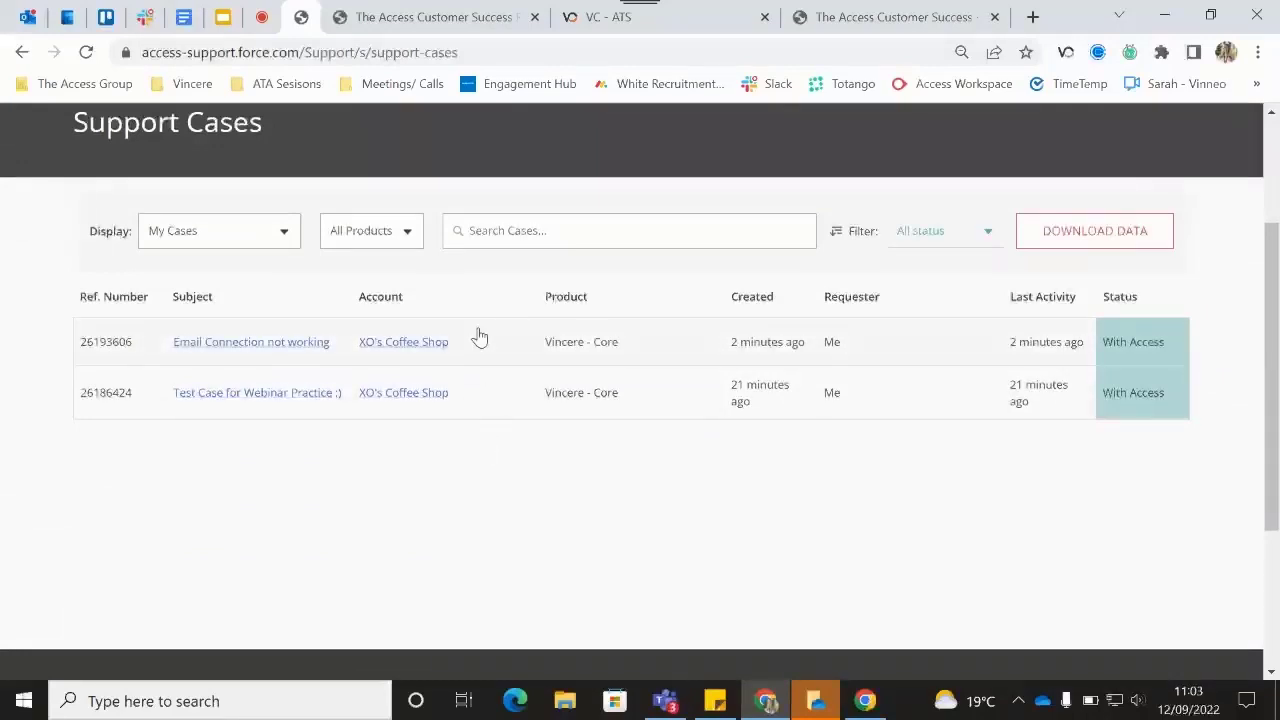
mouse_move(472, 330)
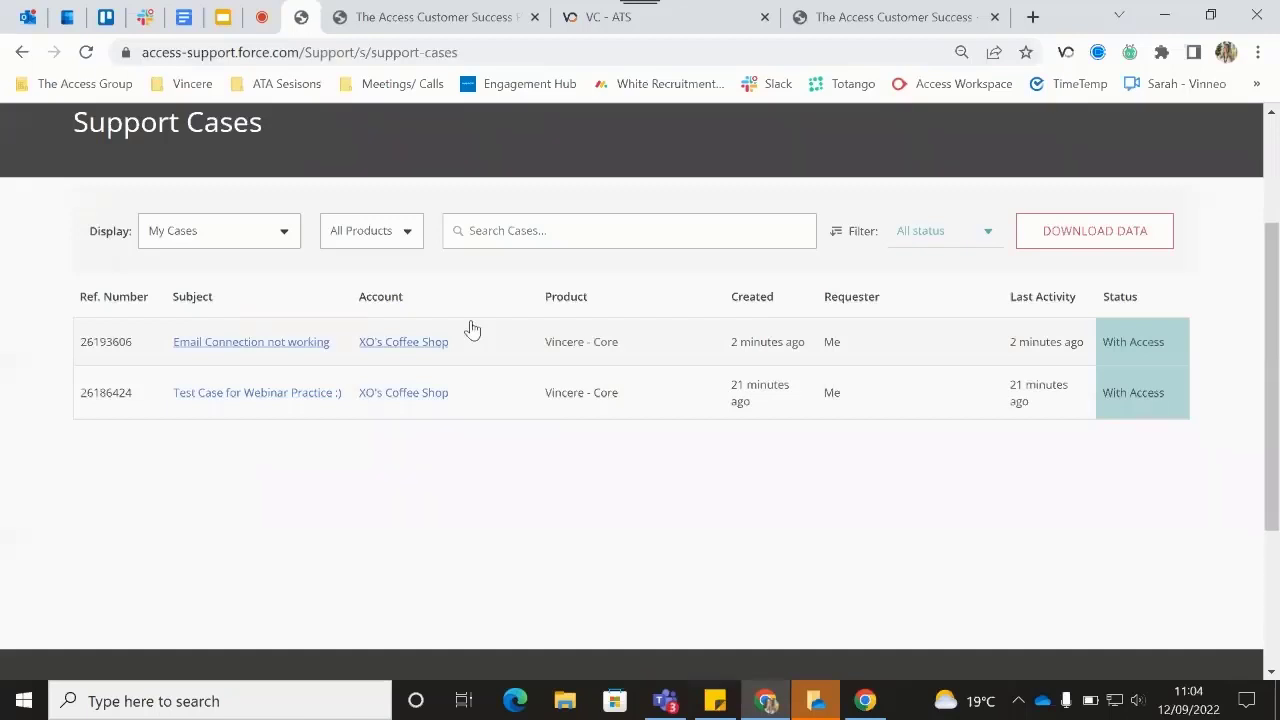
mouse_move(472, 398)
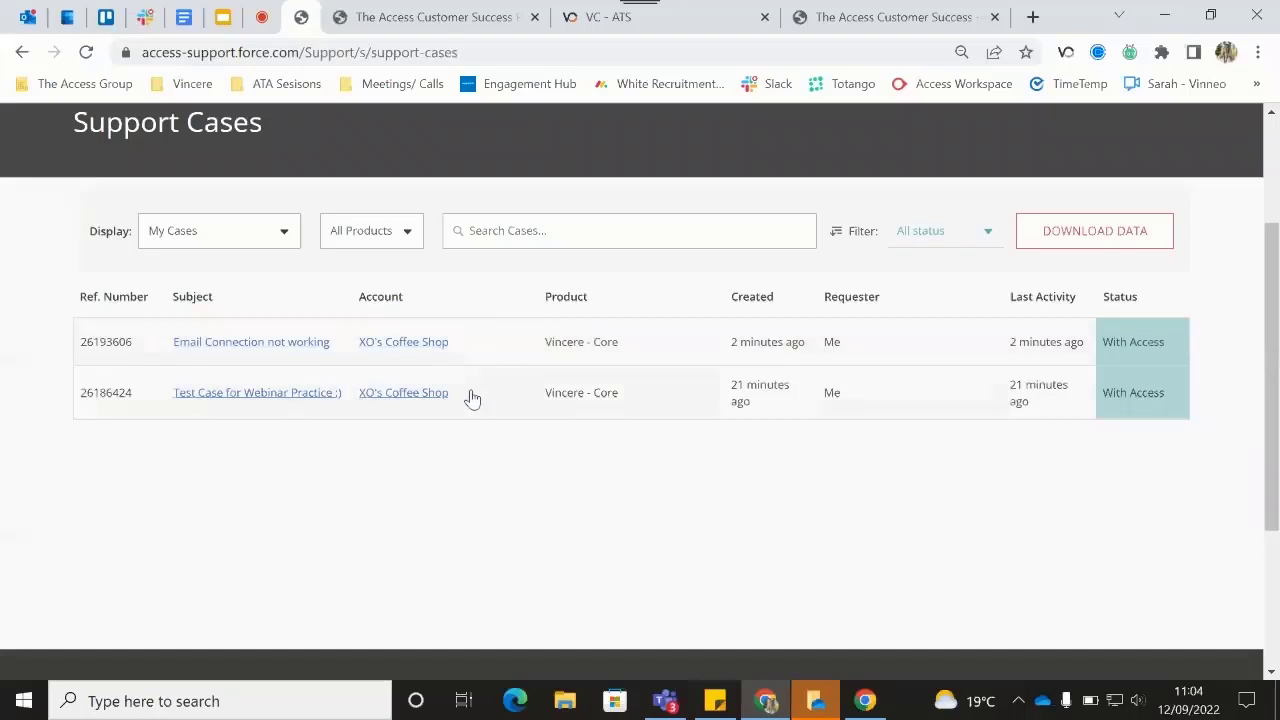
mouse_move(464, 264)
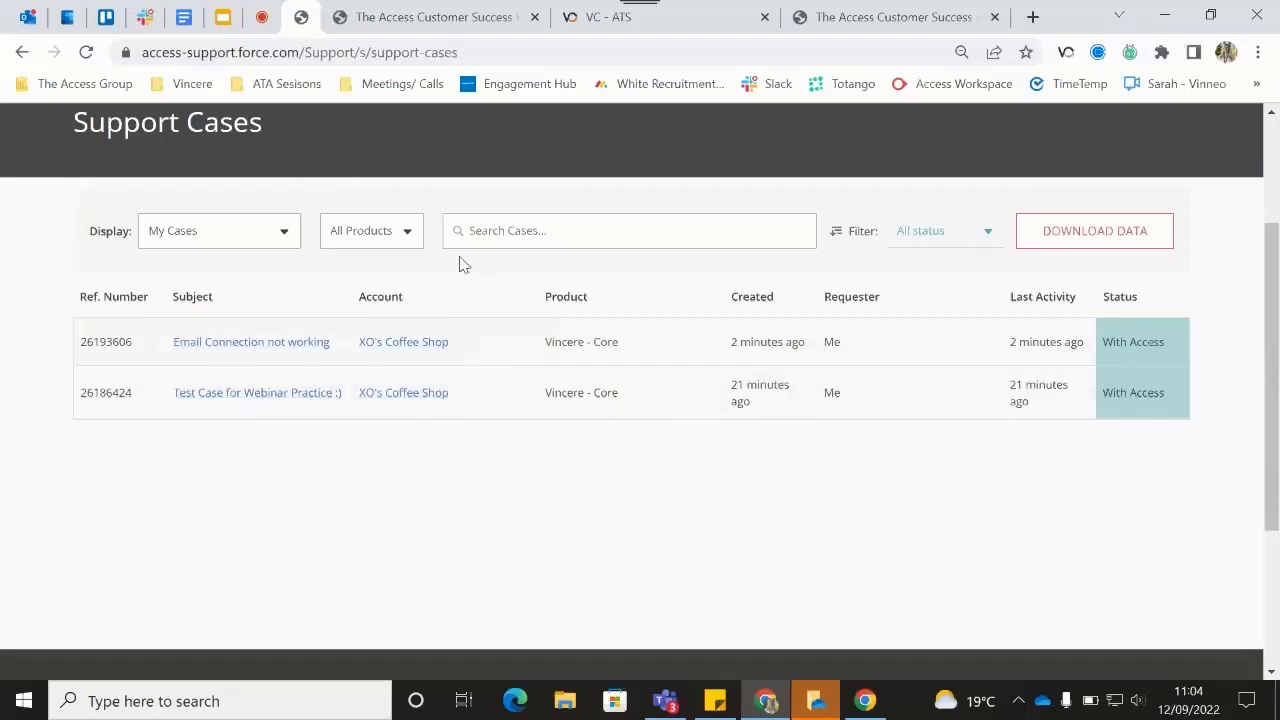
mouse_move(430, 270)
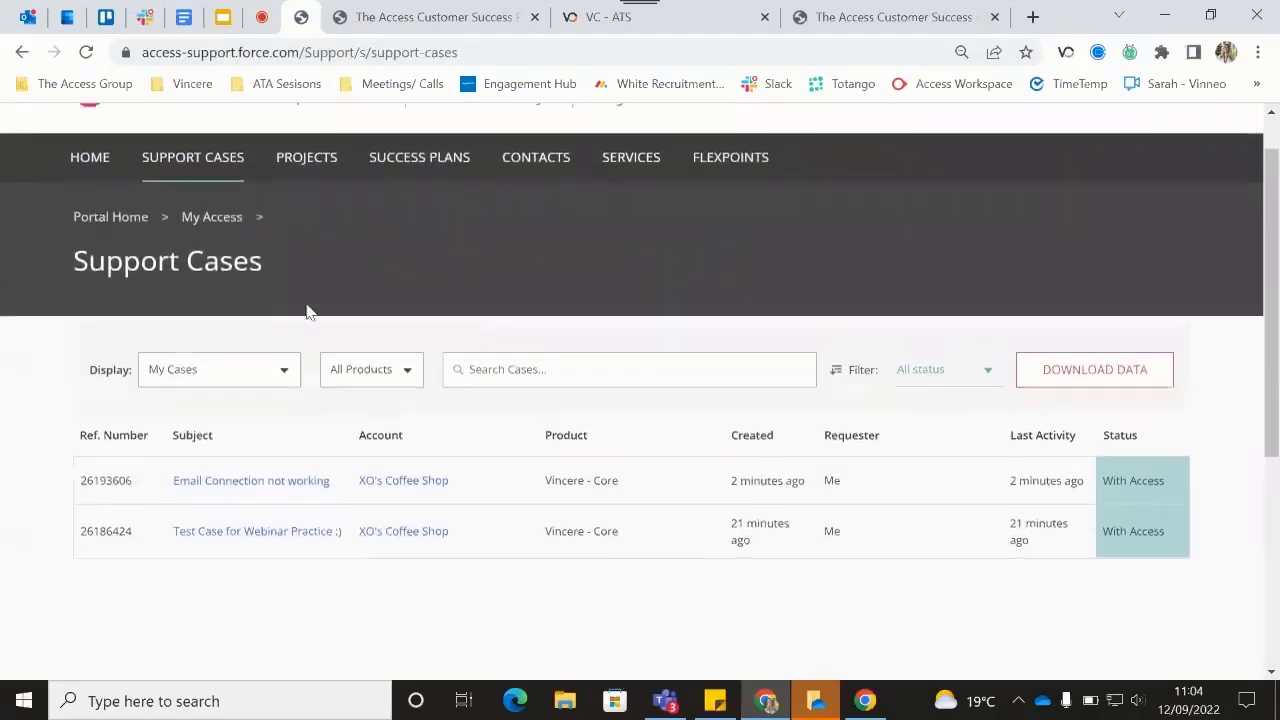
scroll("up", 3)
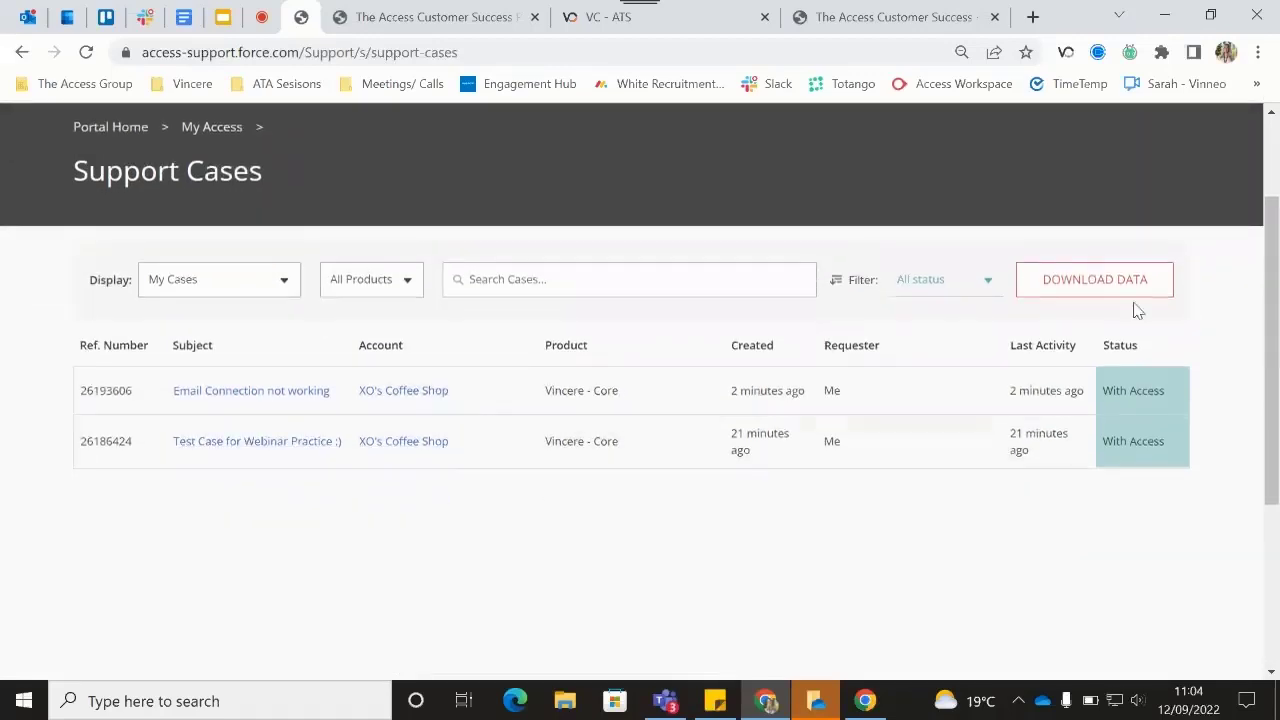
mouse_move(1094, 280)
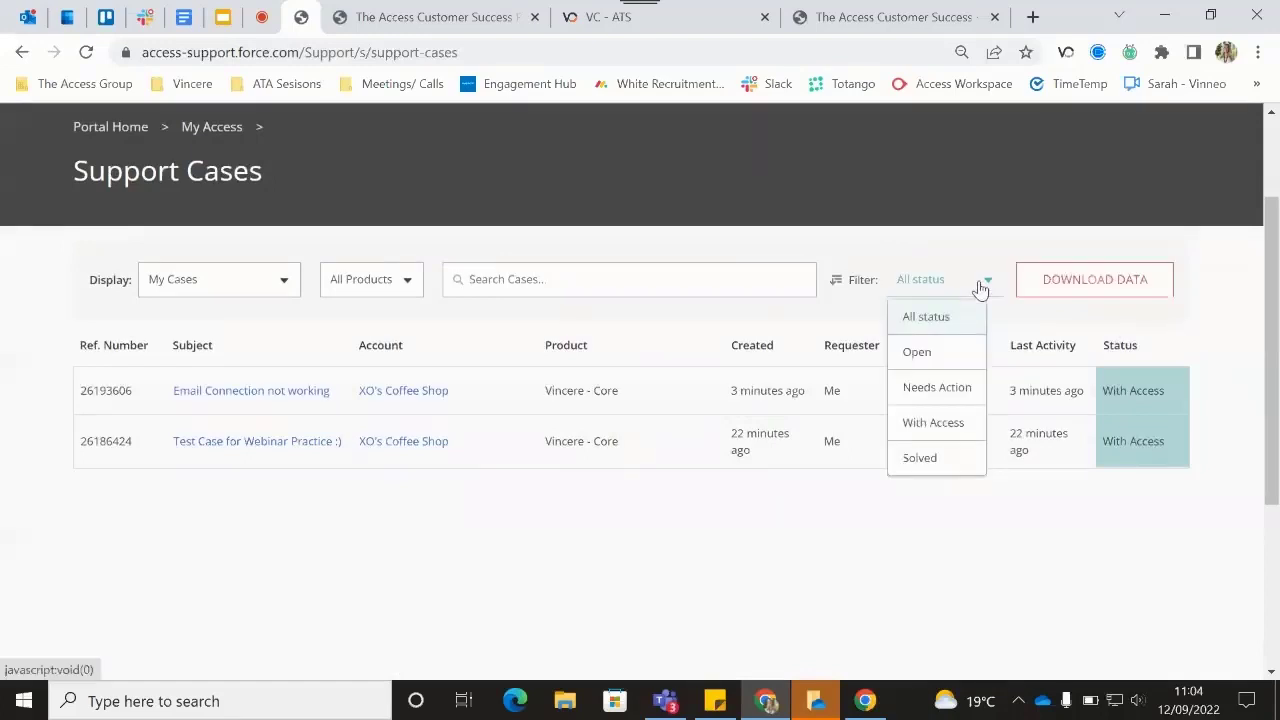
mouse_move(948, 316)
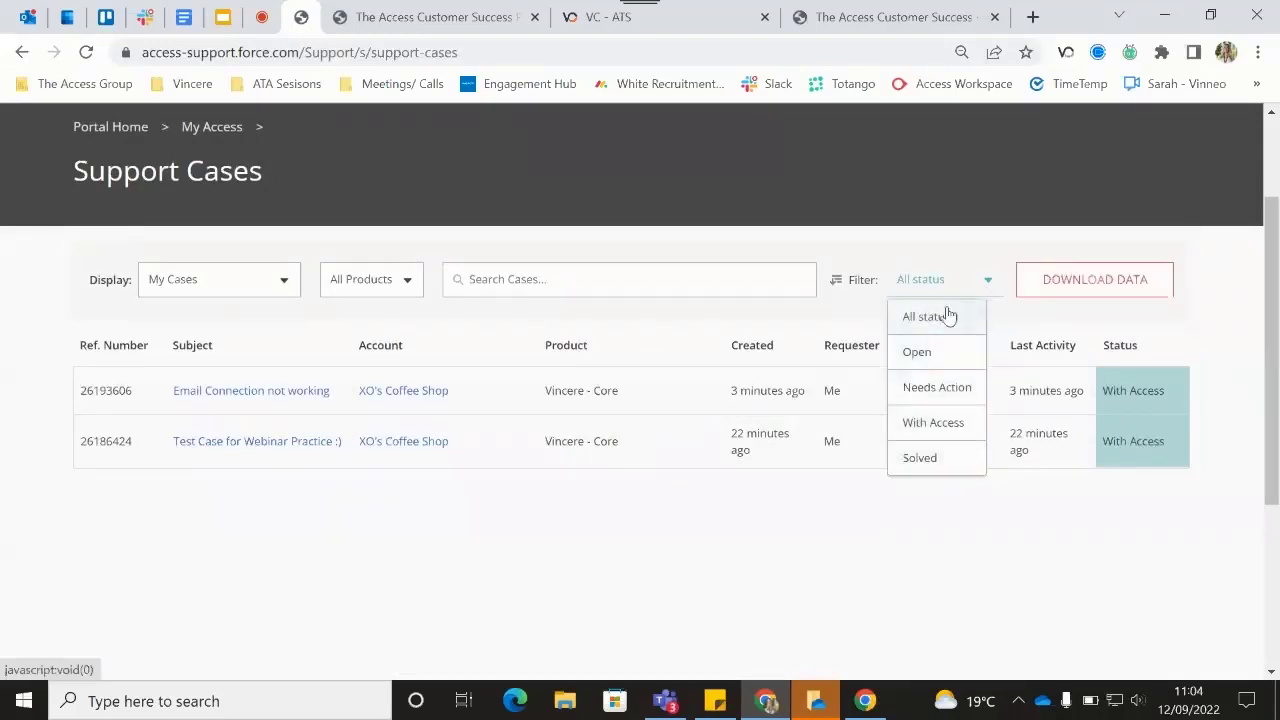
mouse_move(936, 392)
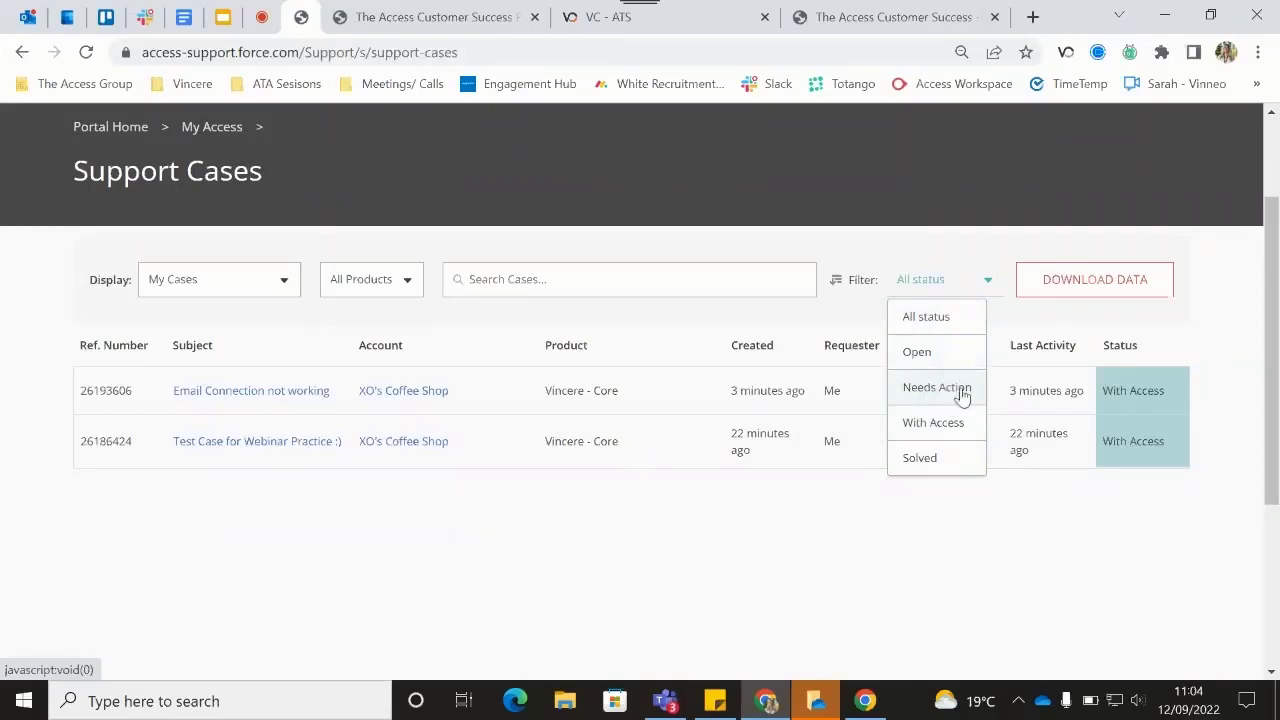
mouse_move(916, 464)
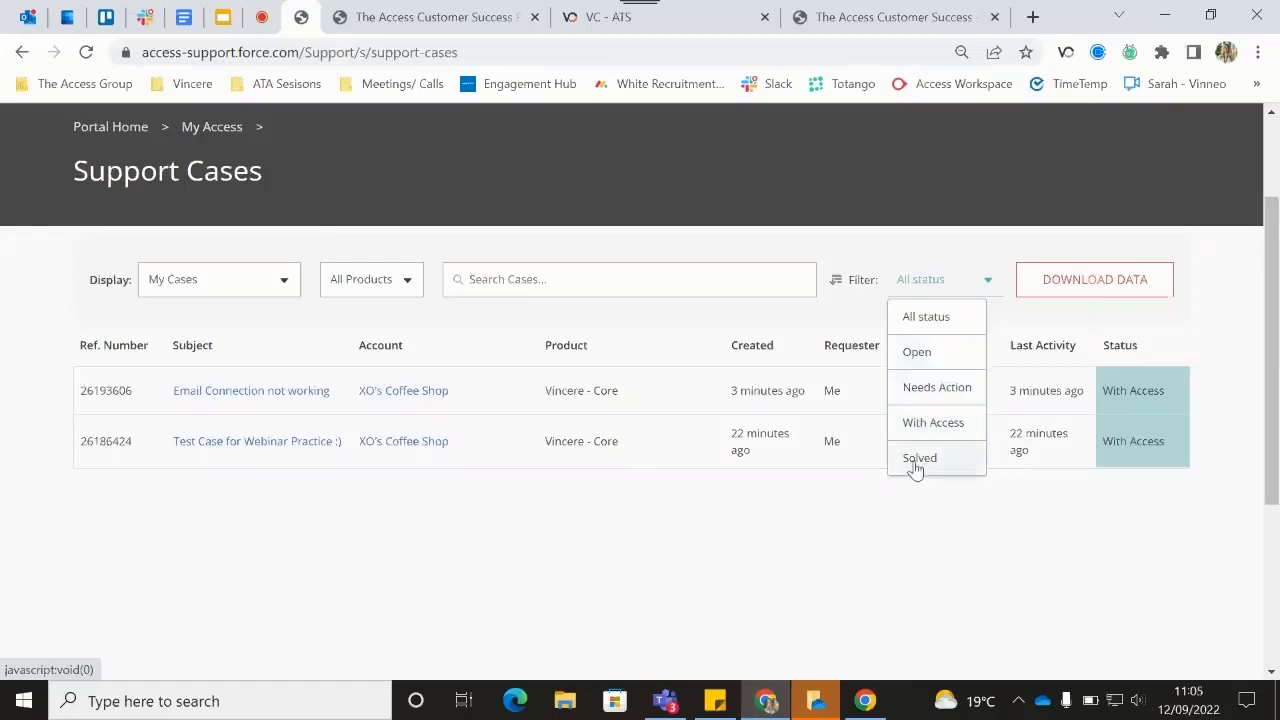
mouse_move(576, 324)
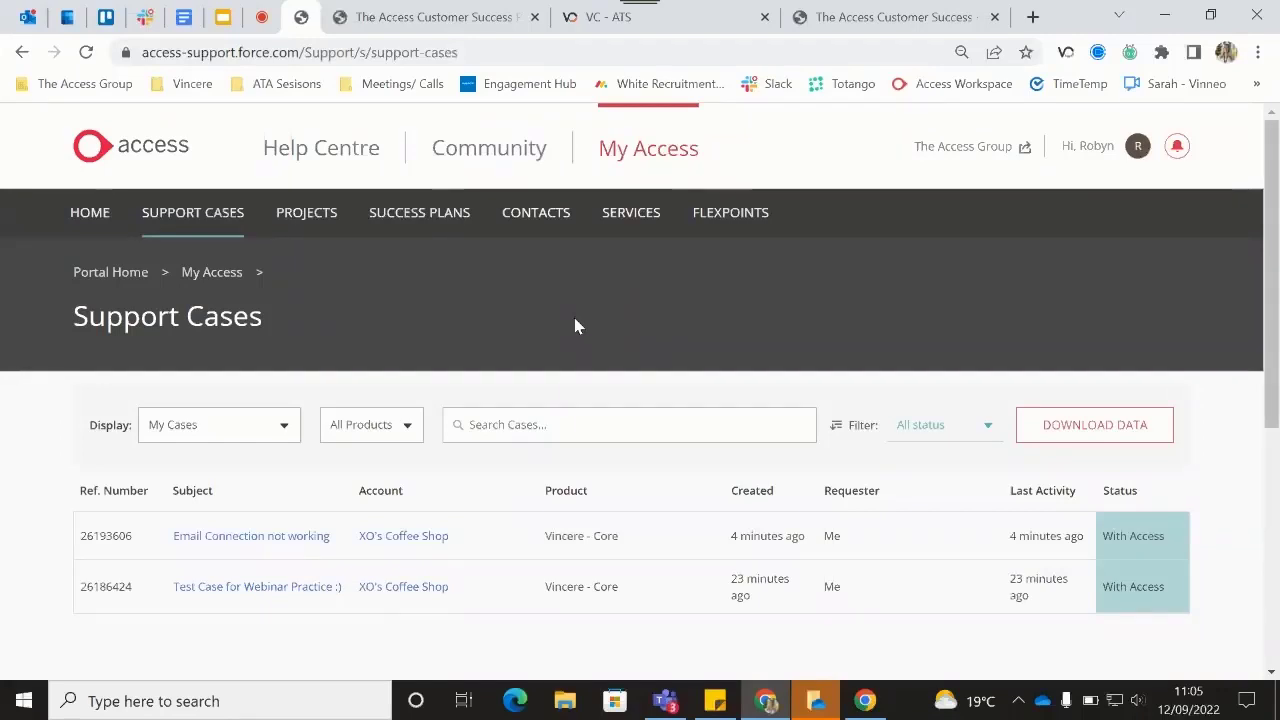
mouse_move(252, 192)
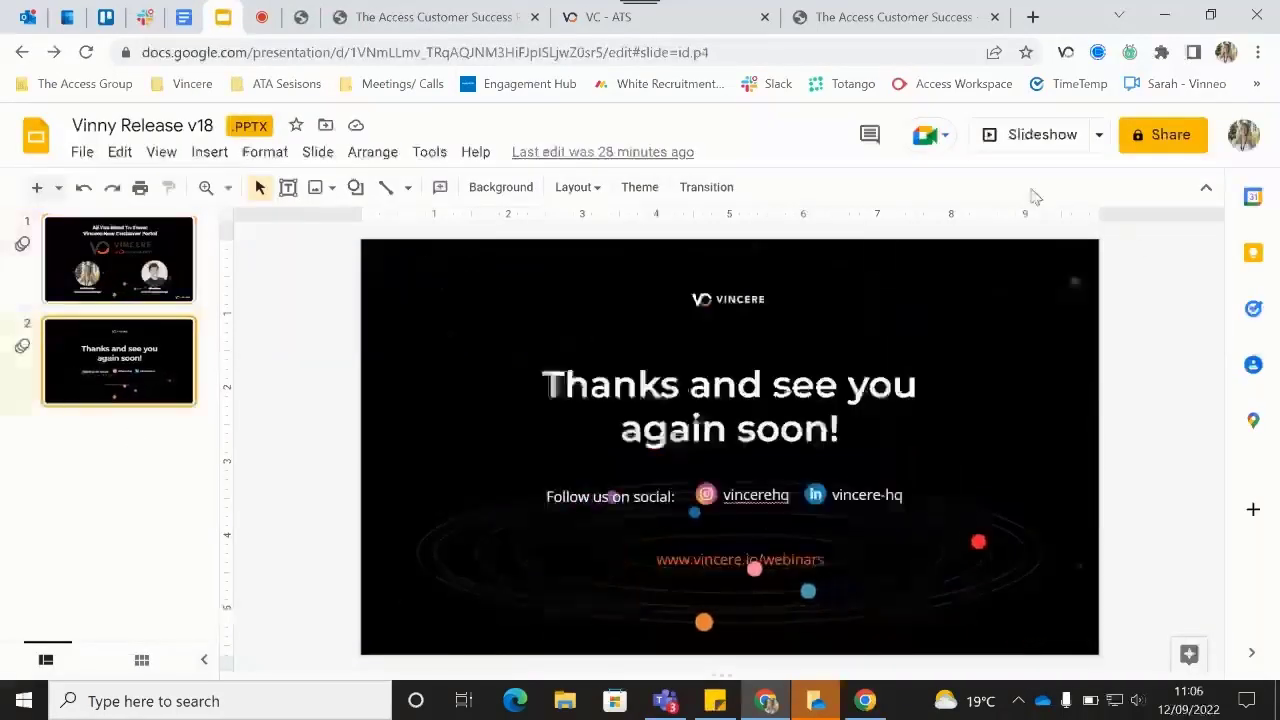
Start the slideshow on the closing 'Thanks and see you again soon!' slide.
left_click(1040, 134)
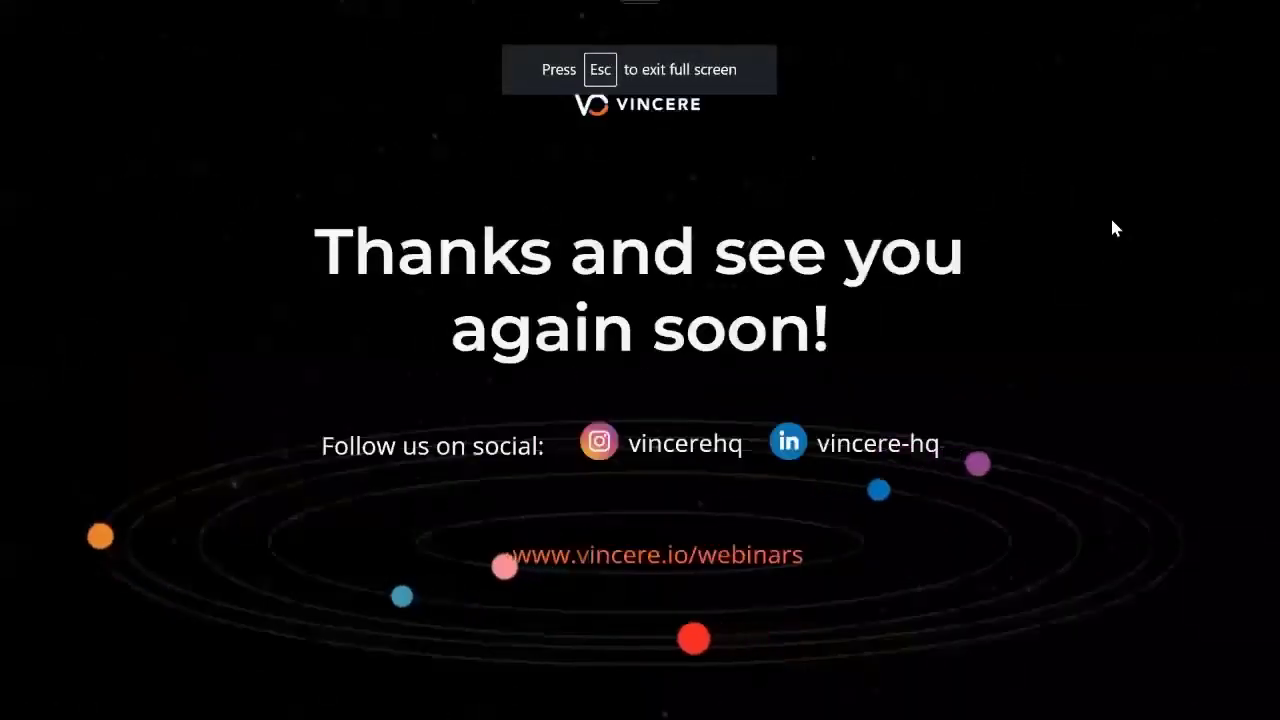